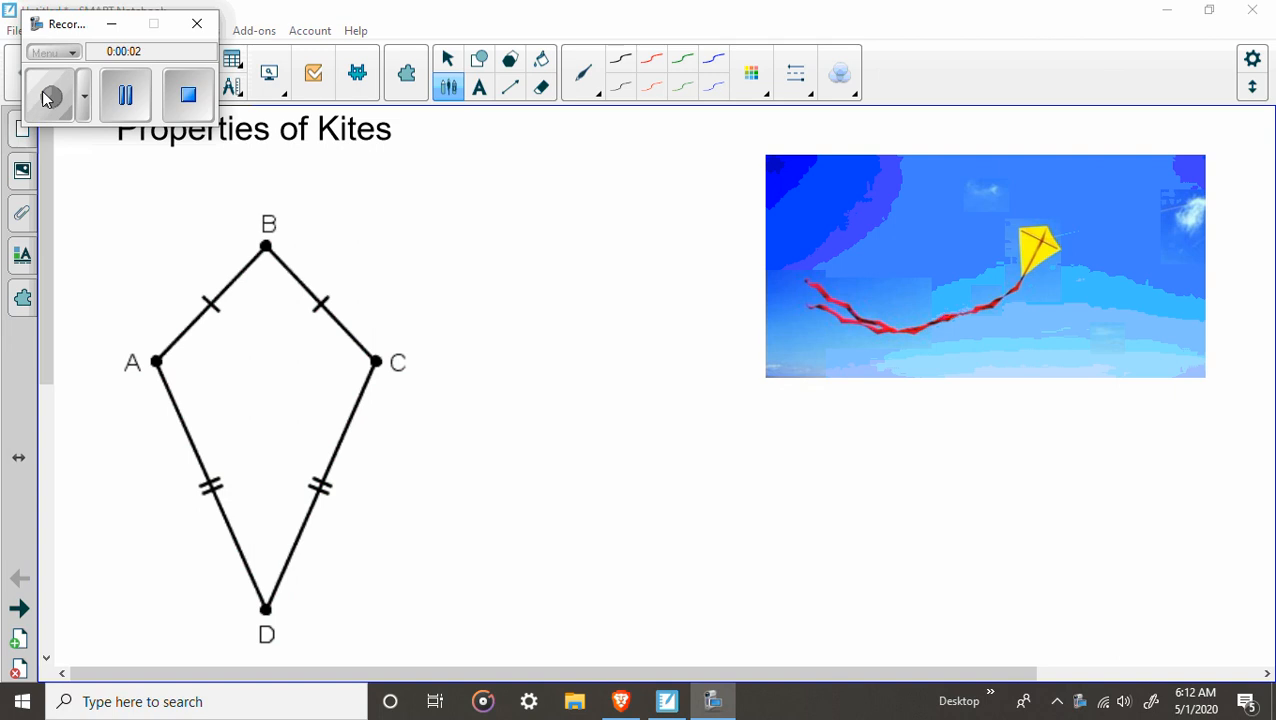
# Drag the kite photo's corner to enlarge it, then open its context menu
pyautogui.click(51, 95)
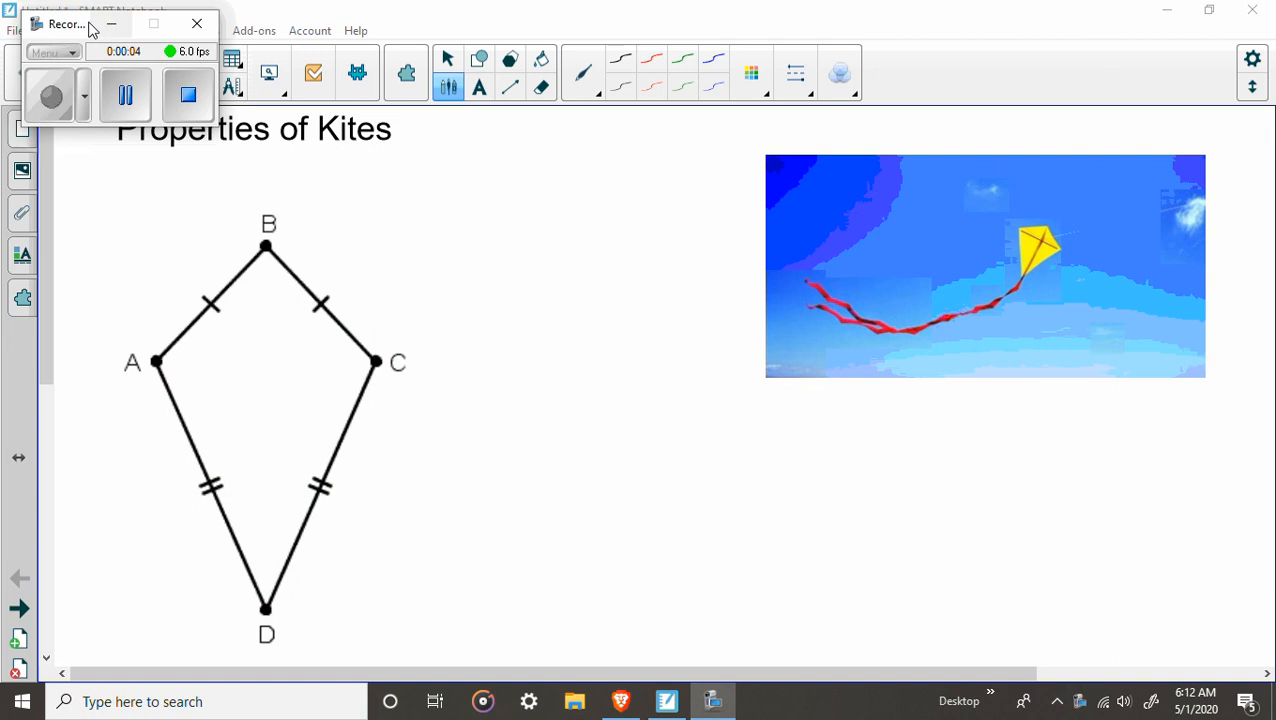
pyautogui.click(197, 23)
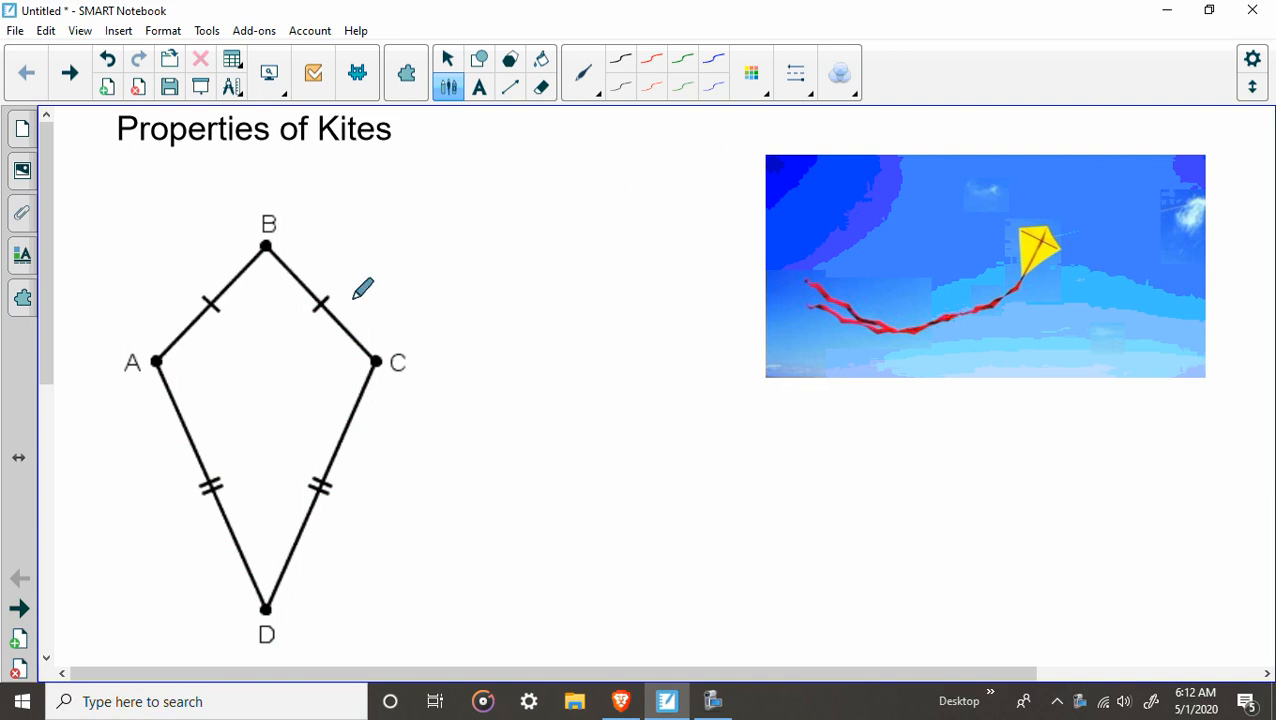
pyautogui.moveTo(618, 277)
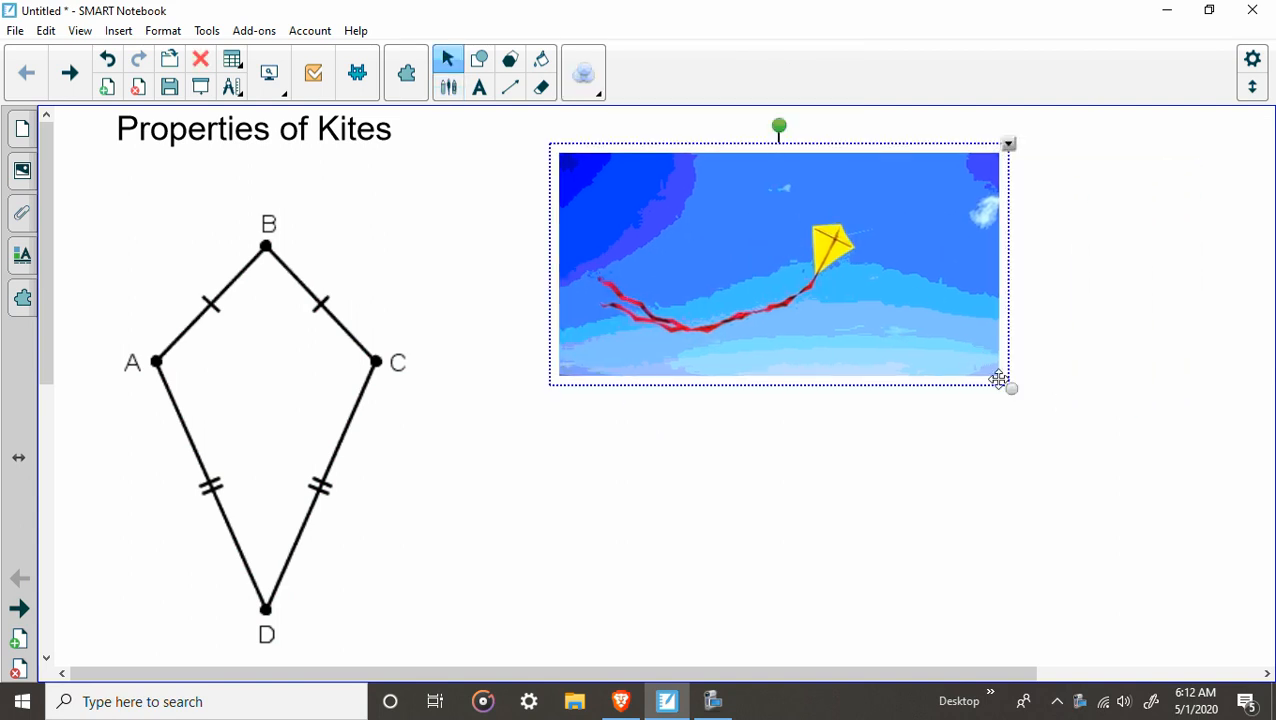
pyautogui.moveTo(1008, 388); pyautogui.dragTo(1147, 460)
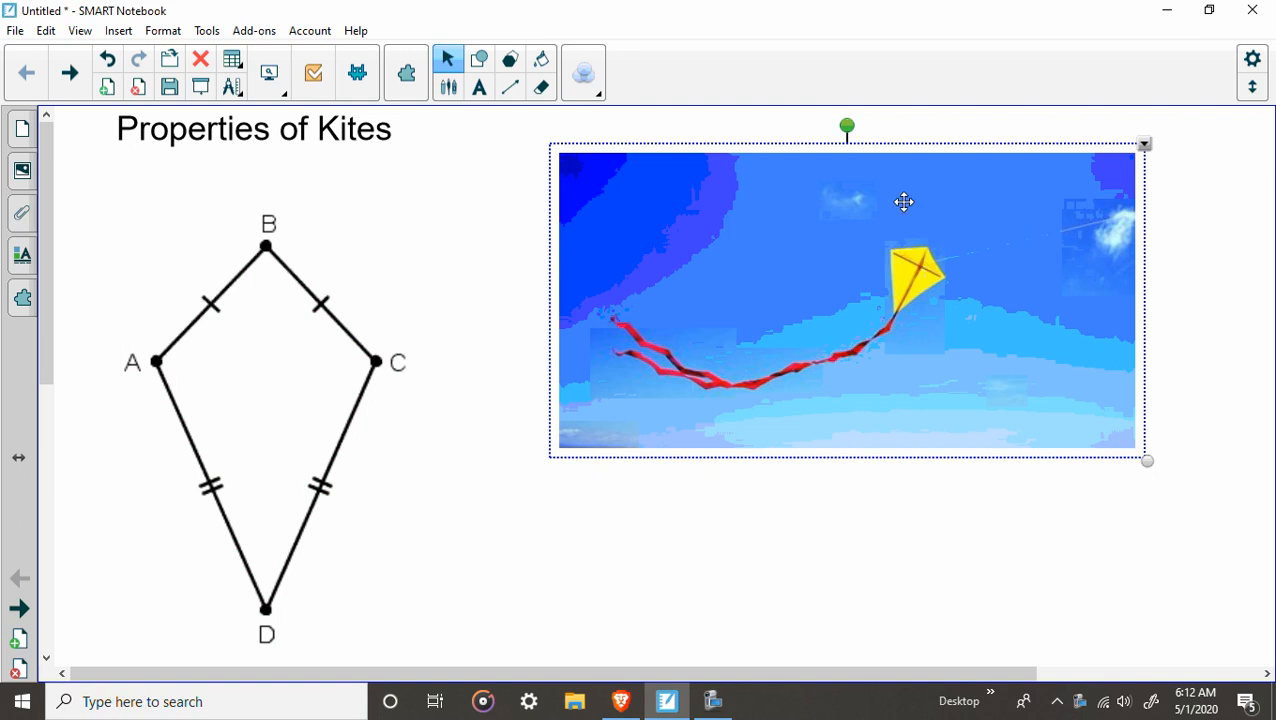
pyautogui.moveTo(1190, 175)
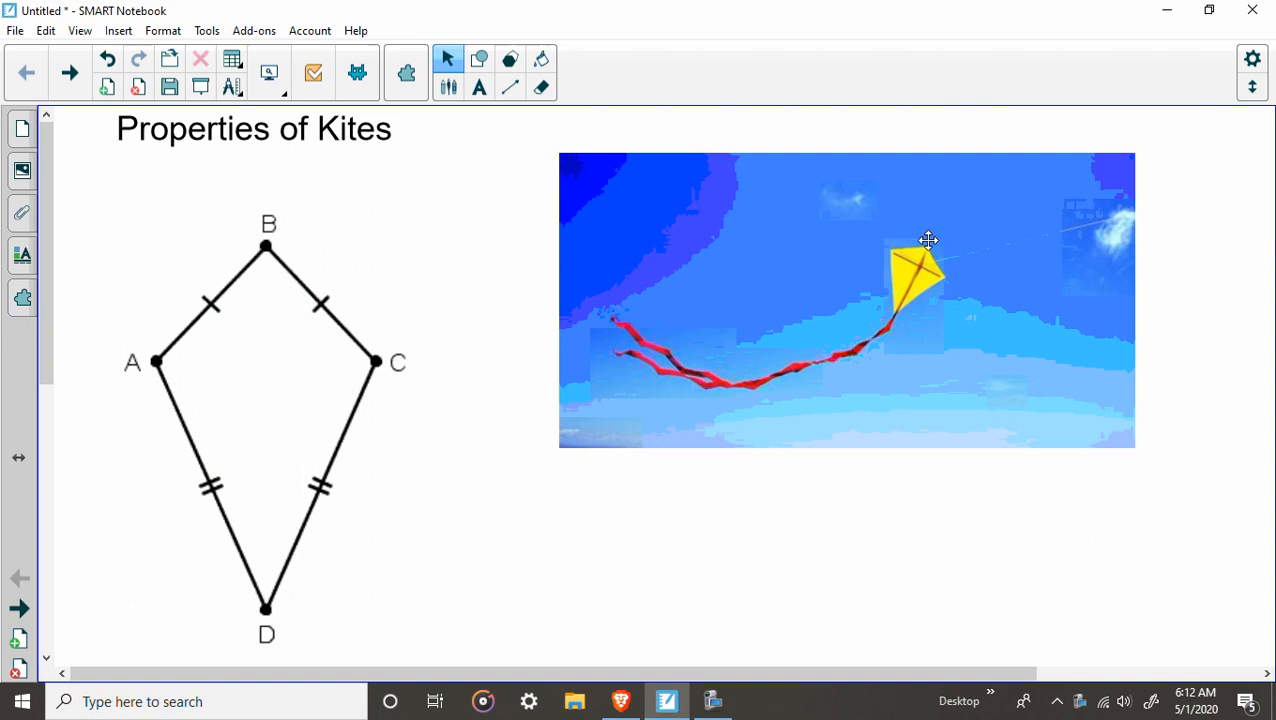
pyautogui.click(928, 240)
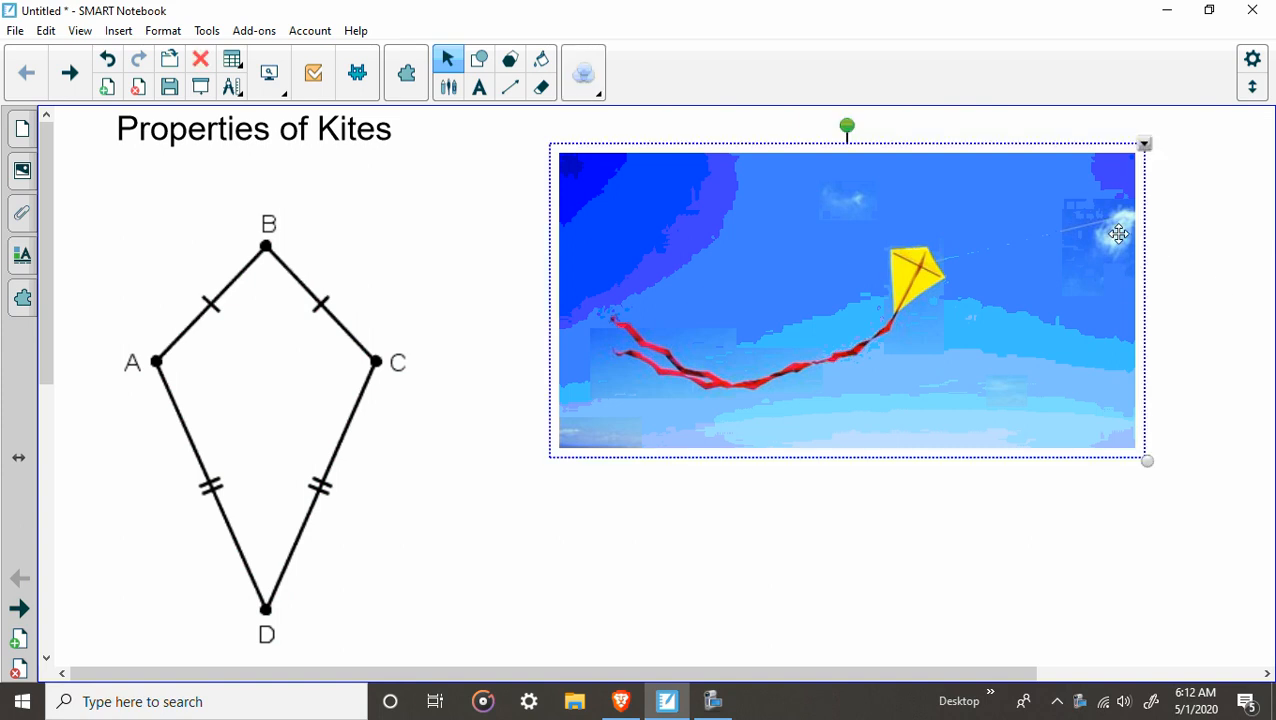
pyautogui.moveTo(1230, 255)
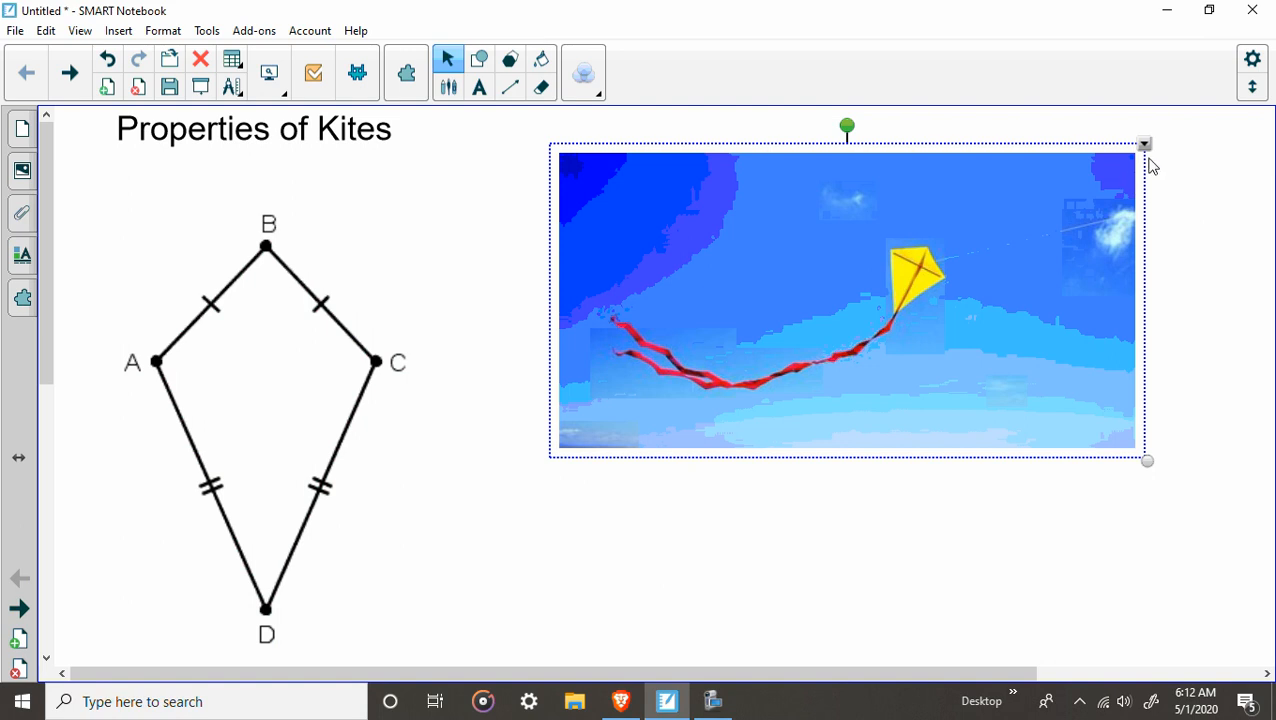
pyautogui.moveTo(938, 158)
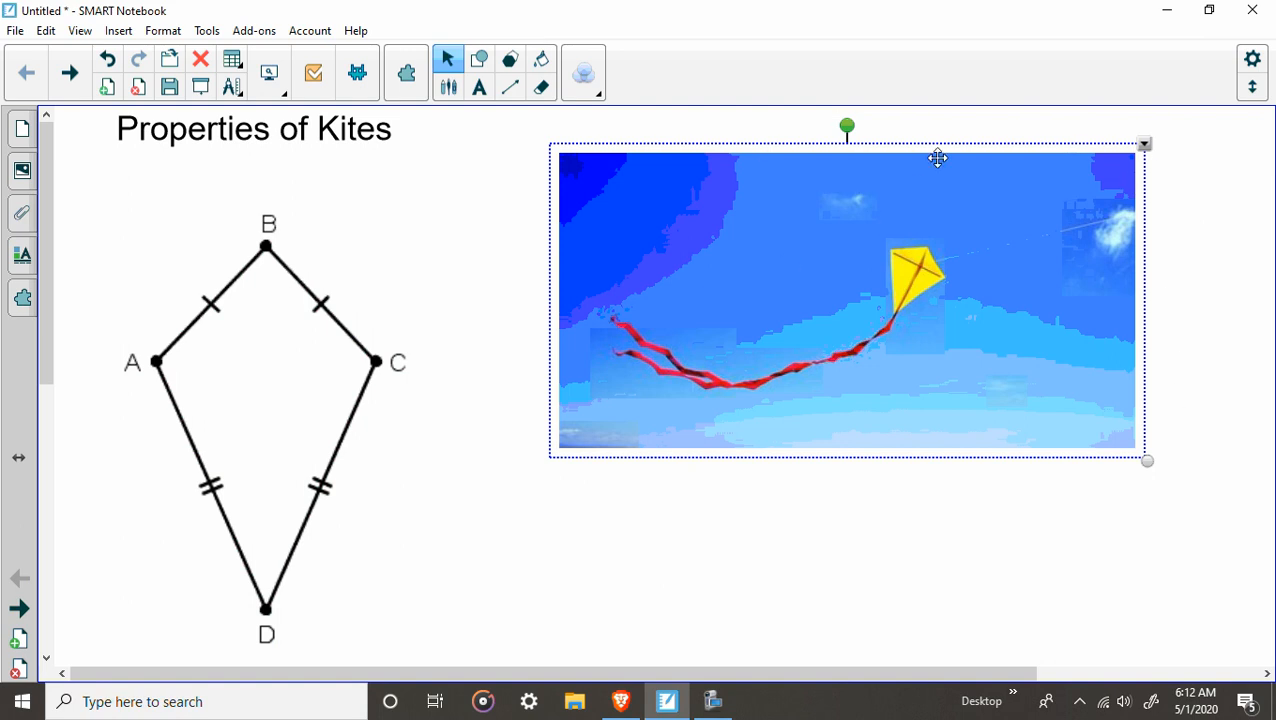
pyautogui.moveTo(997, 340)
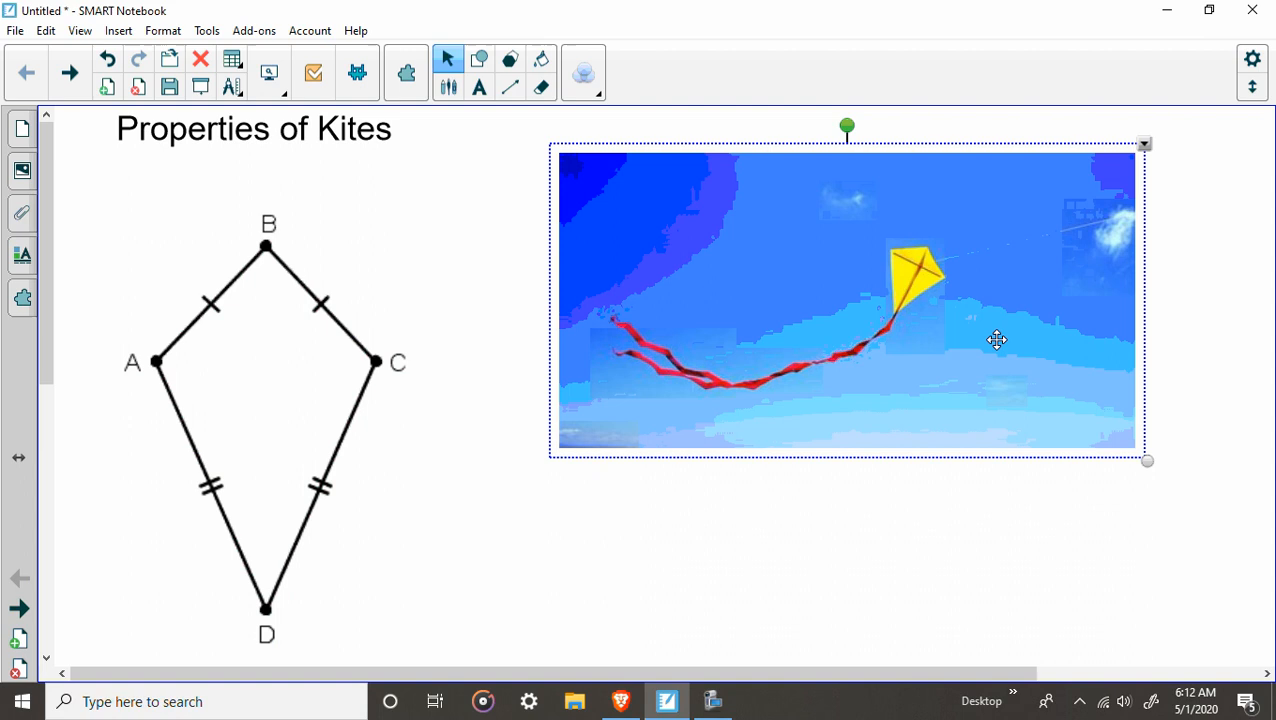
pyautogui.rightClick(997, 340)
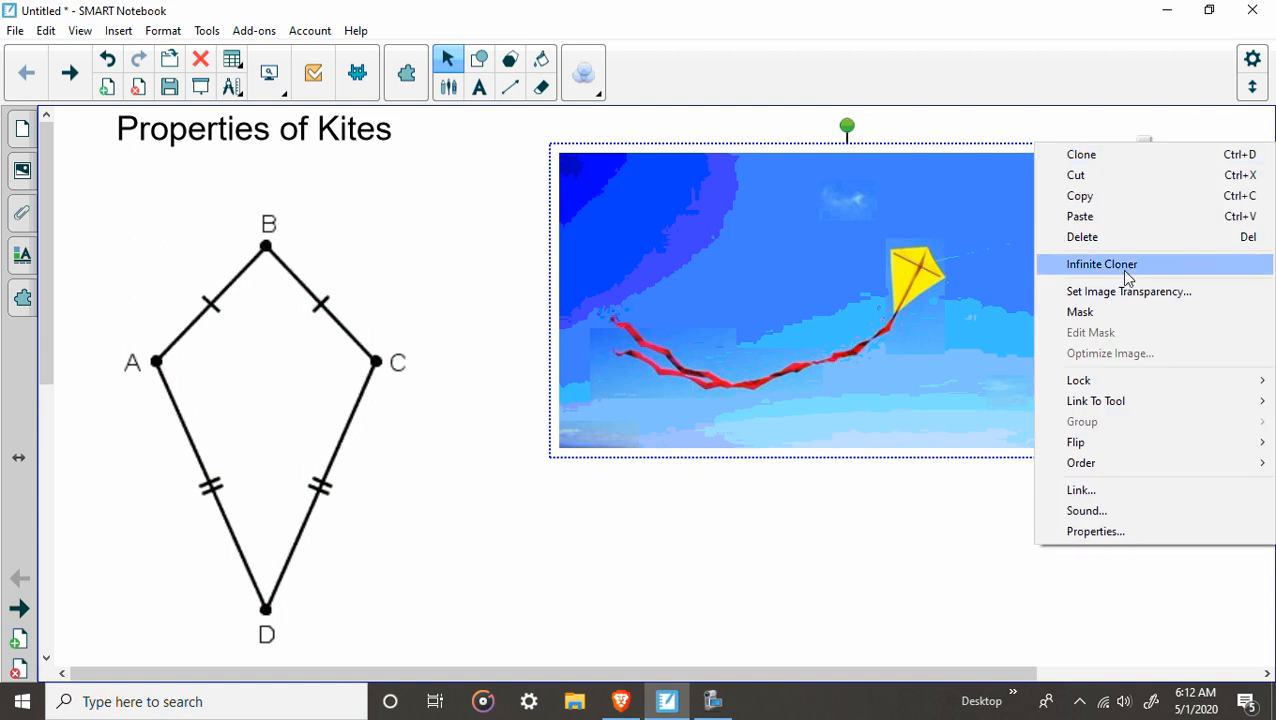
pyautogui.moveTo(1082, 237)
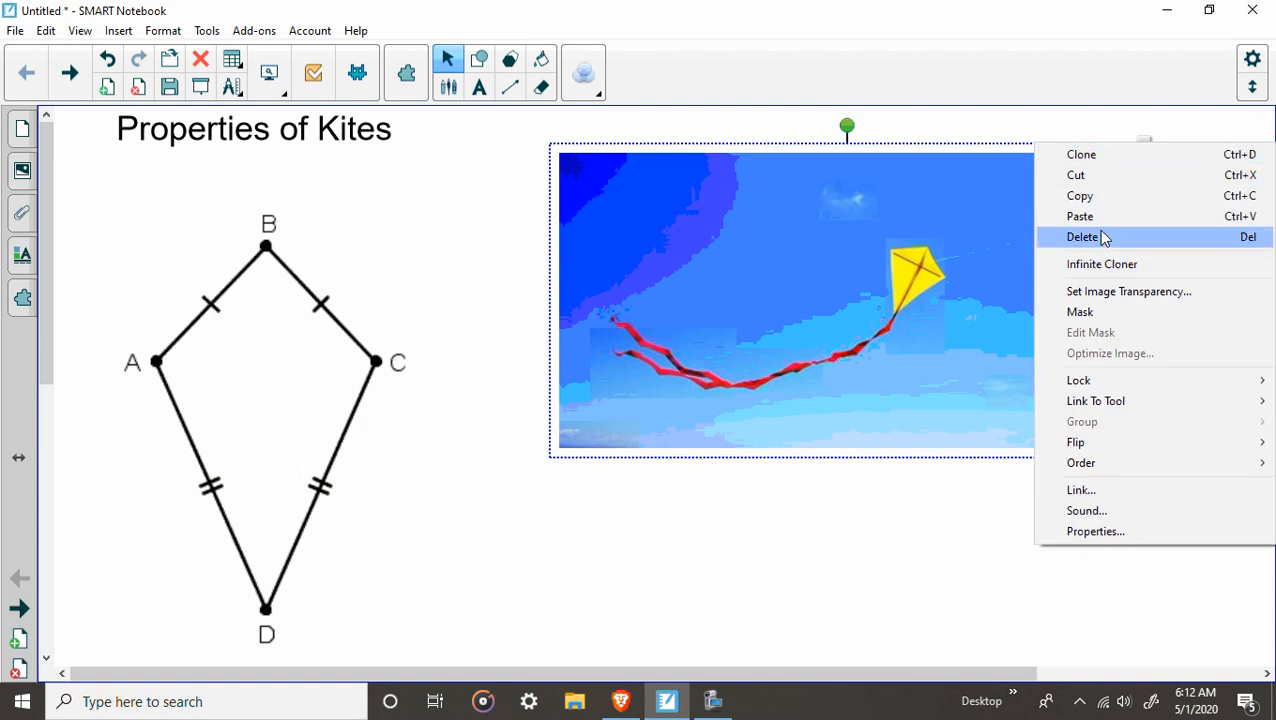
# Delete the kite photo and move kite ABCD slightly higher on the page
pyautogui.click(1083, 237)
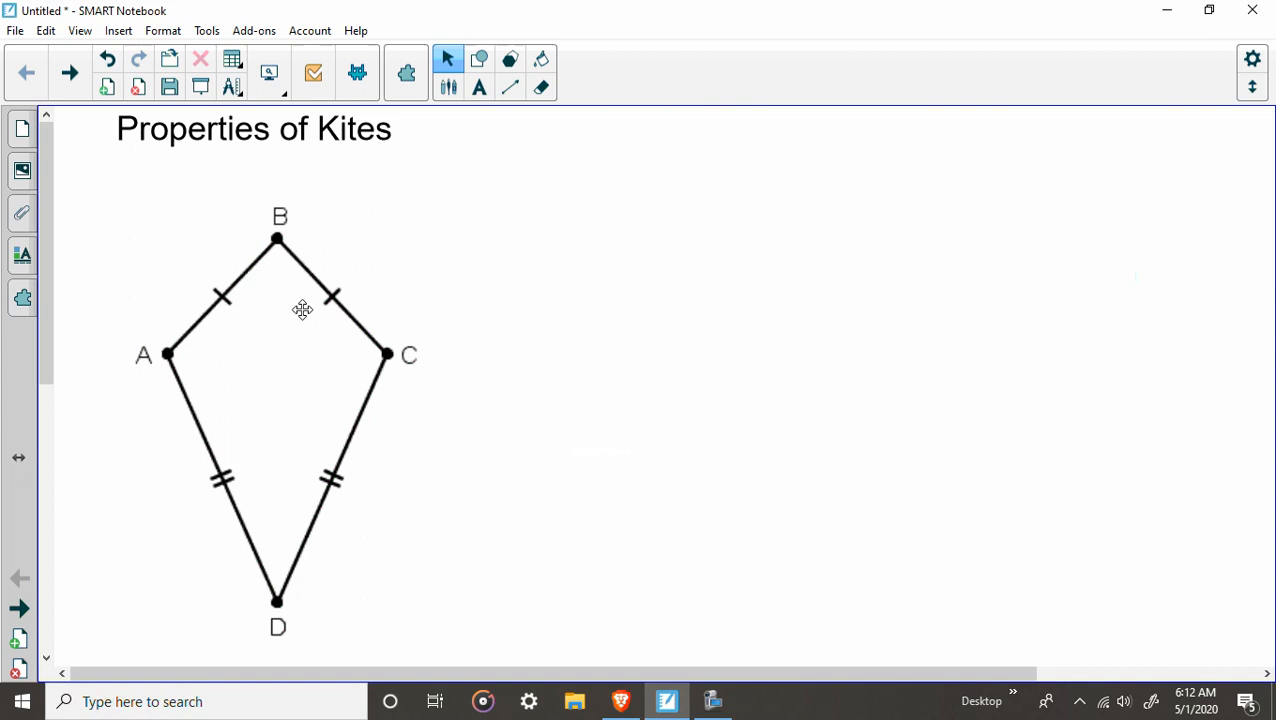
pyautogui.moveTo(302, 309); pyautogui.dragTo(308, 257)
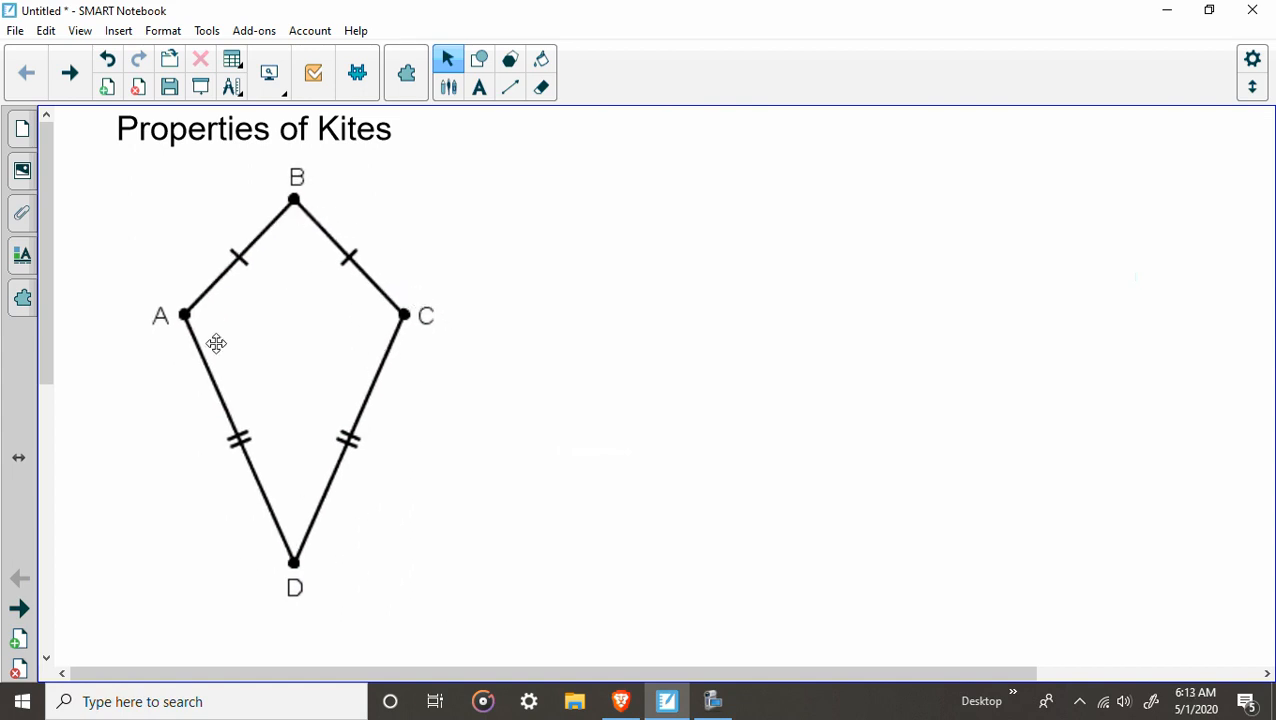
pyautogui.moveTo(293, 227)
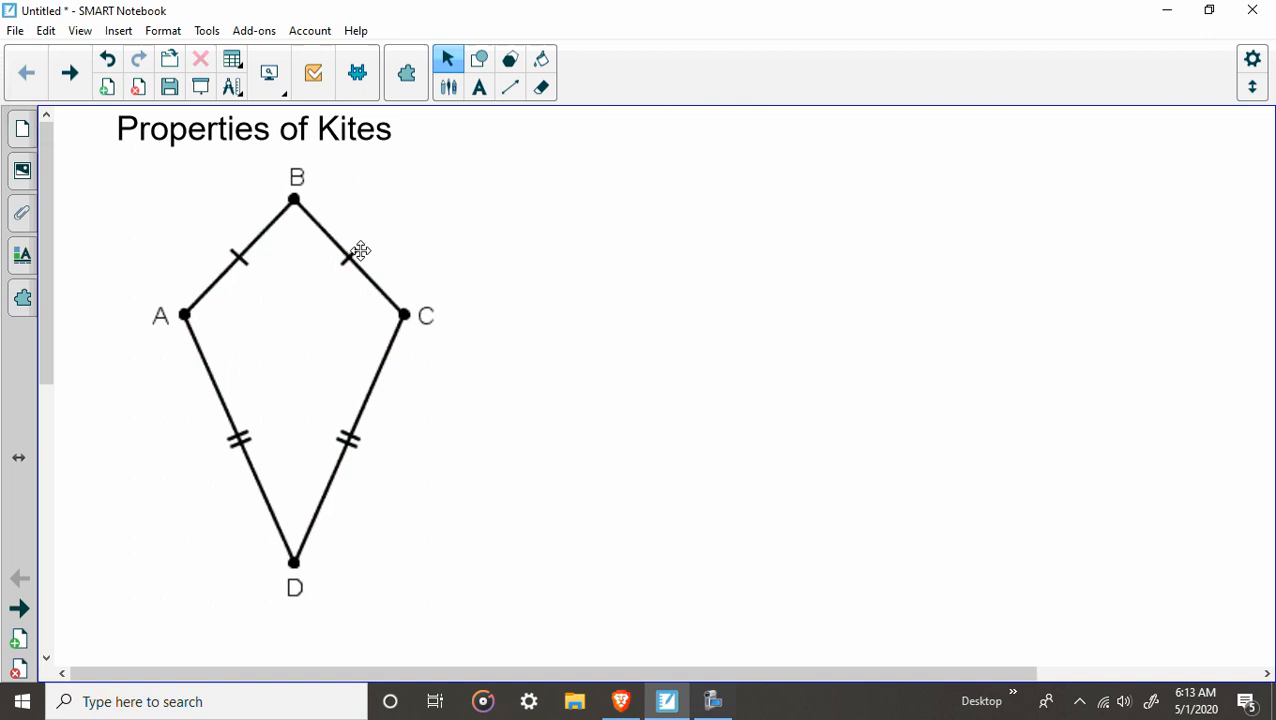
pyautogui.moveTo(510, 88)
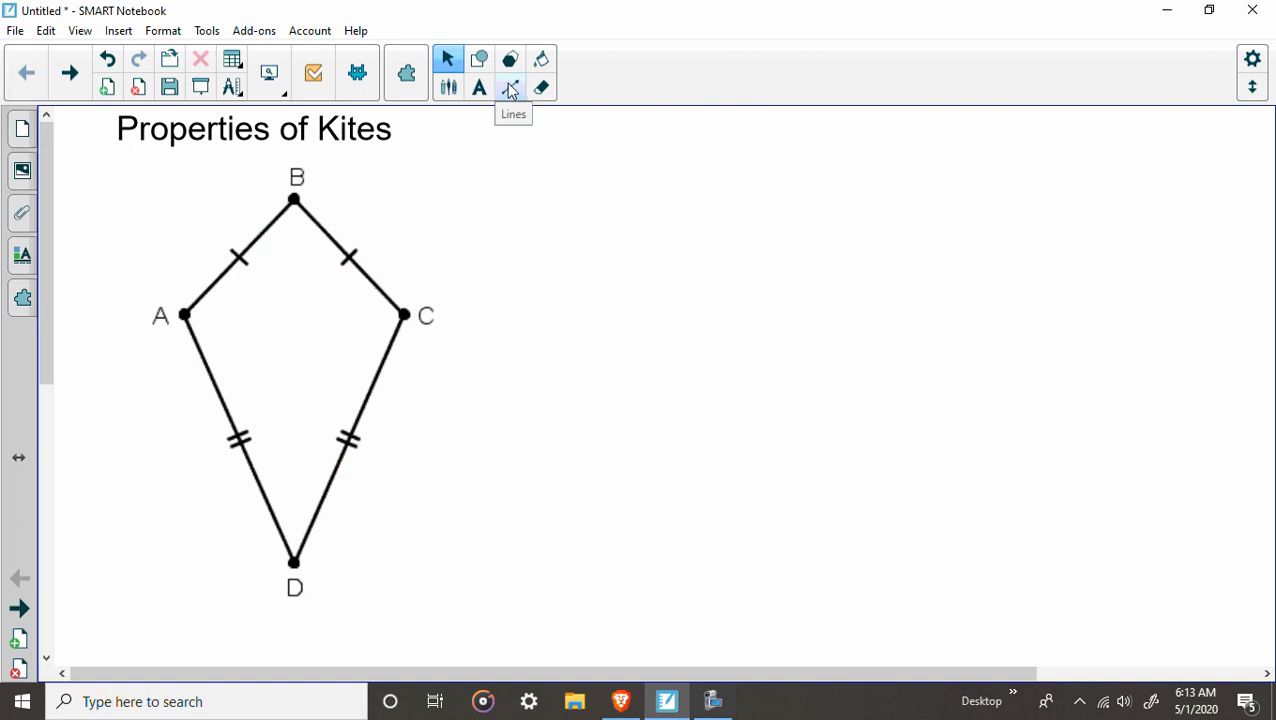
pyautogui.moveTo(517, 100)
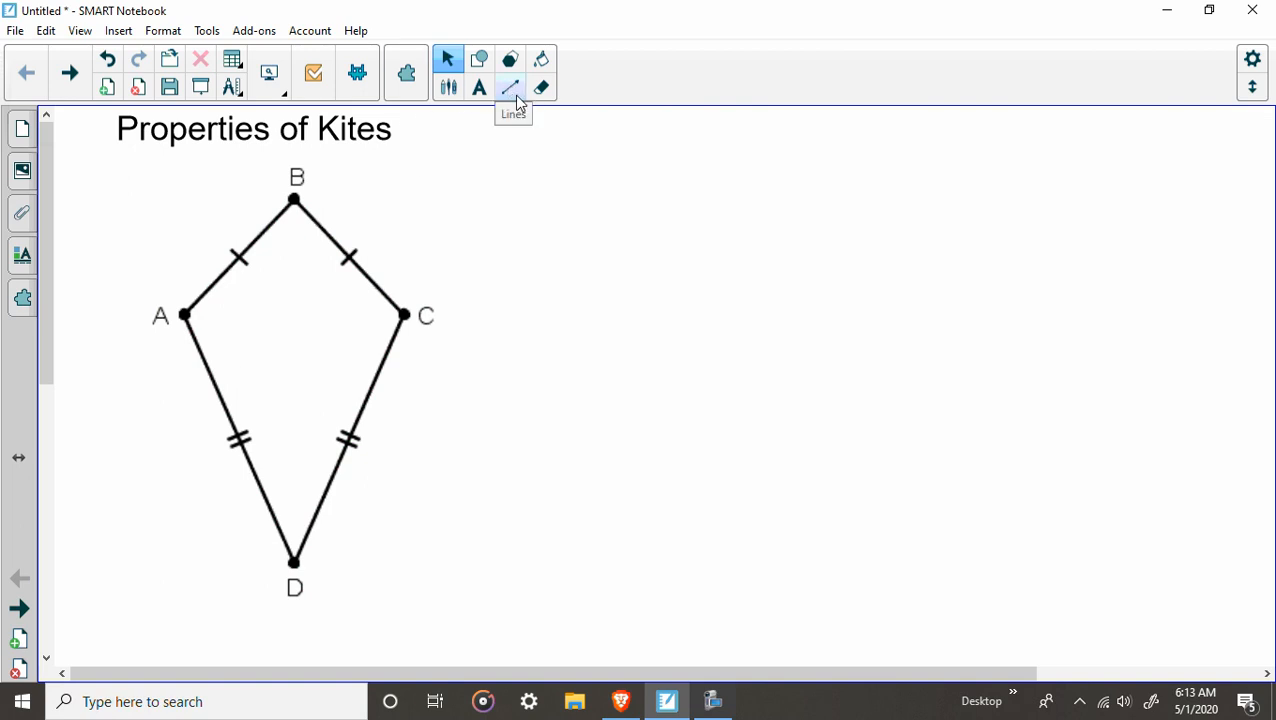
# Draw a straight diagonal segment from vertex A to vertex C
pyautogui.click(510, 88)
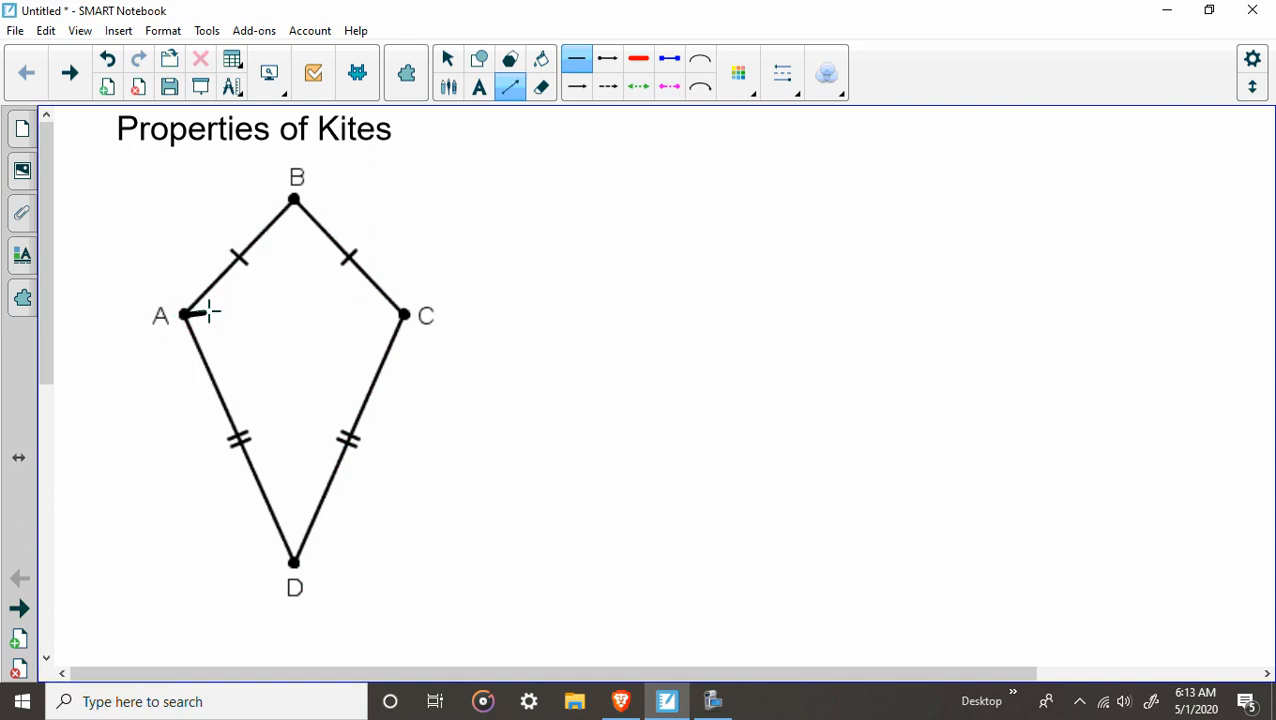
pyautogui.moveTo(195, 314); pyautogui.dragTo(400, 315)
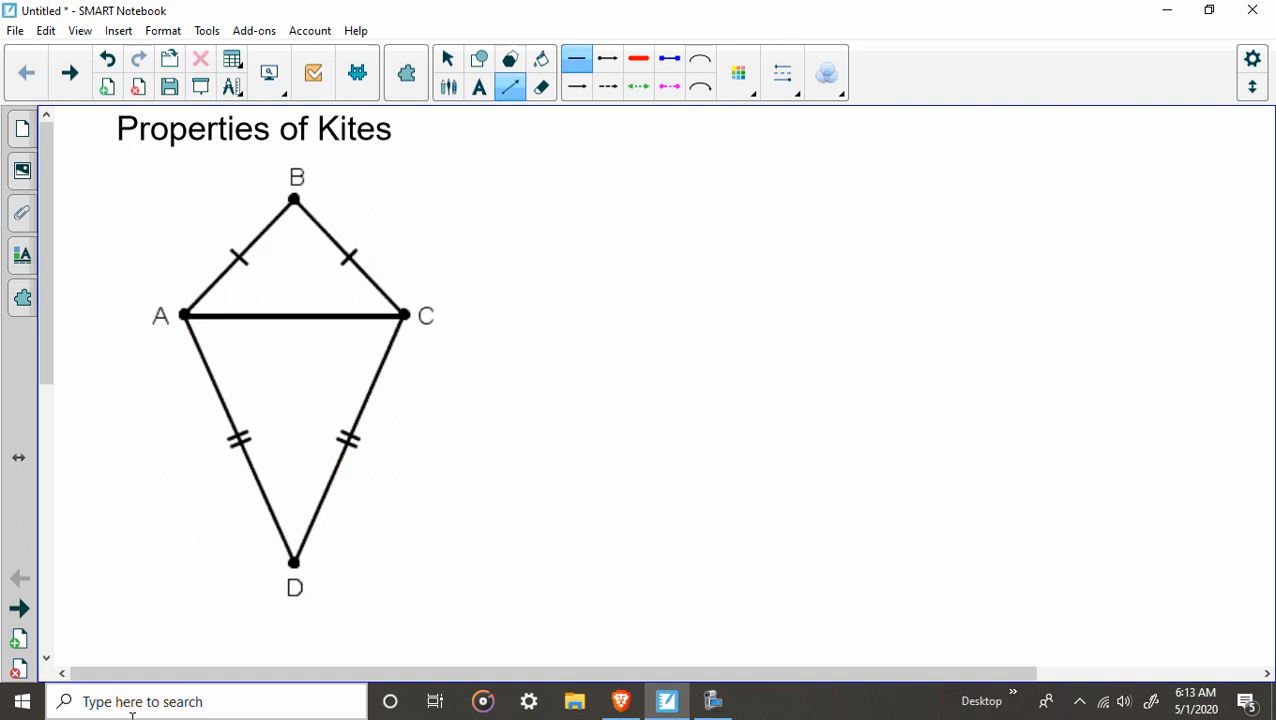
pyautogui.moveTo(189, 372)
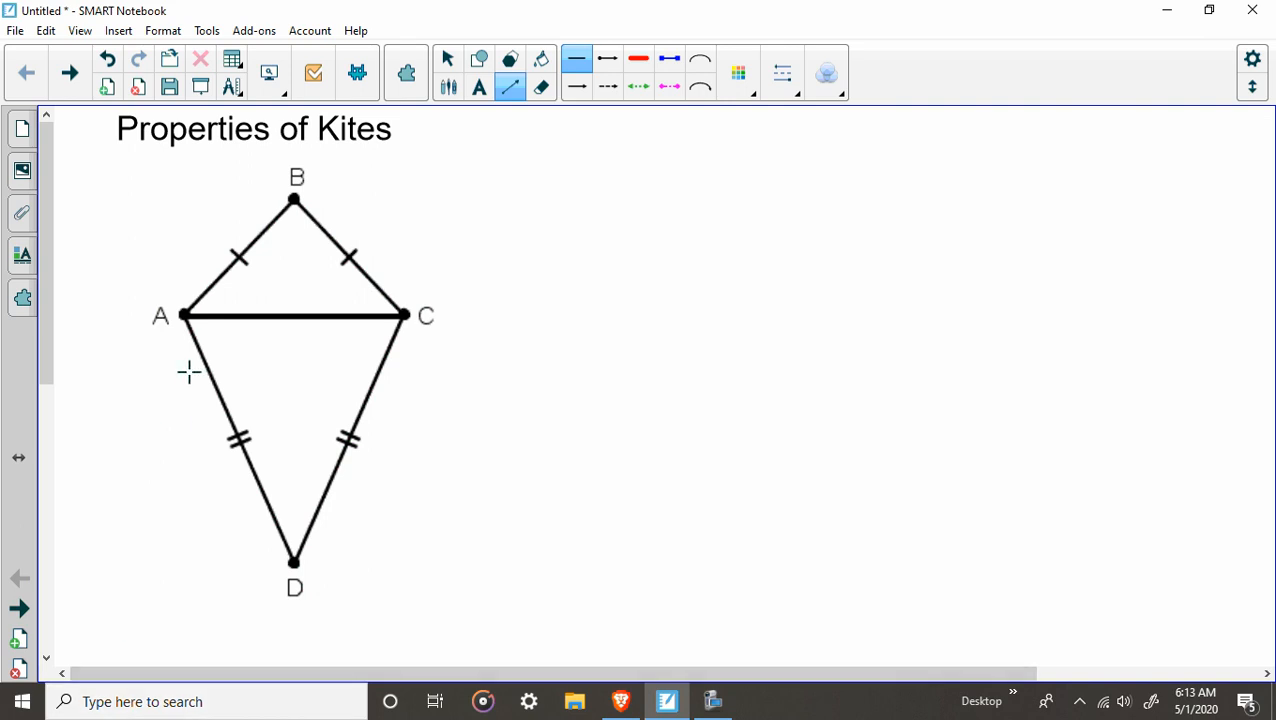
pyautogui.moveTo(347, 232)
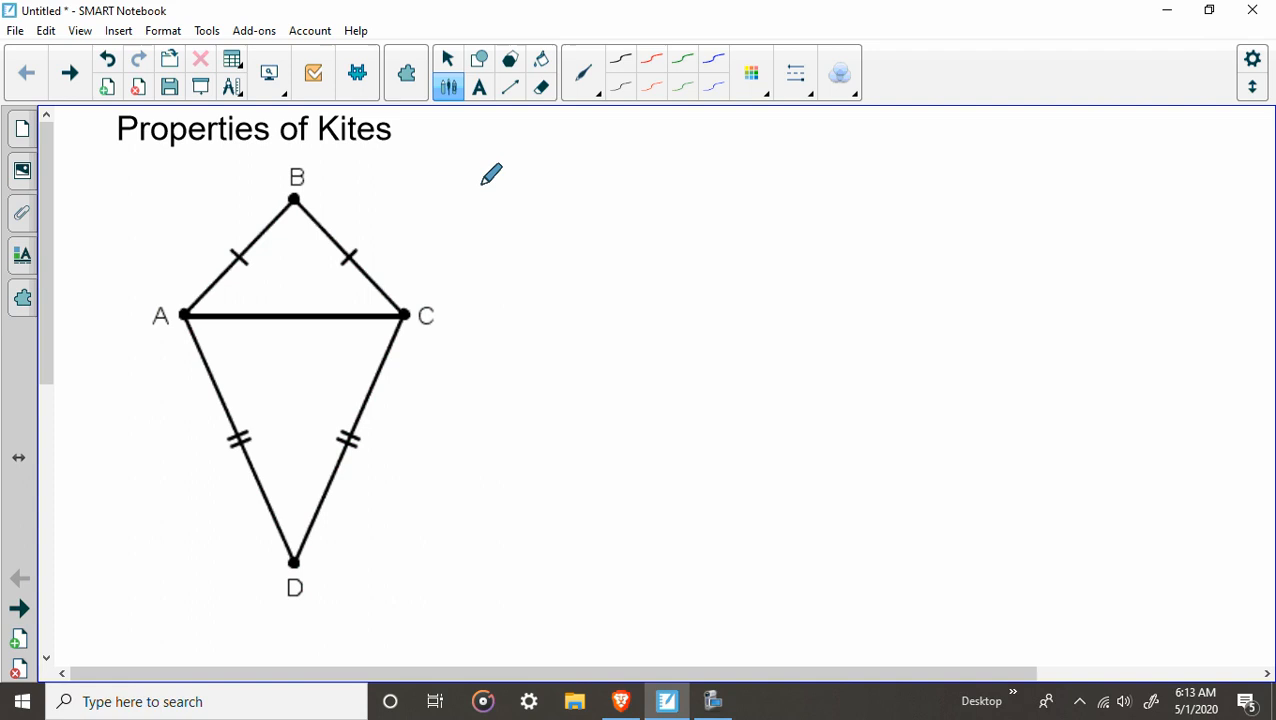
pyautogui.moveTo(438, 337)
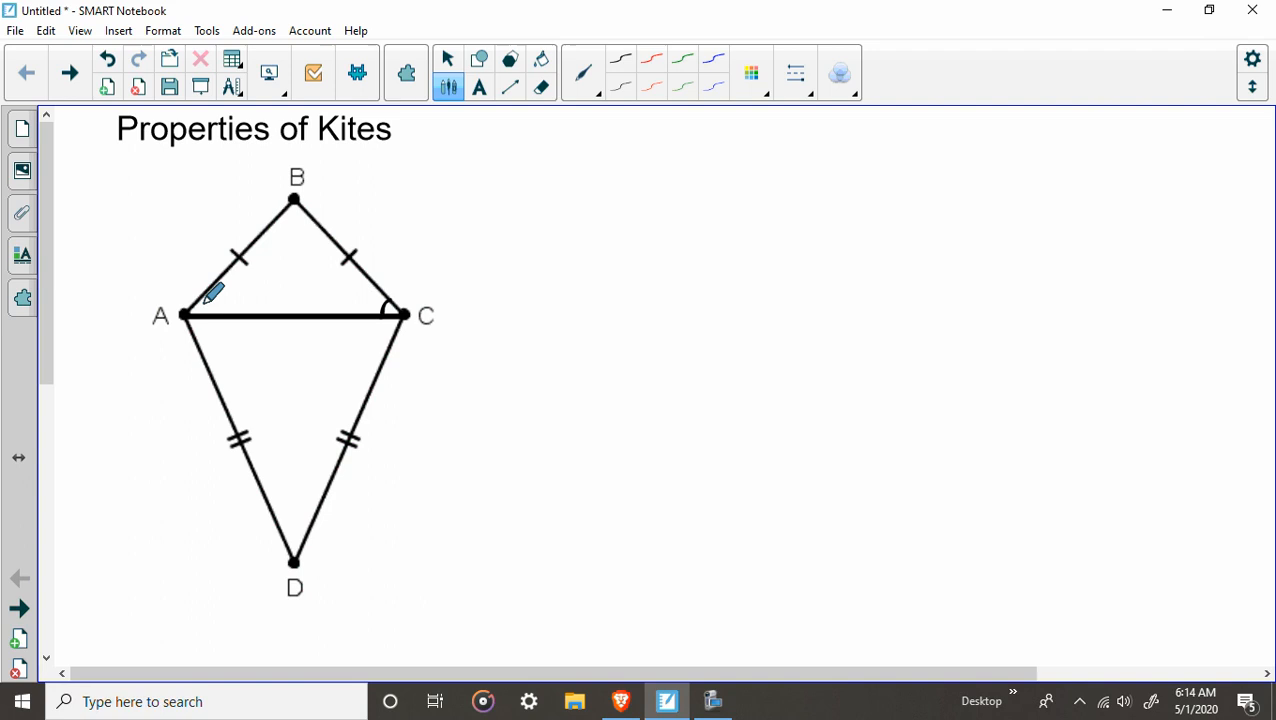
# Draw single angle arcs at A and C above AC and double arcs below
pyautogui.moveTo(195, 290); pyautogui.dragTo(230, 320)
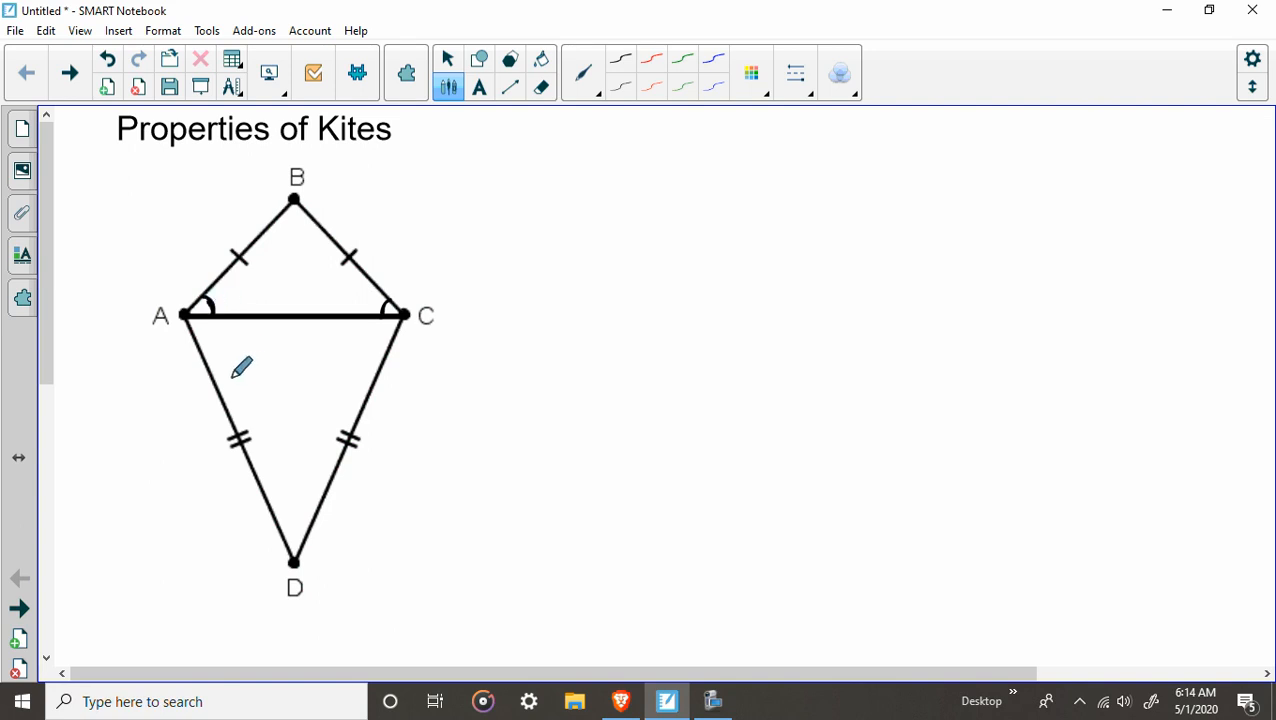
pyautogui.moveTo(200, 330)
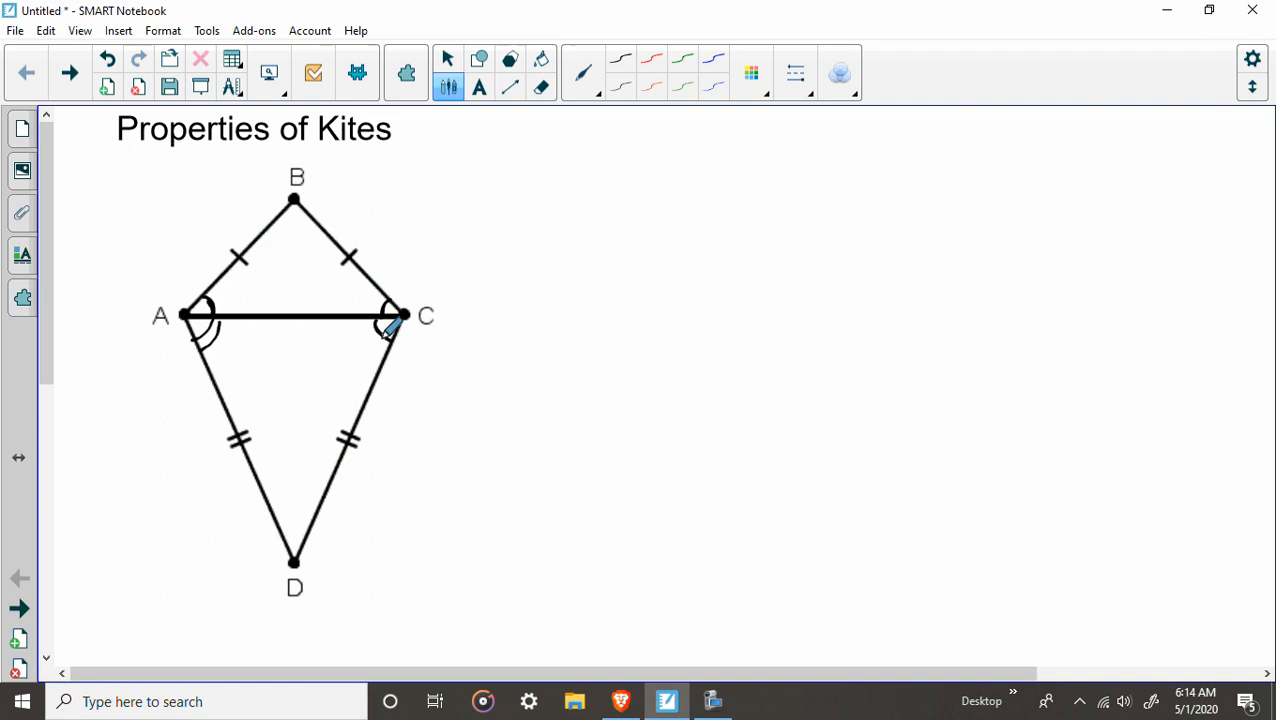
pyautogui.moveTo(375, 330); pyautogui.dragTo(400, 340)
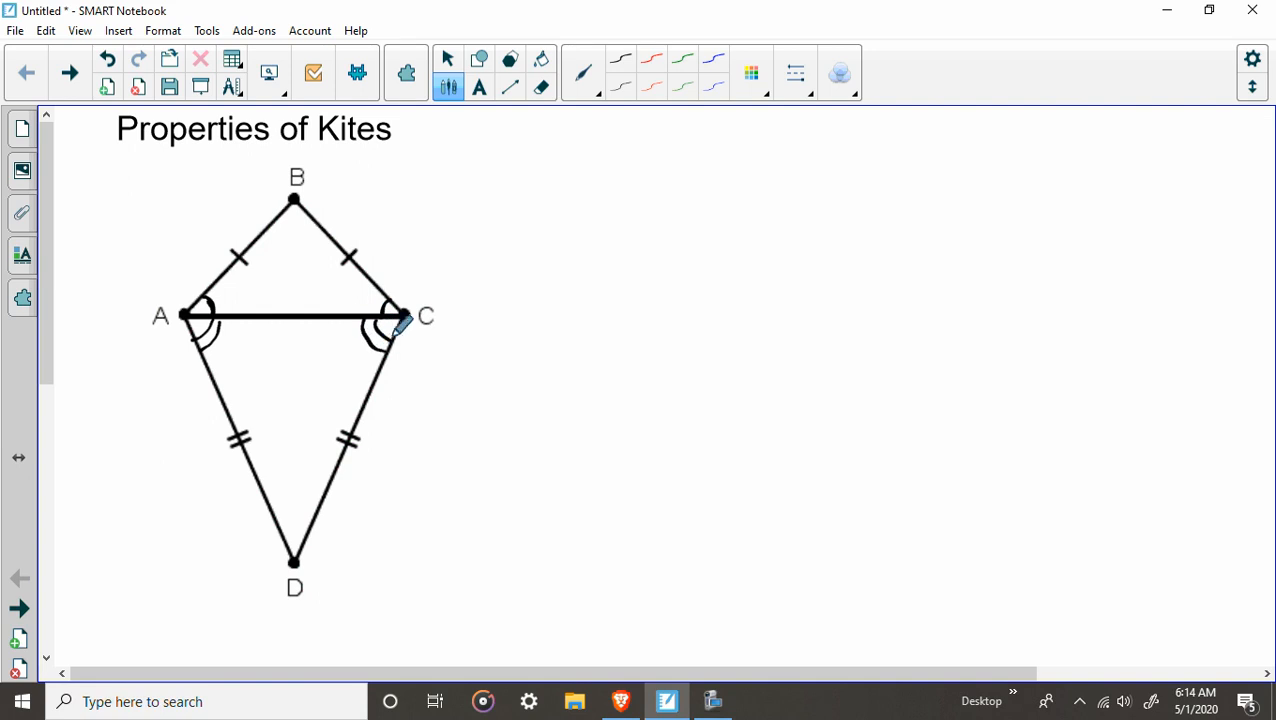
pyautogui.moveTo(497, 637)
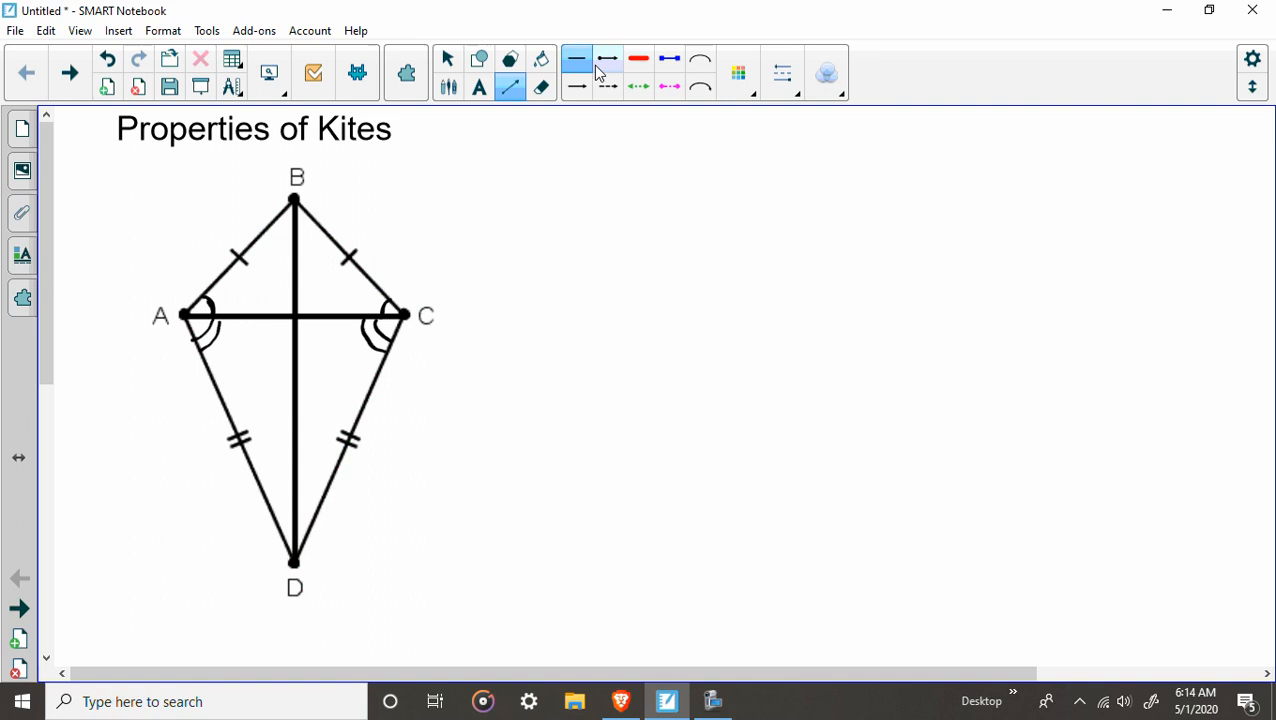
pyautogui.click(576, 59)
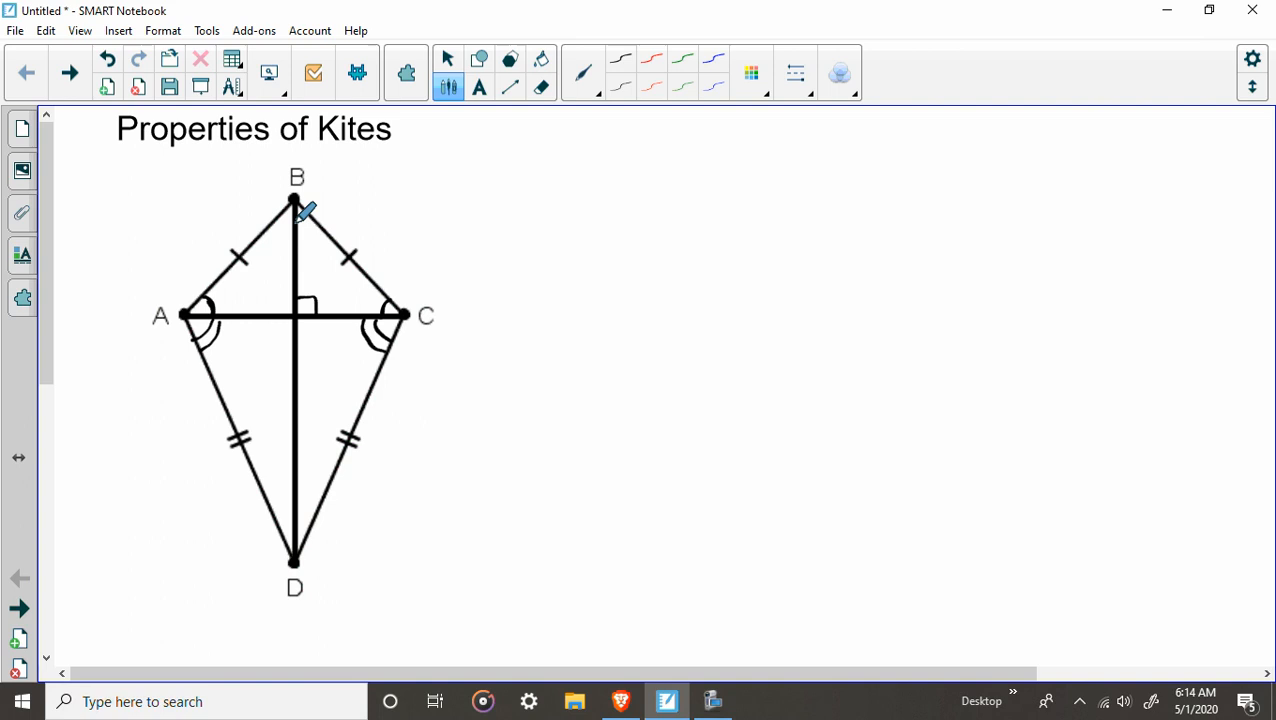
pyautogui.moveTo(312, 218)
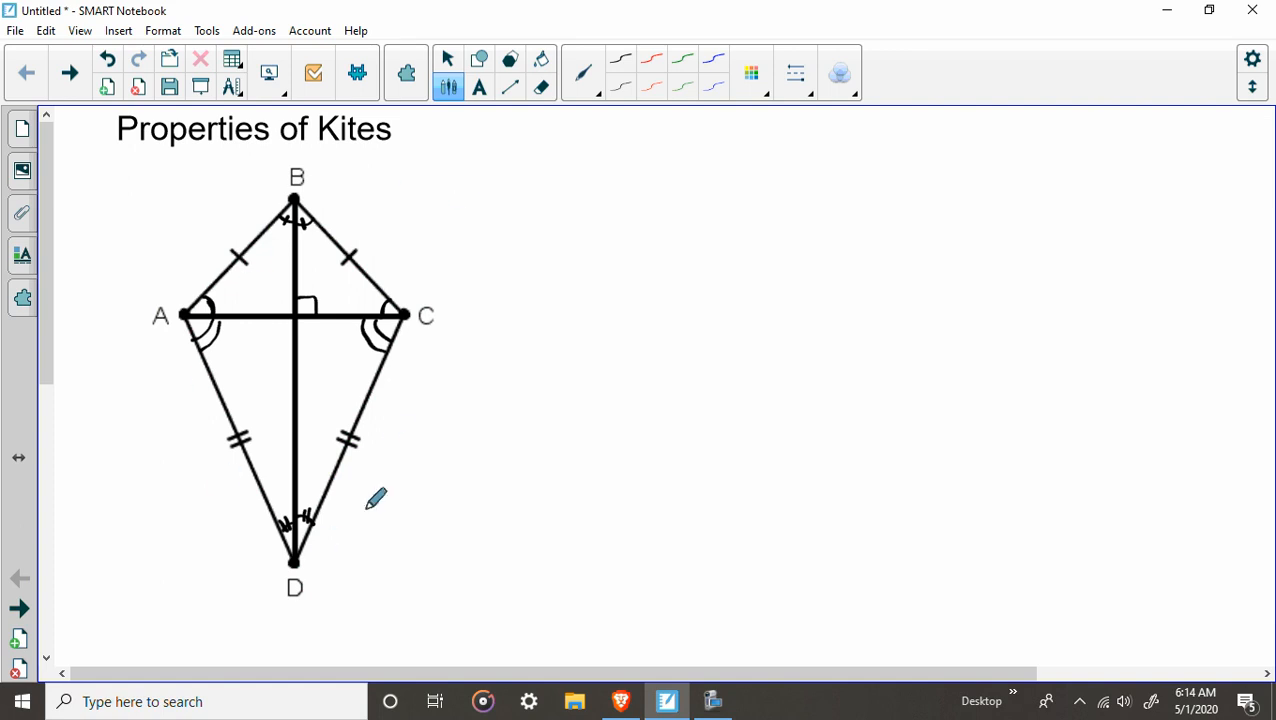
pyautogui.moveTo(305, 190)
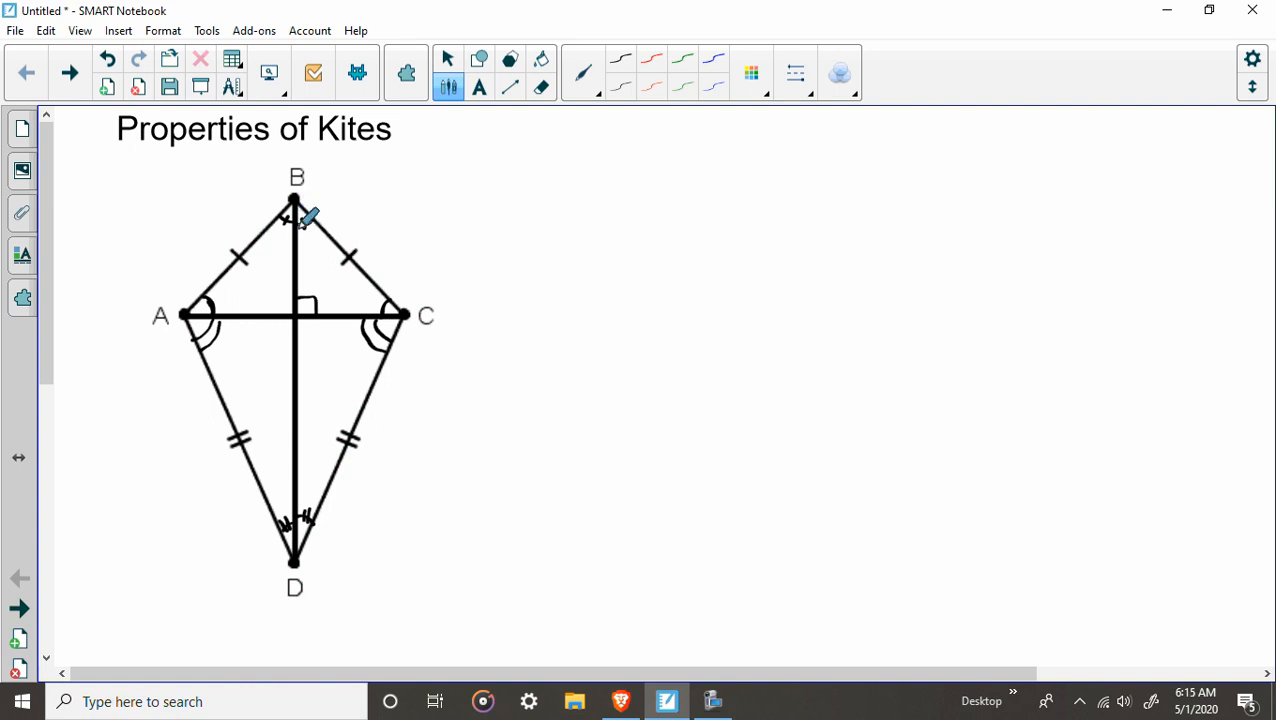
pyautogui.moveTo(305, 303)
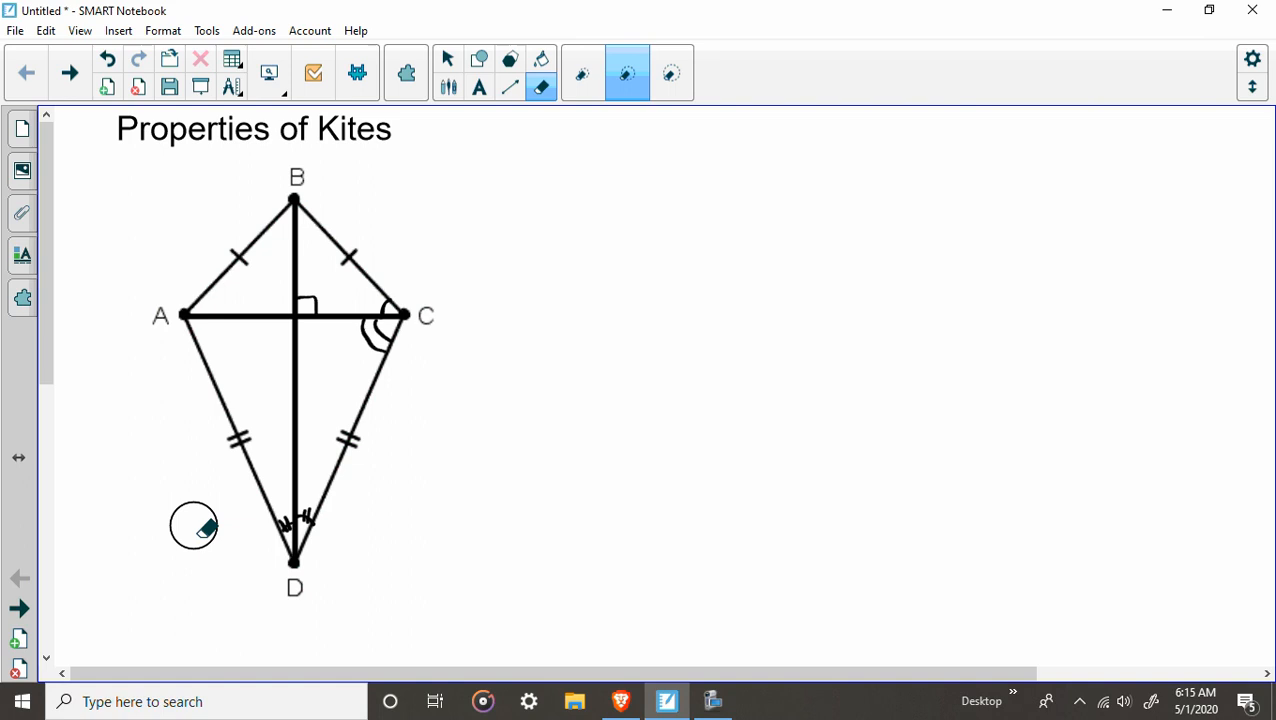
# Erase the angle arcs and right-angle mark, leaving the diagonals and side ticks
pyautogui.moveTo(195, 527); pyautogui.dragTo(340, 265)
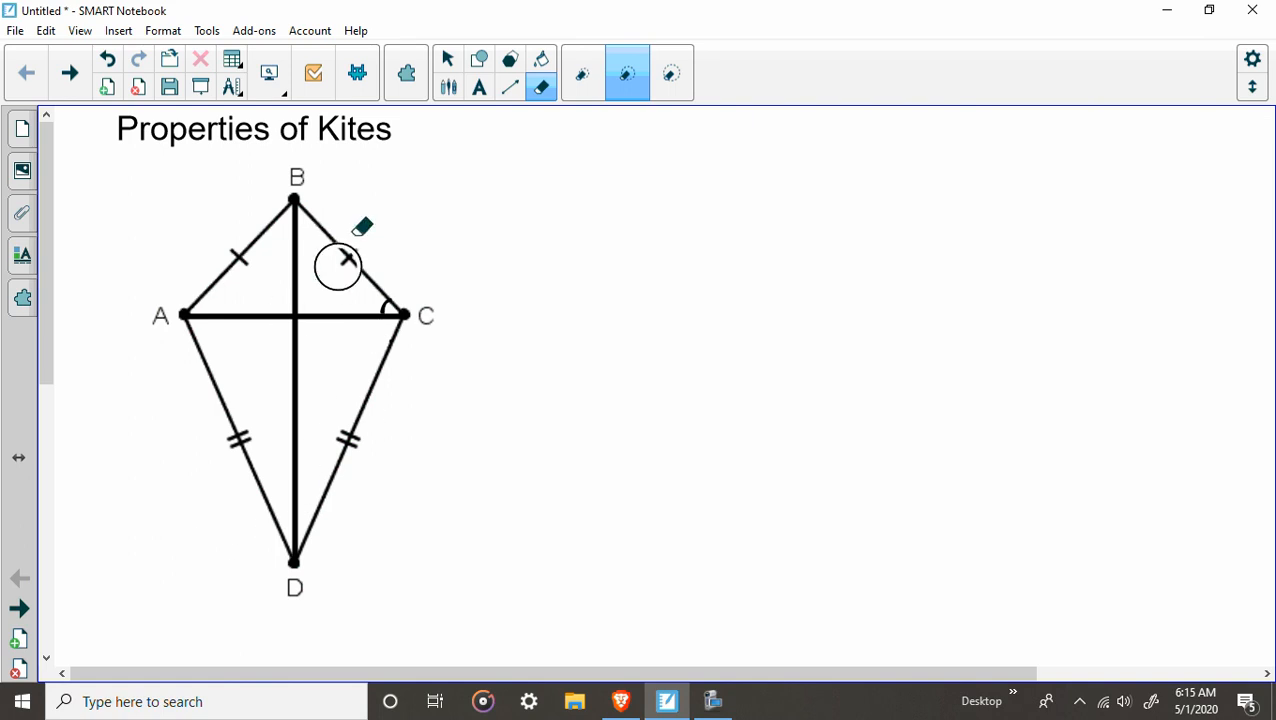
pyautogui.moveTo(340, 265); pyautogui.dragTo(357, 622)
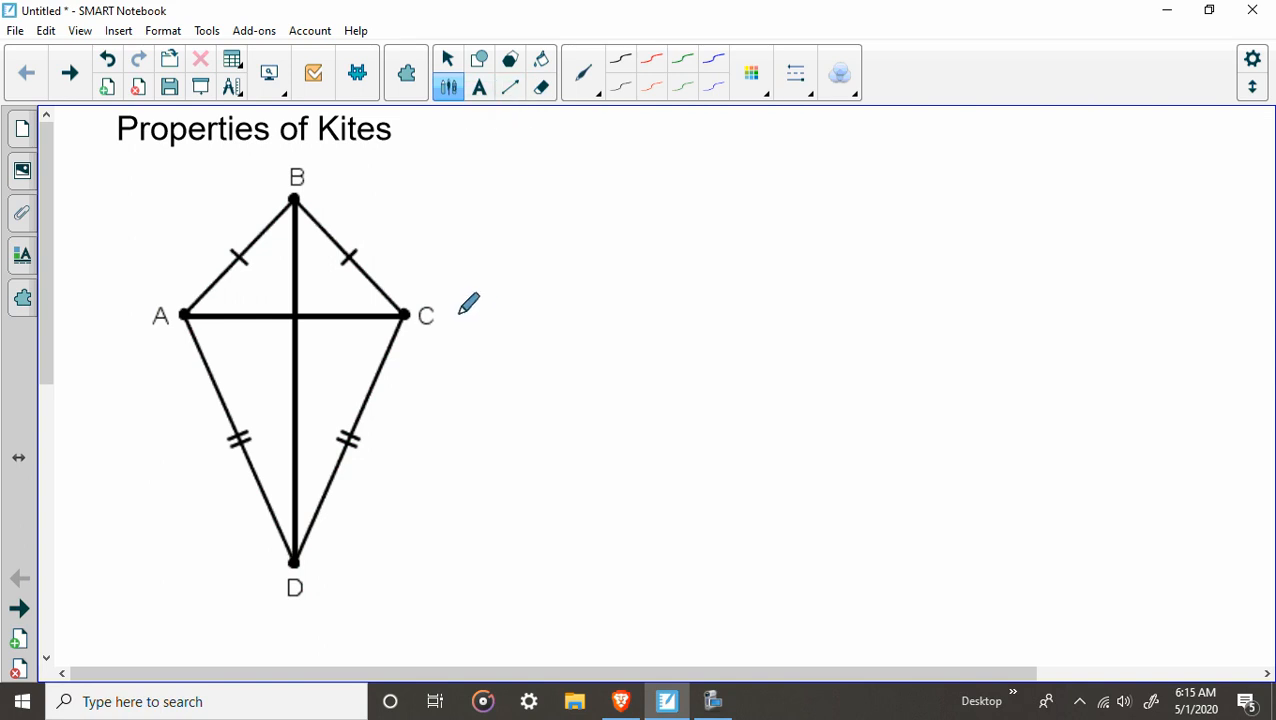
pyautogui.moveTo(365, 335)
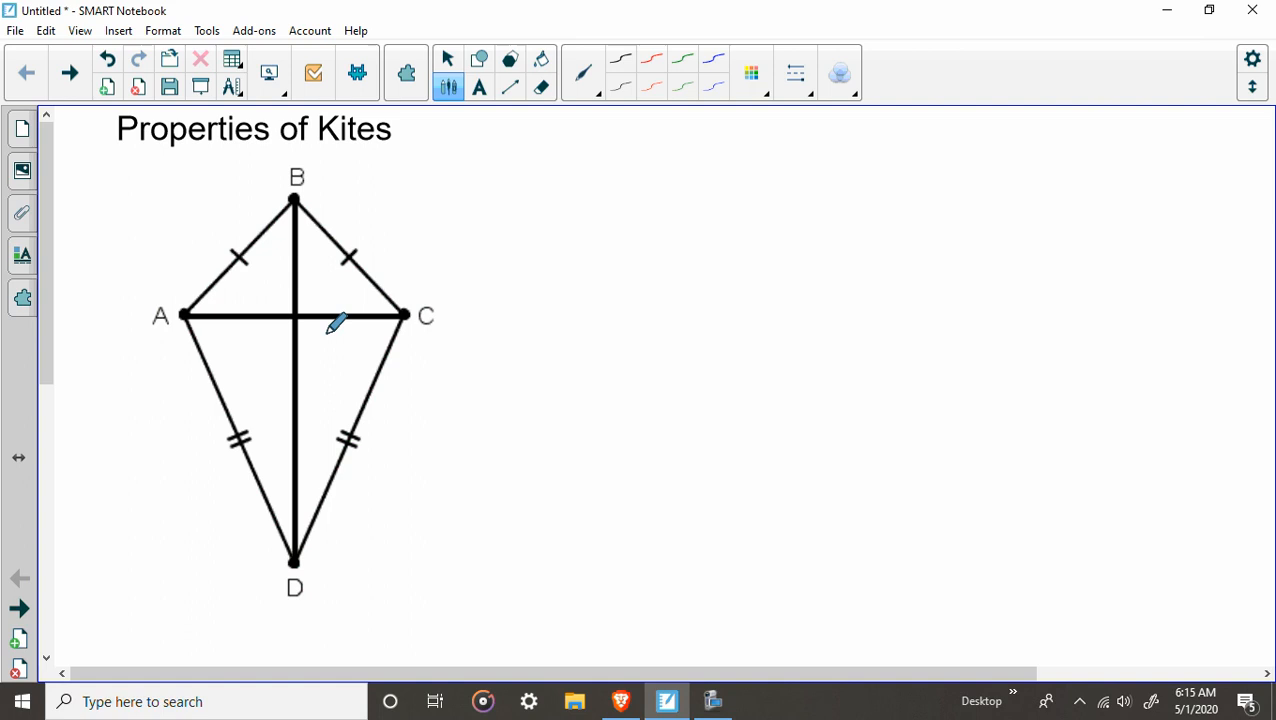
pyautogui.moveTo(350, 335)
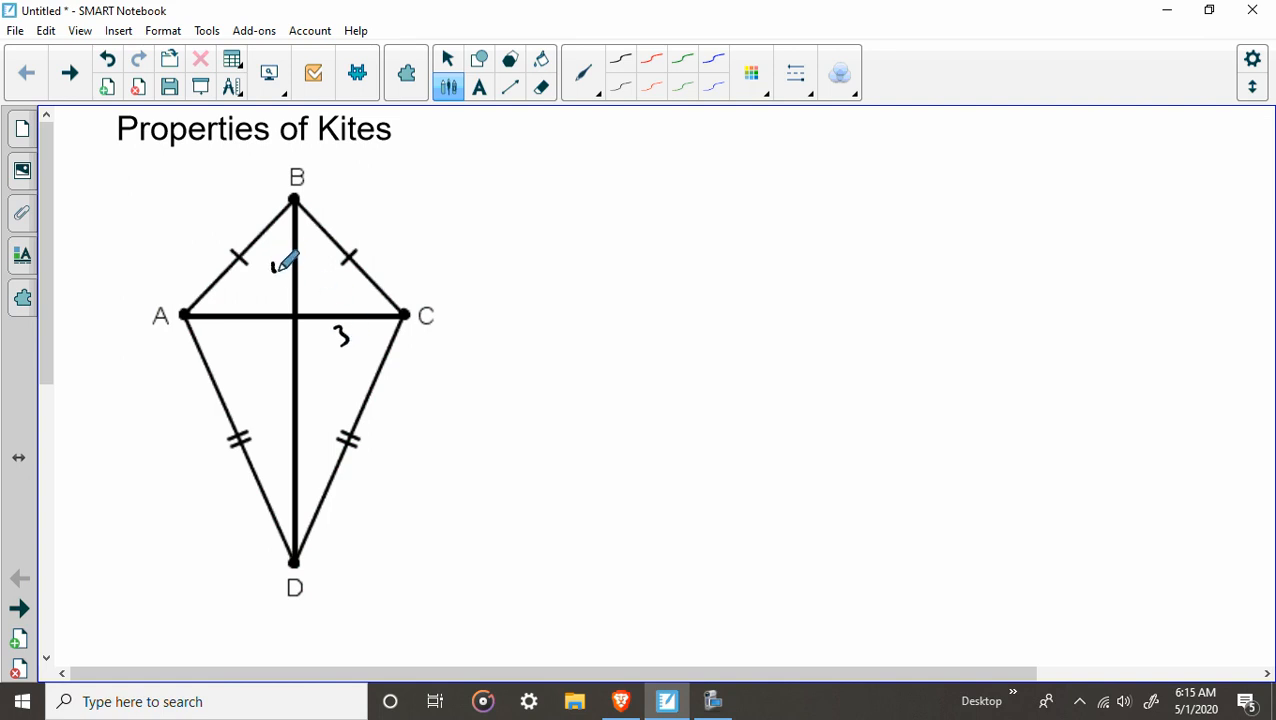
# Write 3, 4 and 8 on the diagonal pieces and 'PERIMETER?' beside the kite
pyautogui.moveTo(280, 265); pyautogui.dragTo(320, 328)
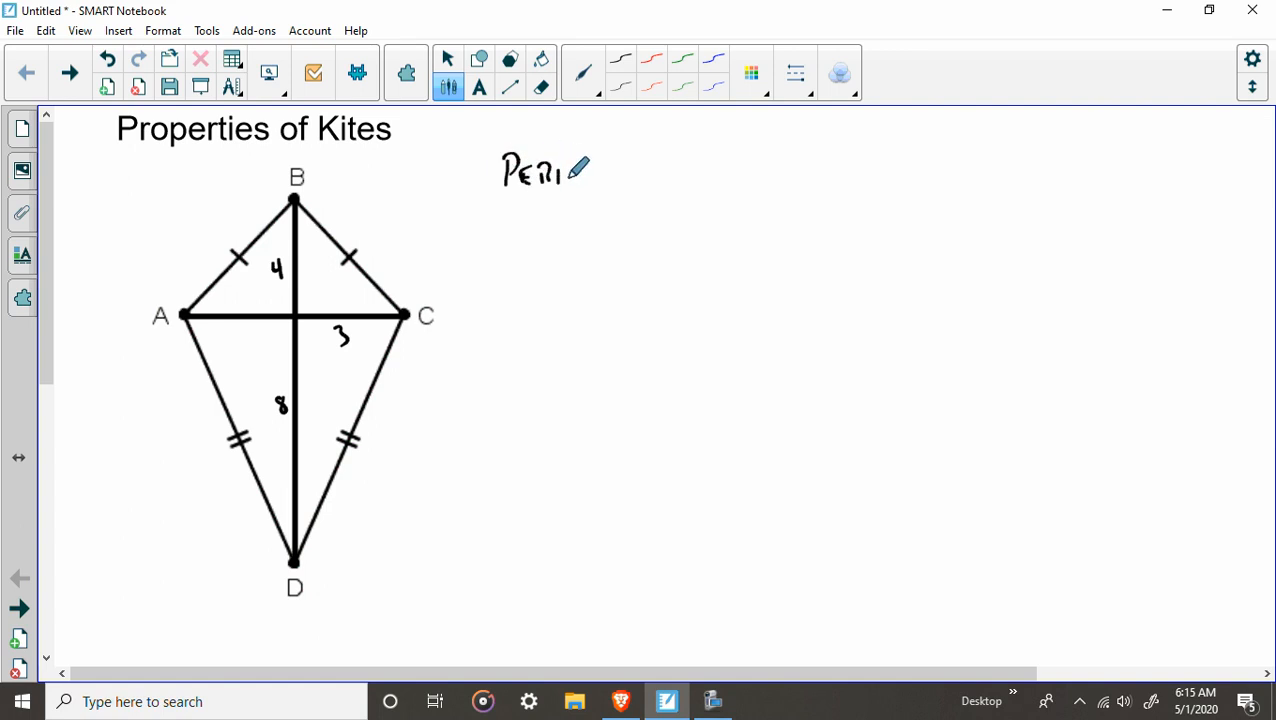
pyautogui.moveTo(565, 175); pyautogui.dragTo(650, 155)
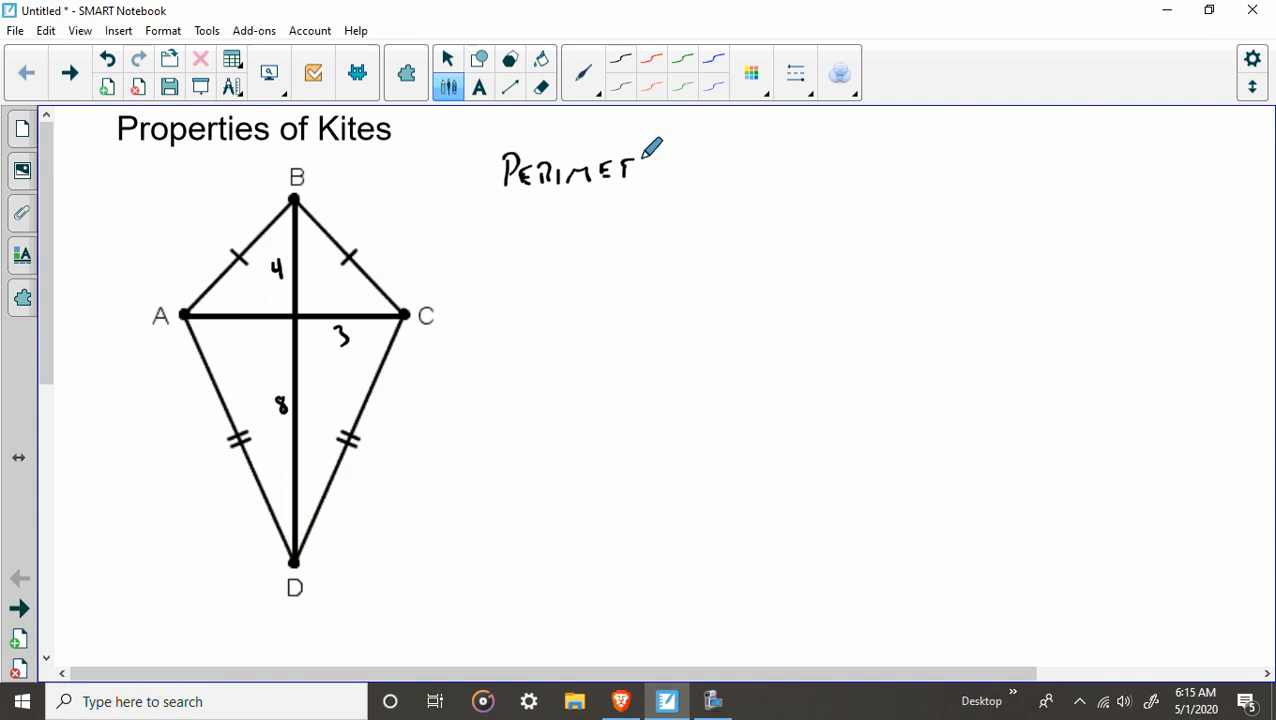
pyautogui.moveTo(640, 160); pyautogui.dragTo(720, 170)
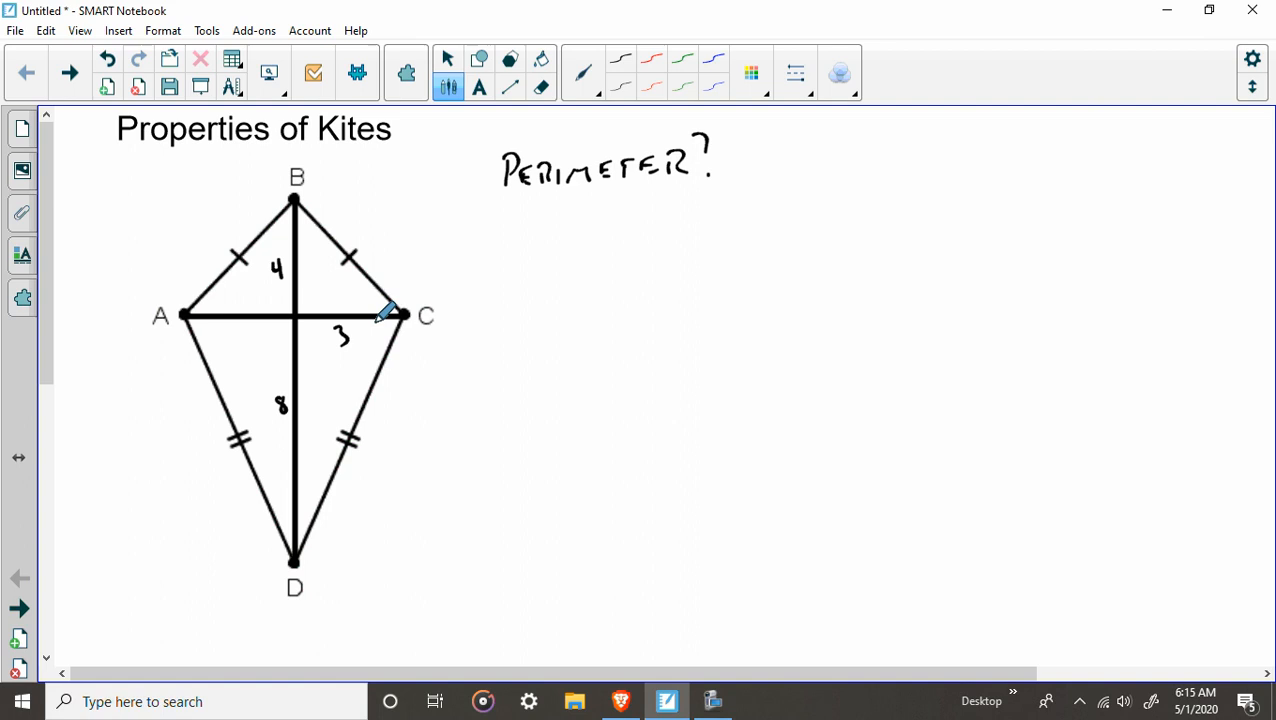
pyautogui.moveTo(310, 290)
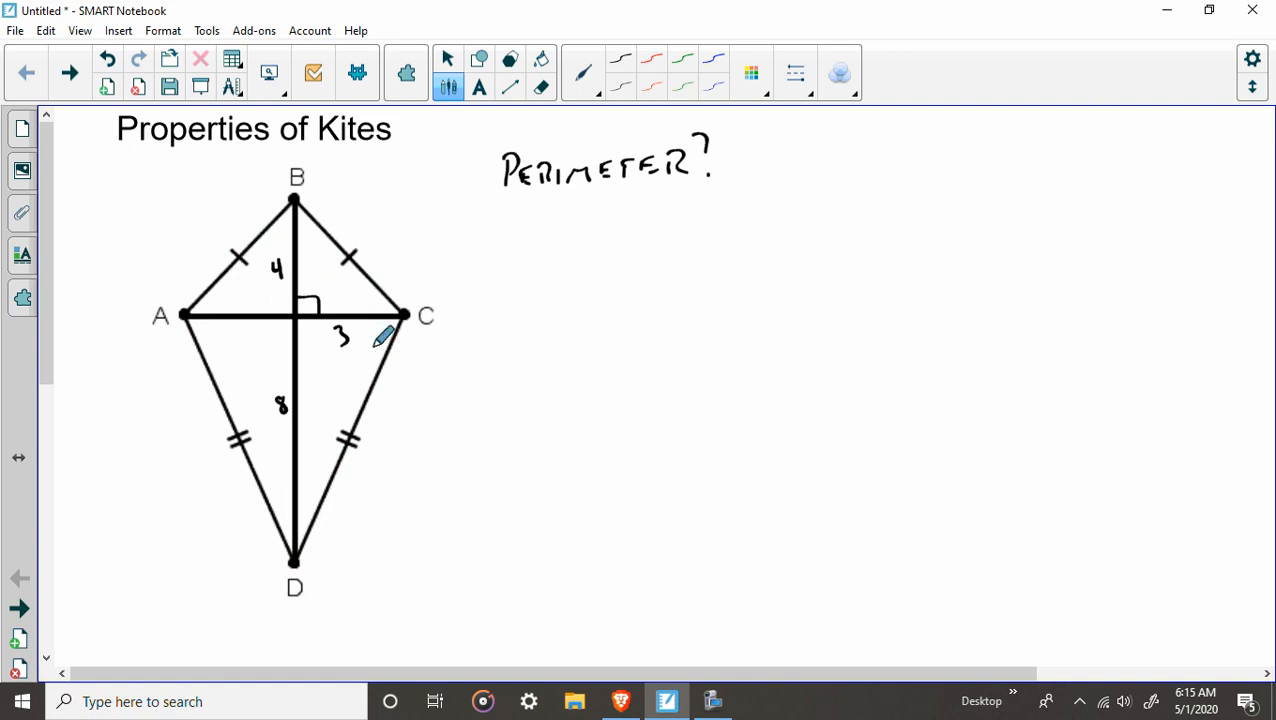
pyautogui.moveTo(372, 275)
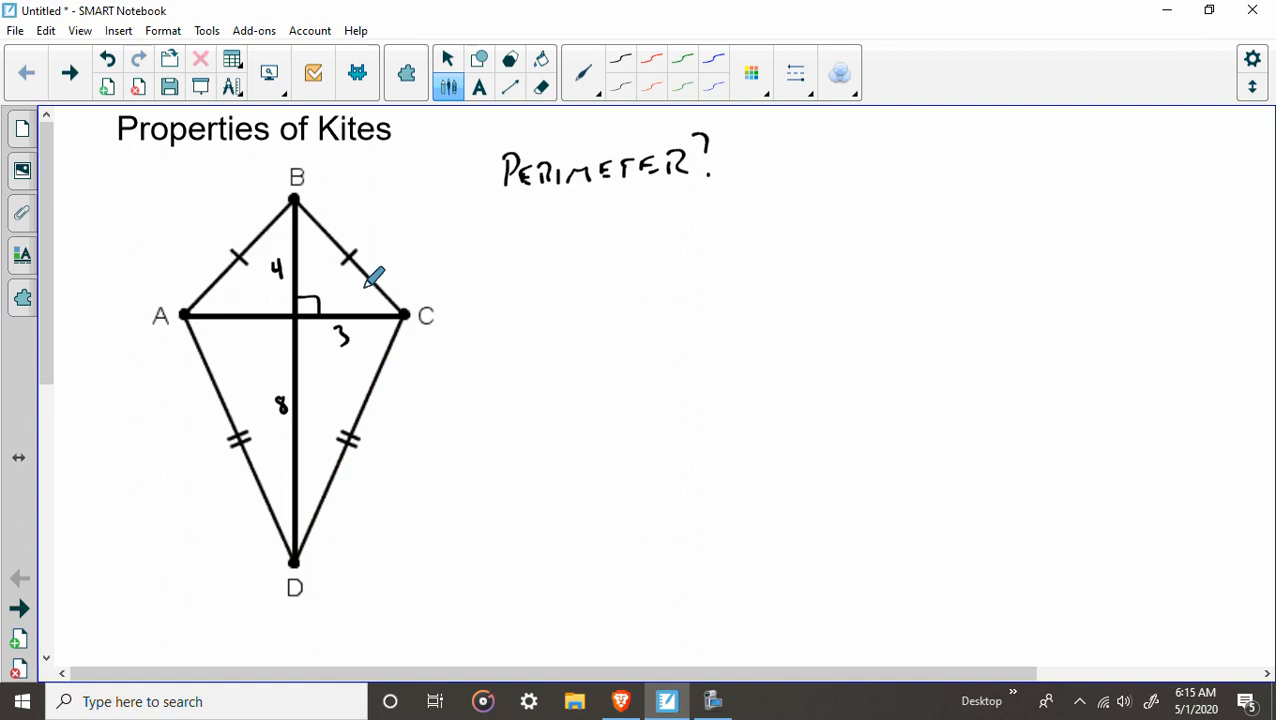
pyautogui.moveTo(335, 340)
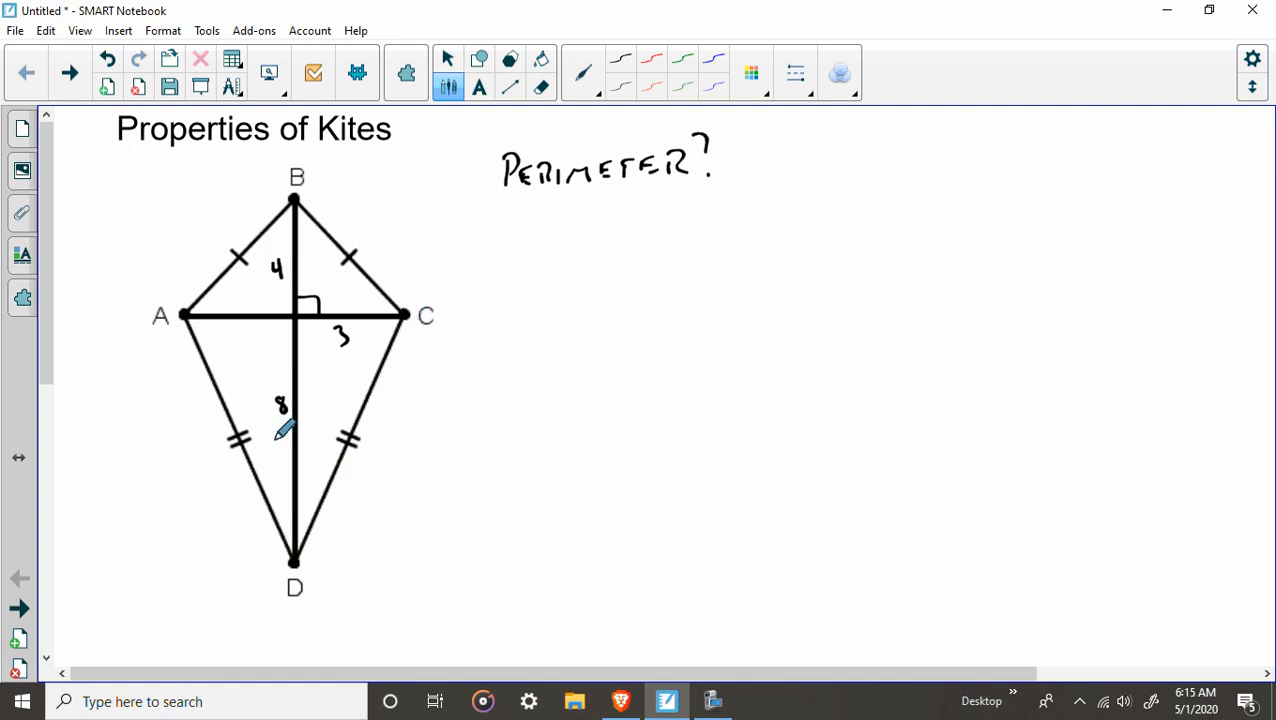
pyautogui.moveTo(380, 285)
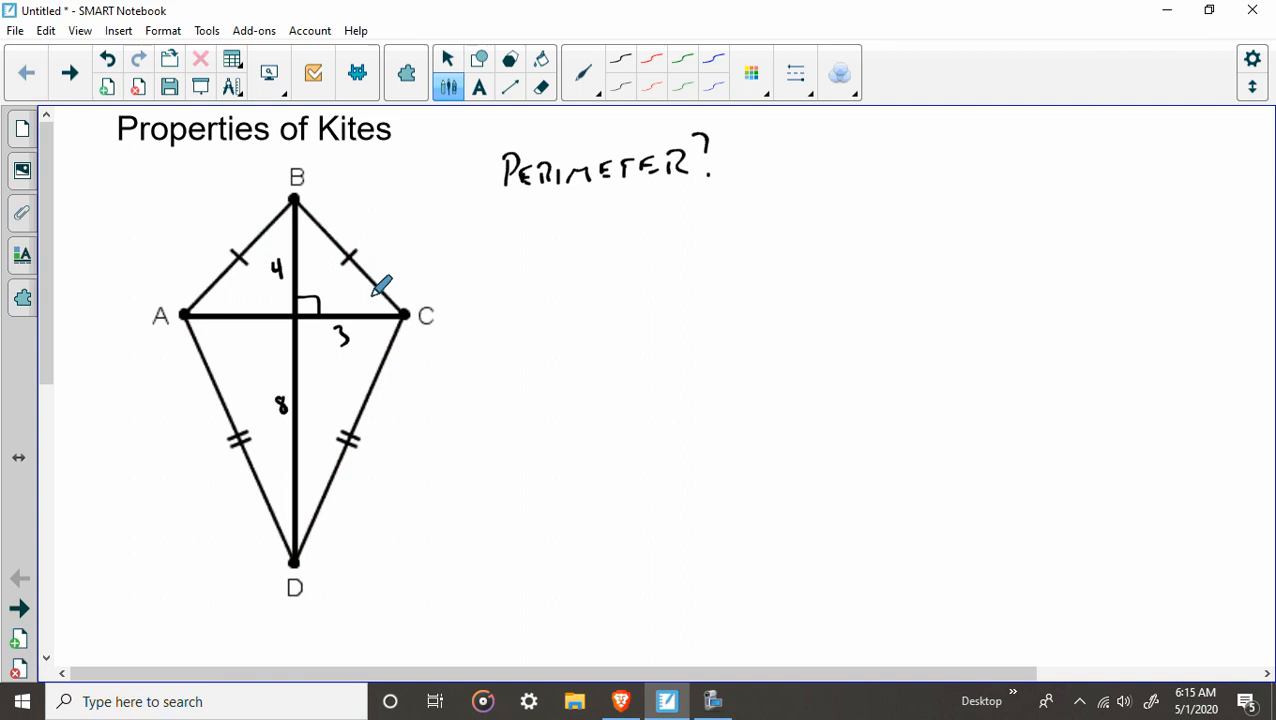
pyautogui.moveTo(556, 240)
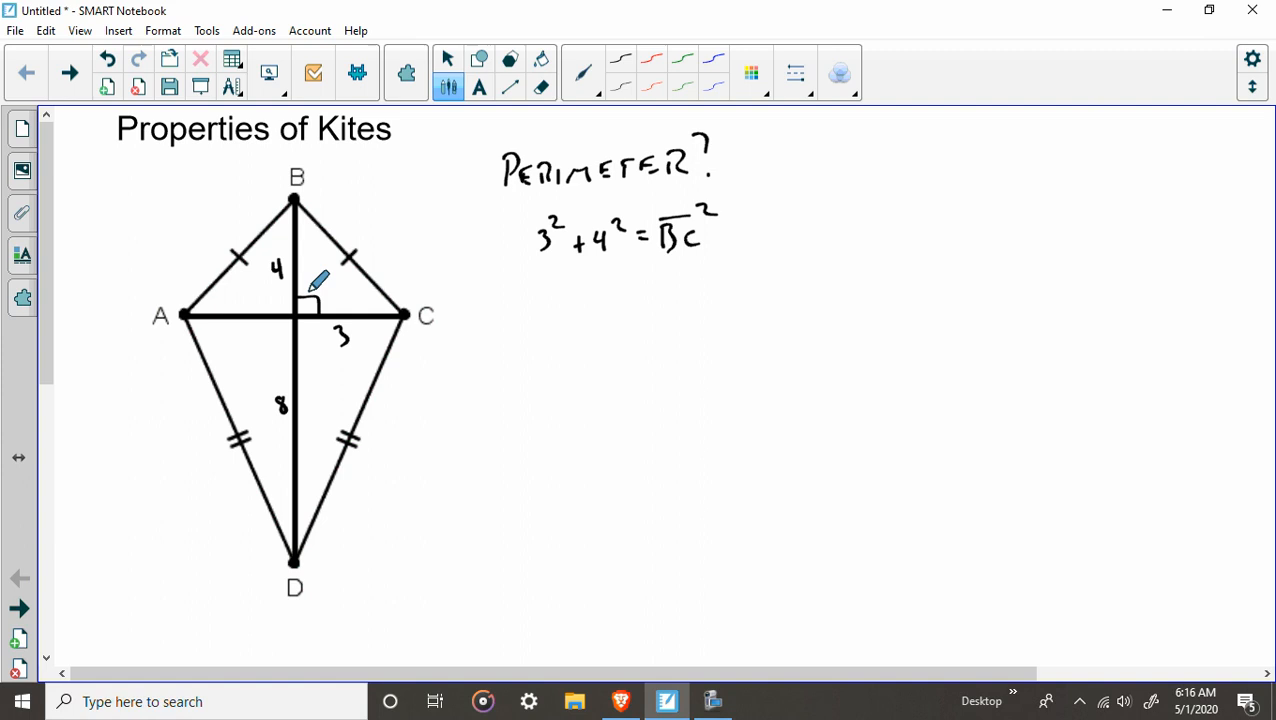
pyautogui.moveTo(797, 213)
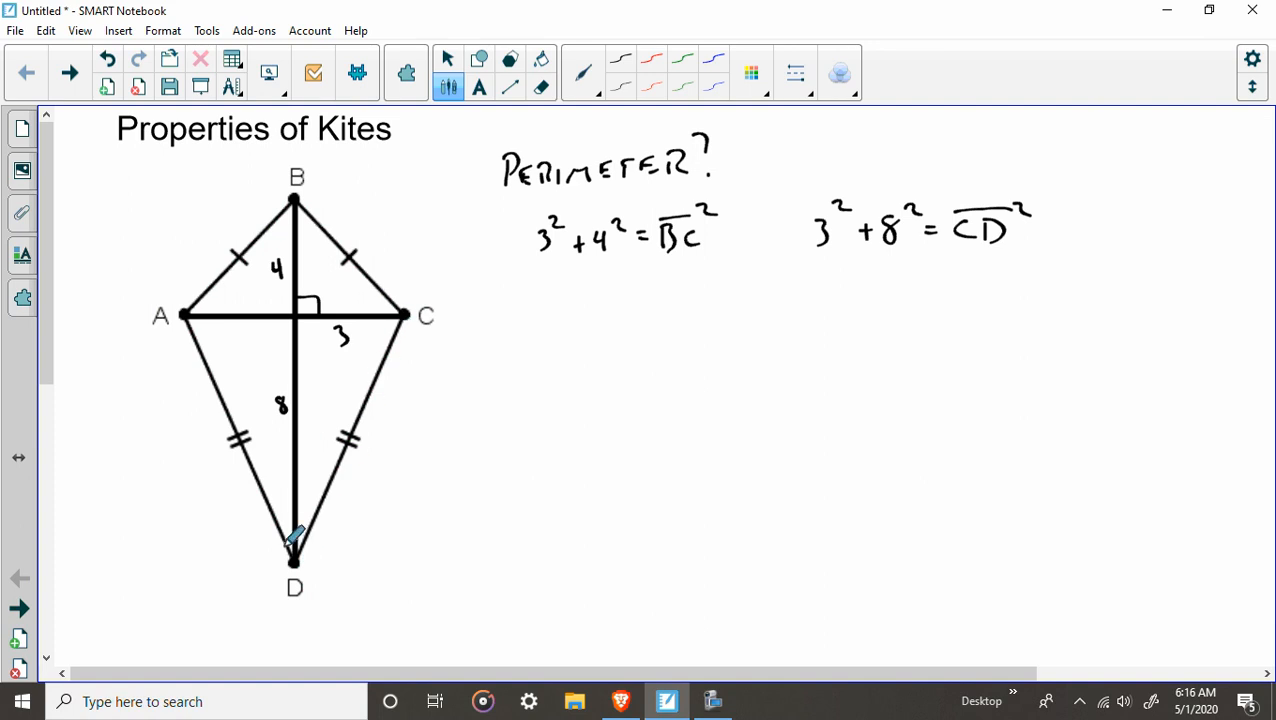
pyautogui.moveTo(320, 305)
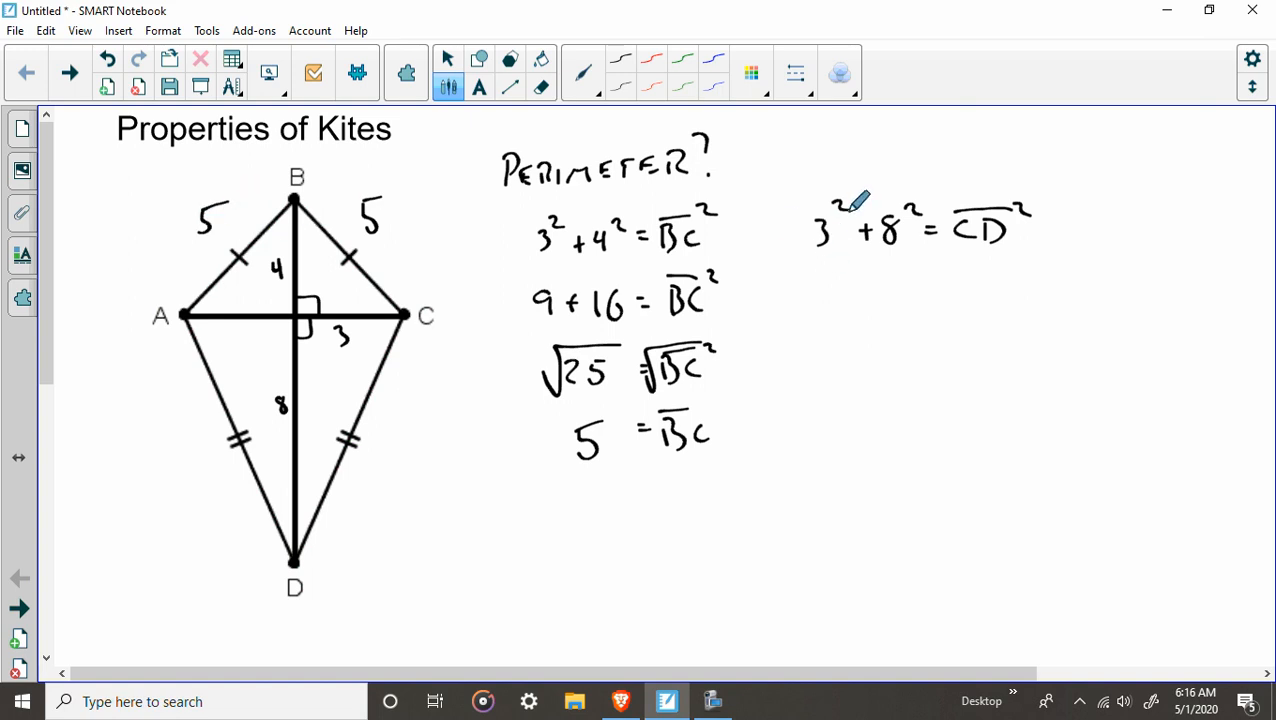
pyautogui.moveTo(838, 300)
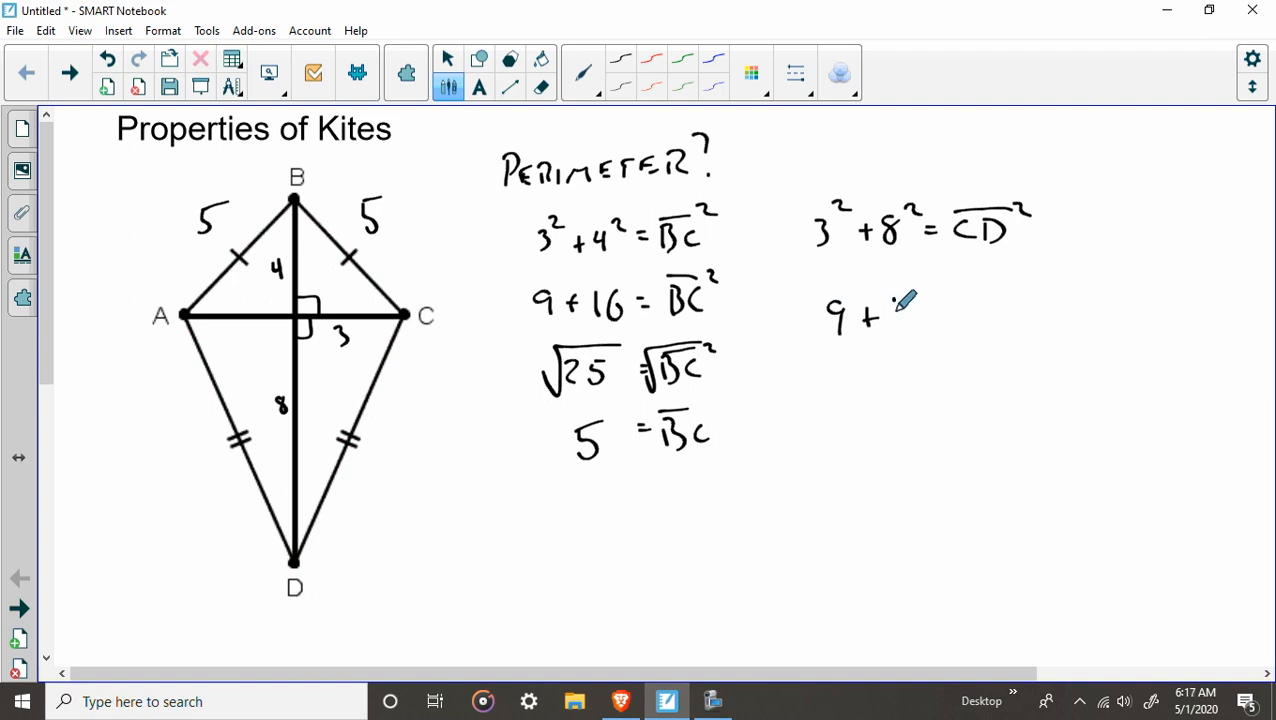
# Write 9+64=CD² and √73=CD, and label both lower kite sides √73
pyautogui.moveTo(890, 310); pyautogui.dragTo(1000, 310)
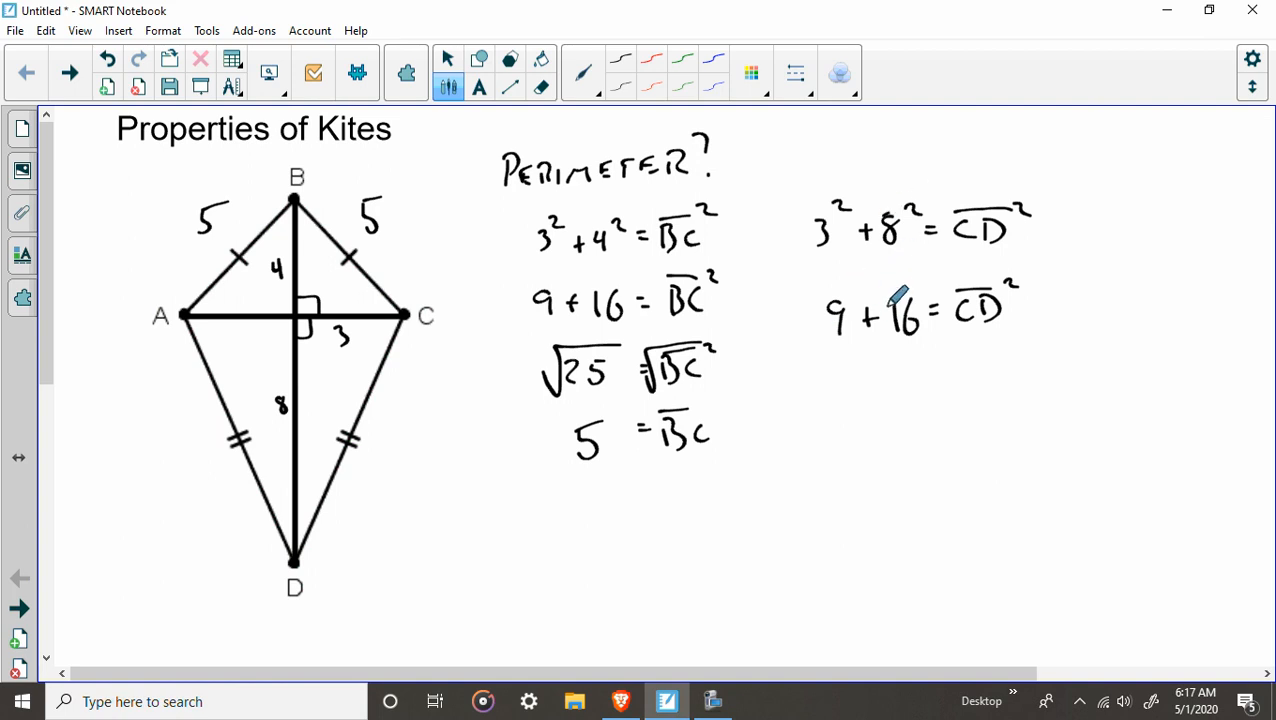
pyautogui.click(541, 87)
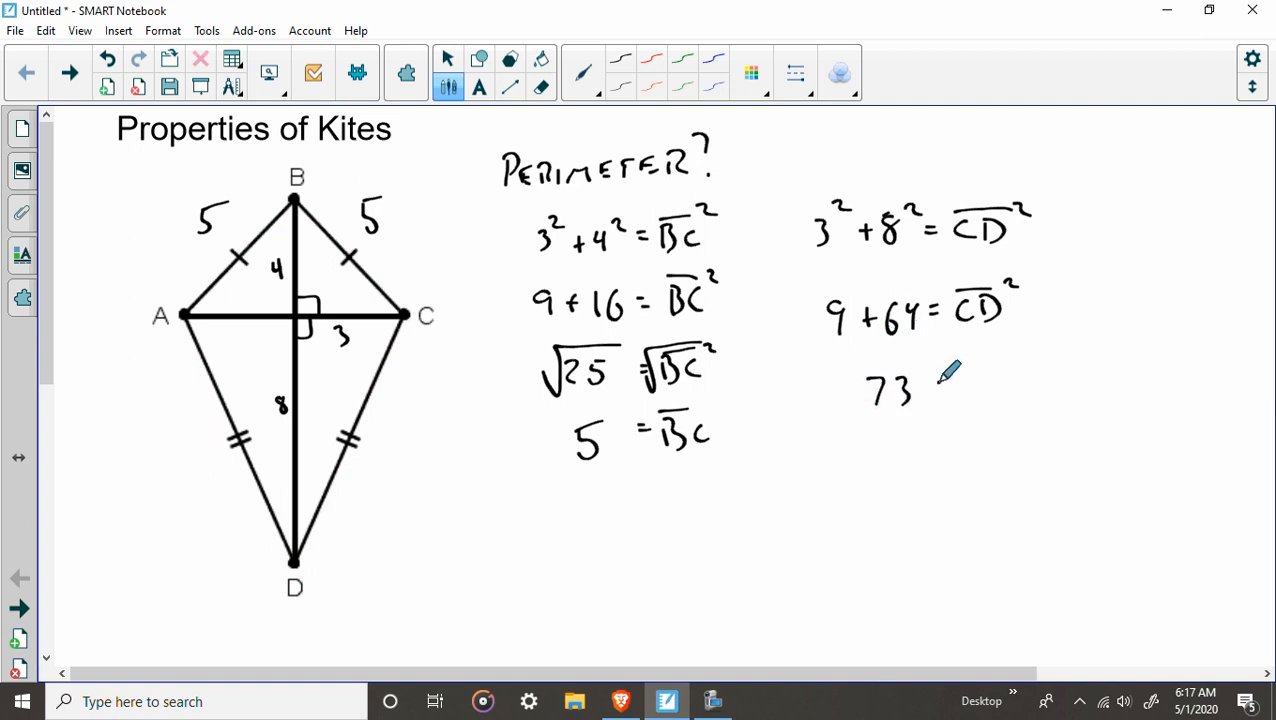
pyautogui.write('= CD')
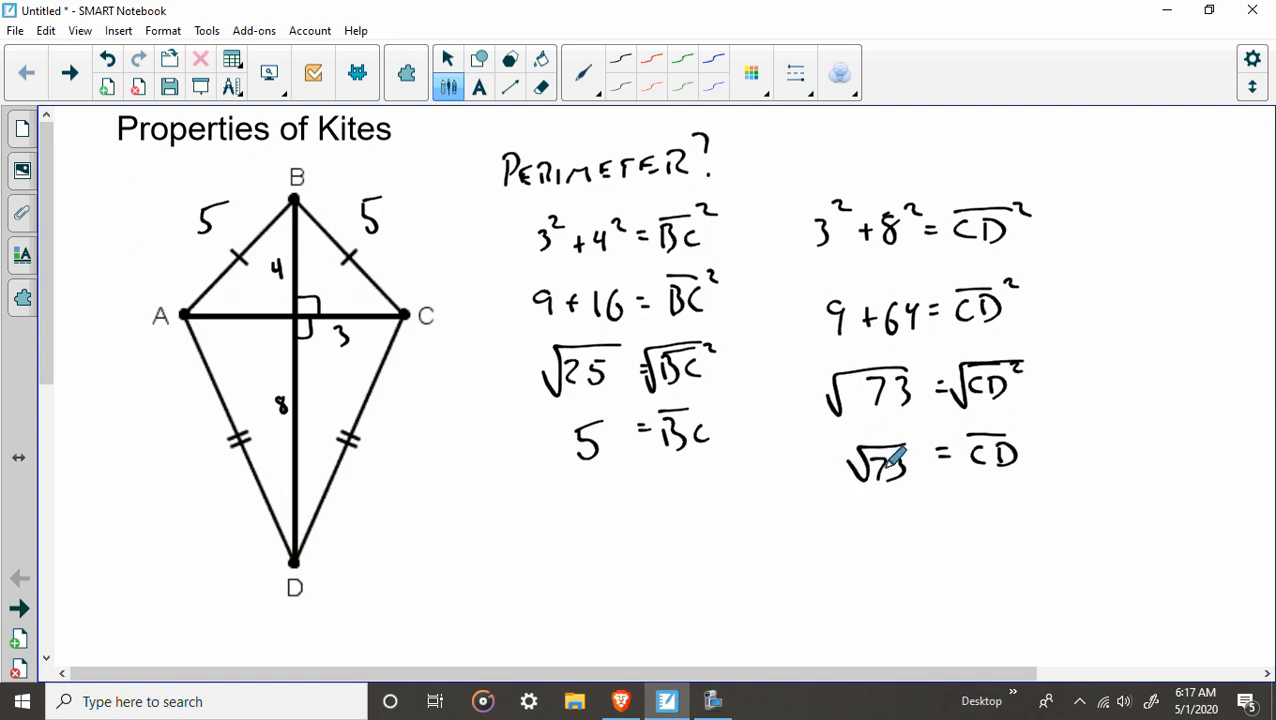
pyautogui.moveTo(375, 450); pyautogui.dragTo(420, 400)
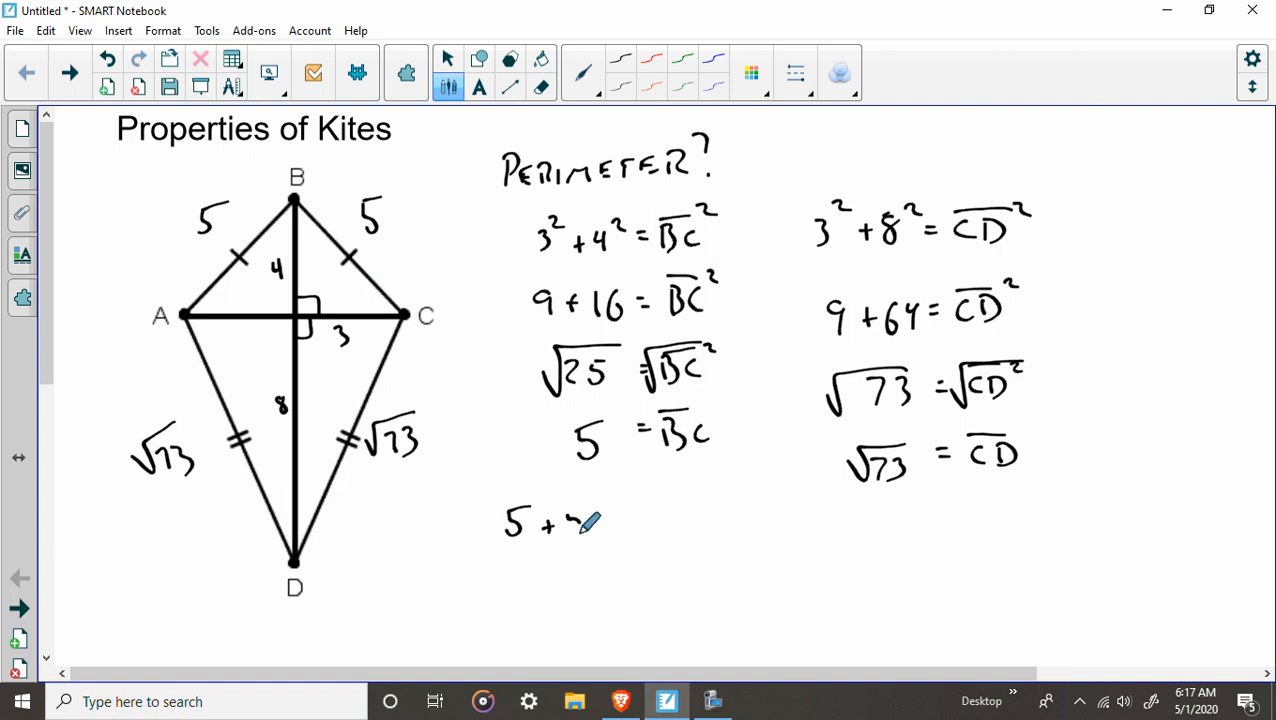
# Write the perimeter sum 5+5+√73+√73 and begin simplifying it to 10…
pyautogui.moveTo(555, 520); pyautogui.dragTo(660, 520)
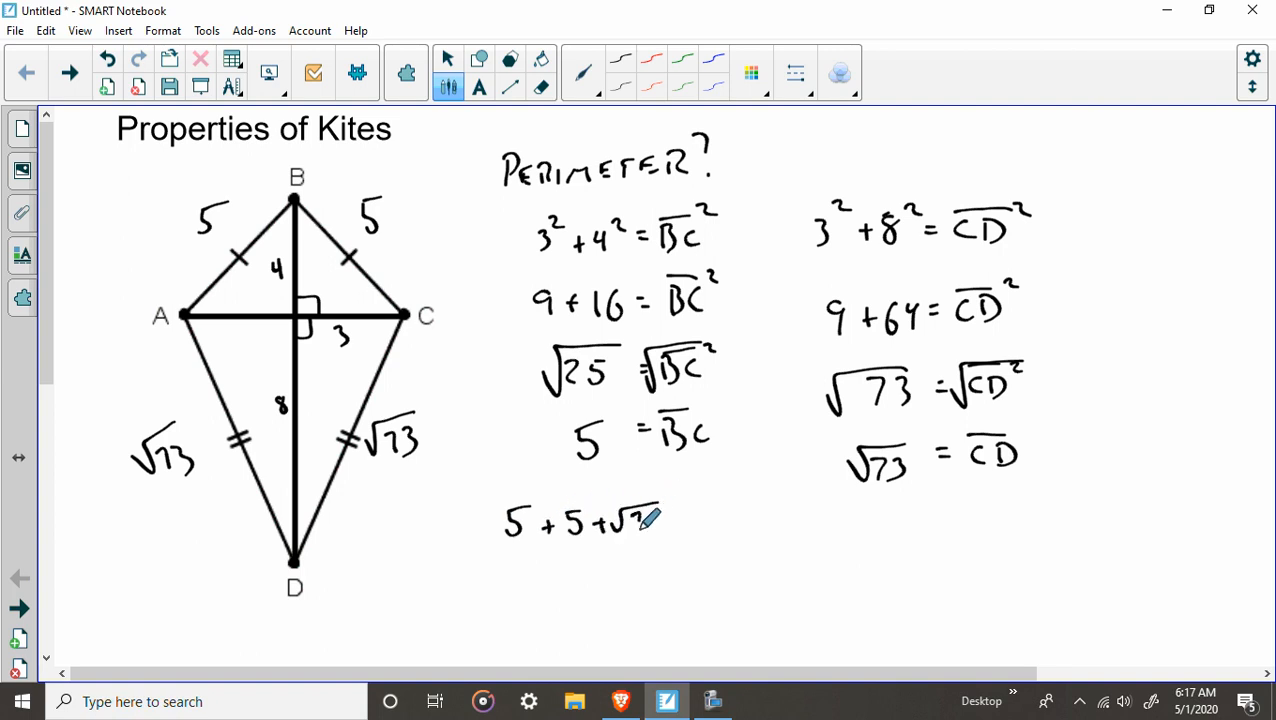
pyautogui.moveTo(660, 520); pyautogui.dragTo(710, 520)
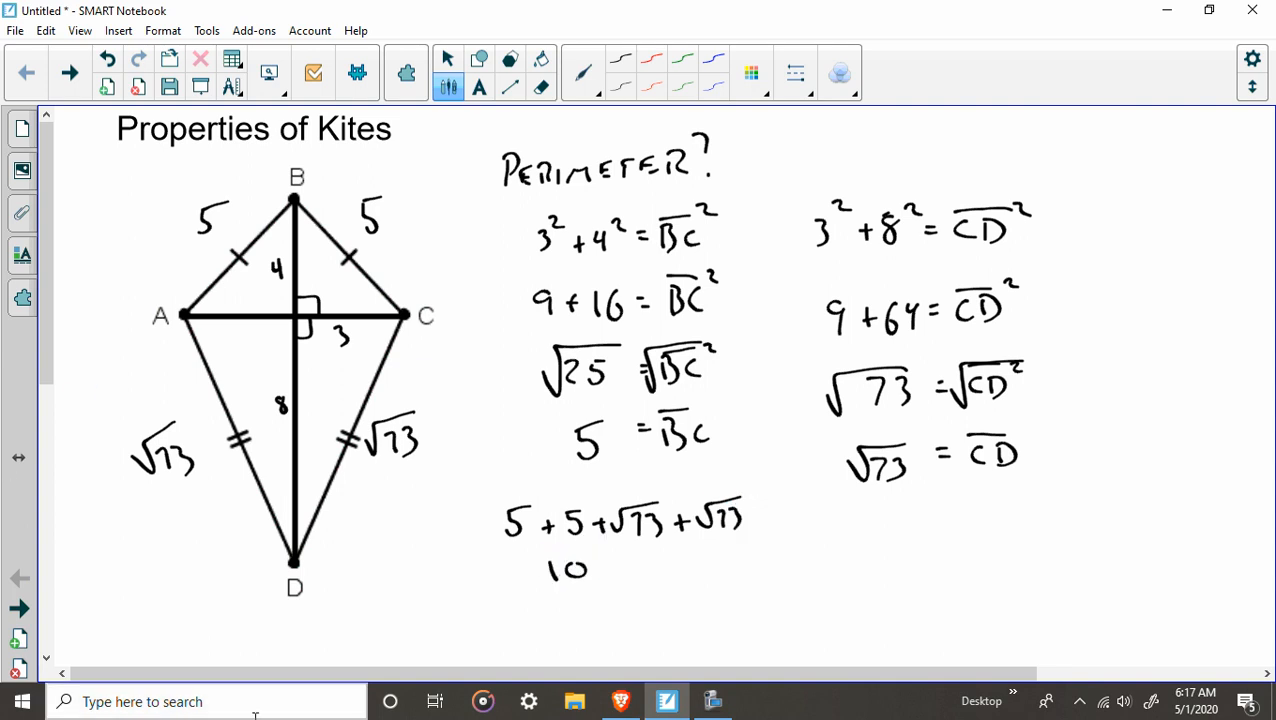
pyautogui.write('w')
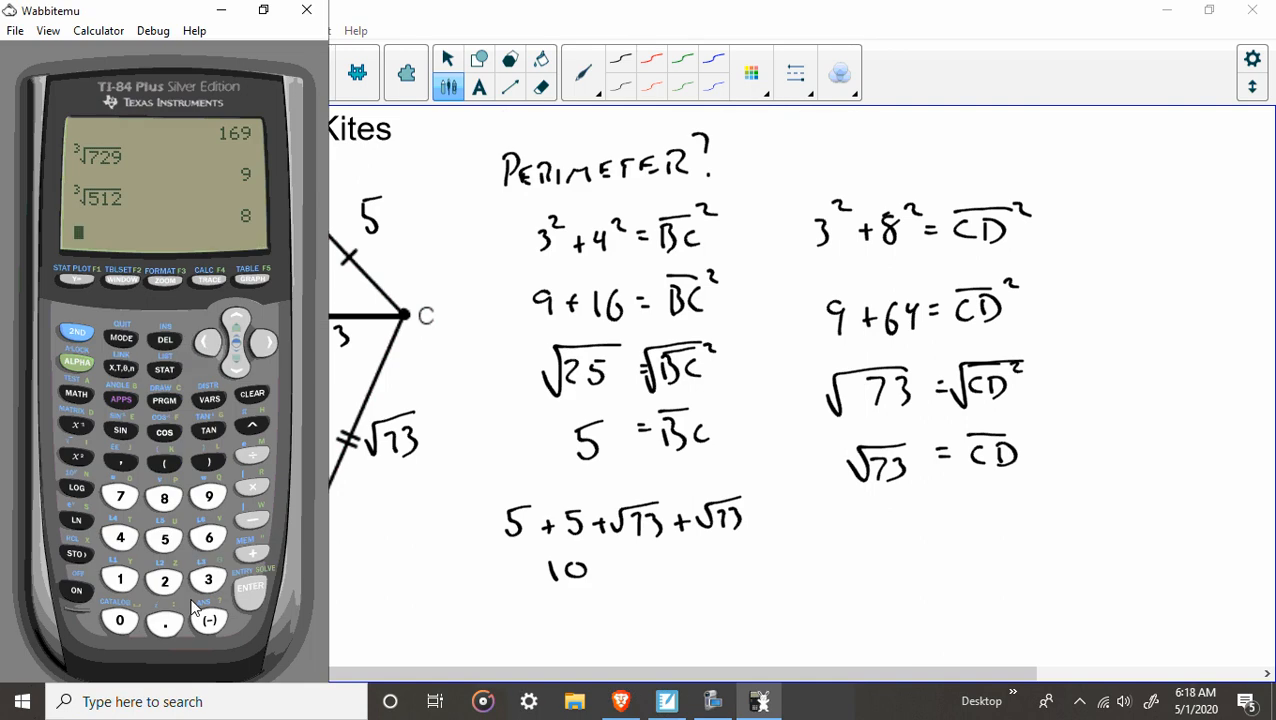
# Compute 10+2√73 in the Wabbitemu calculator, then minimize the emulator
pyautogui.click(120, 620)
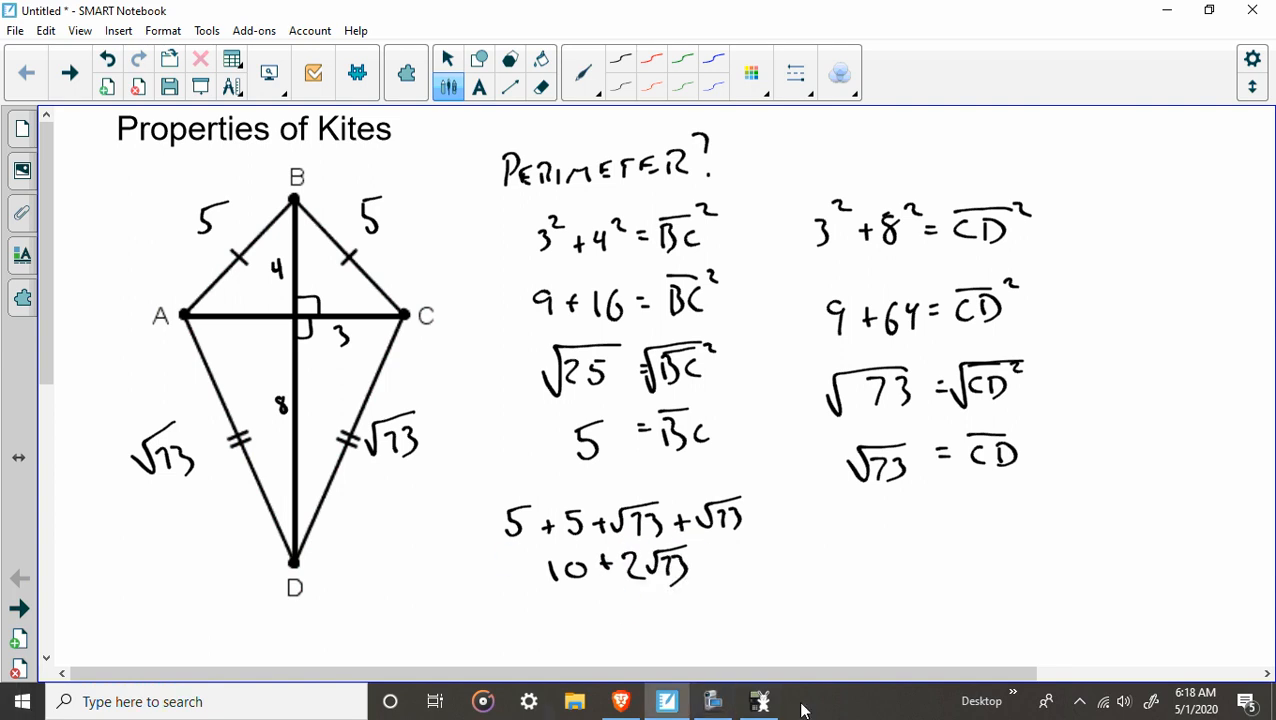
# Write and circle the perimeter 27.09, then go to the m∠A kite page
pyautogui.click(759, 700)
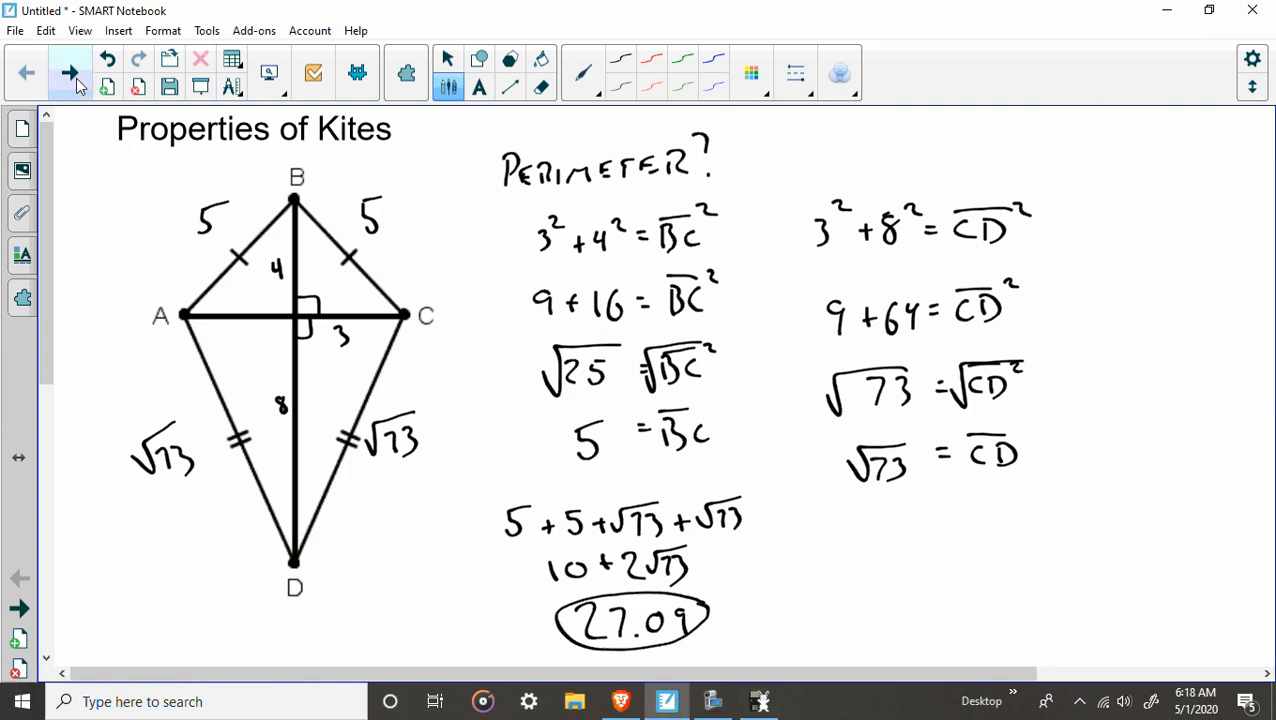
pyautogui.click(69, 72)
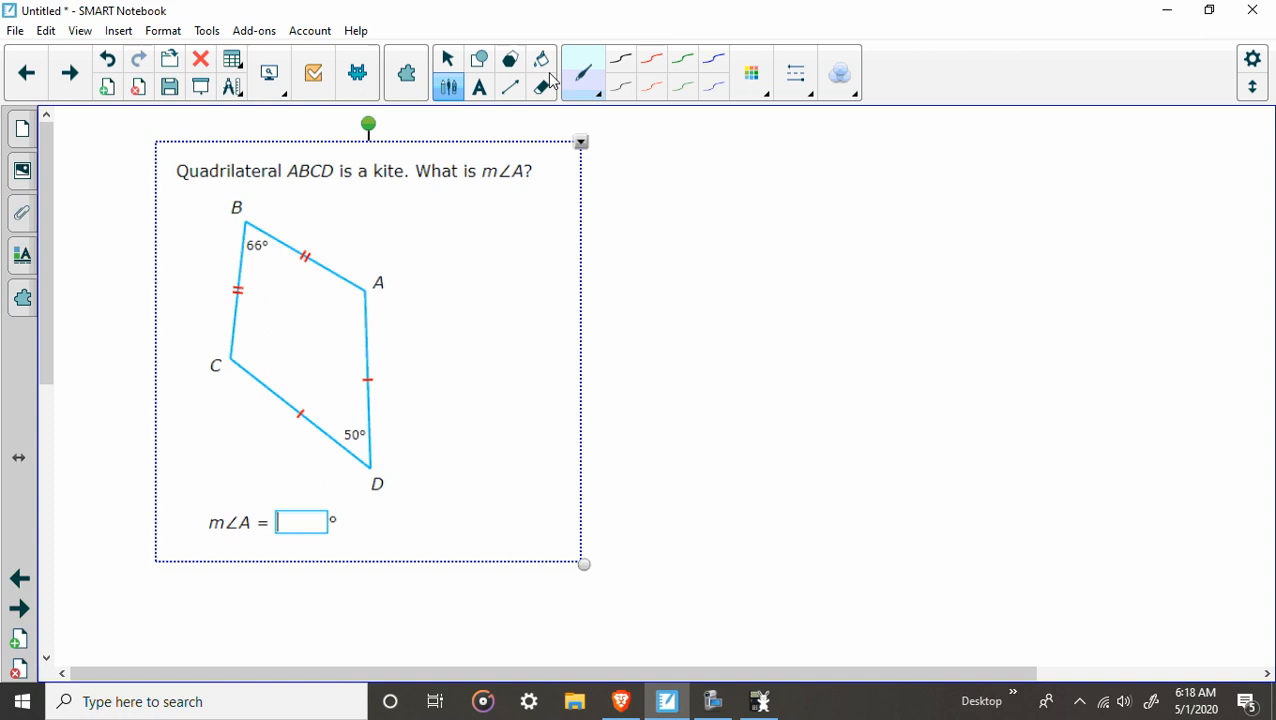
pyautogui.click(448, 58)
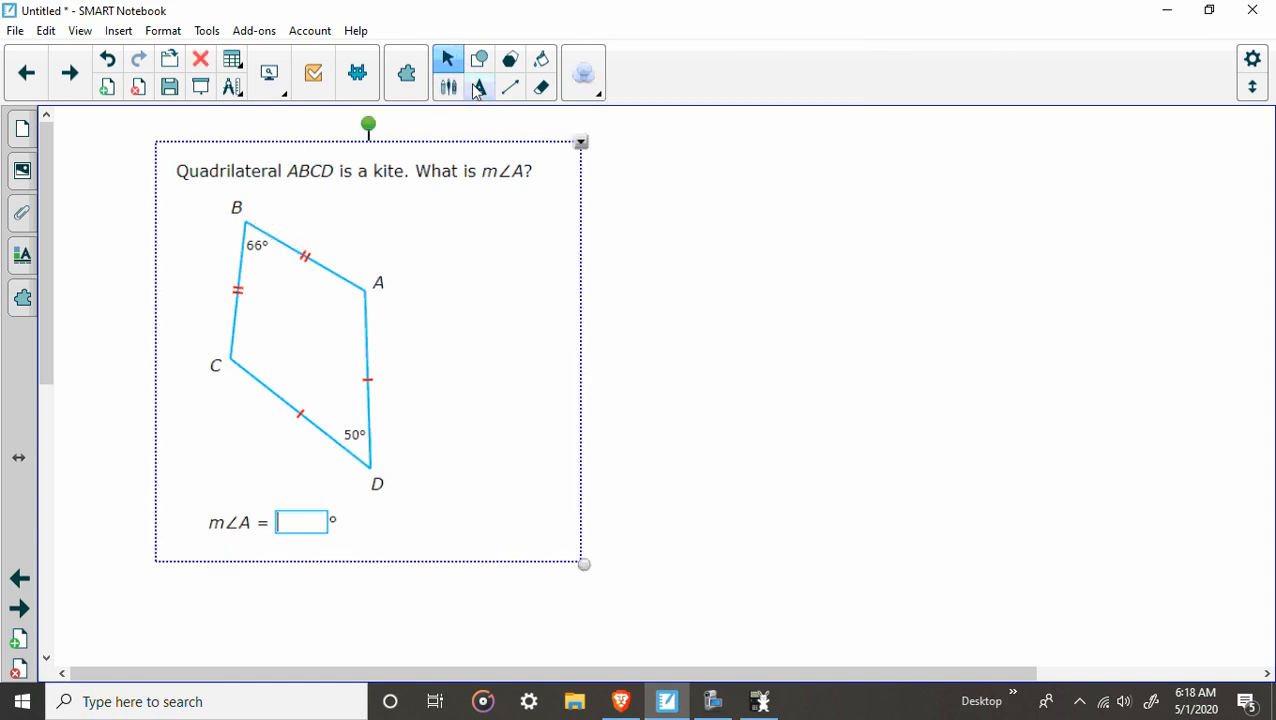
pyautogui.click(510, 87)
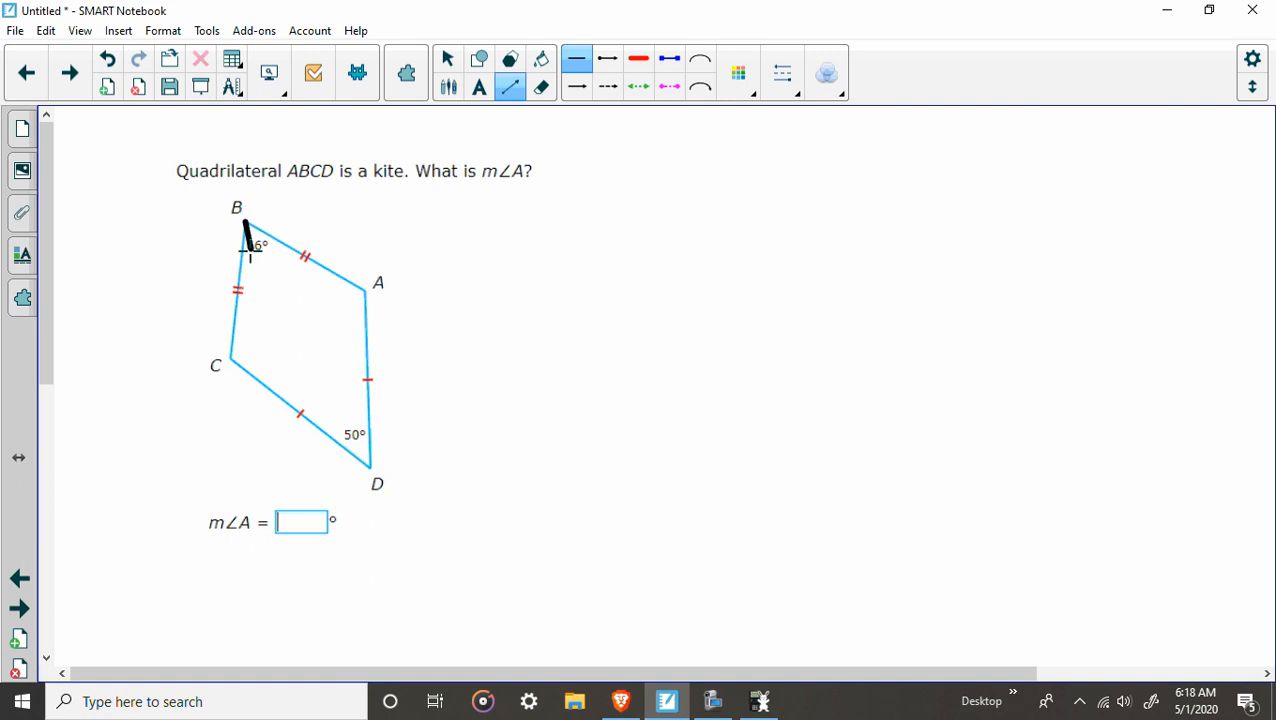
pyautogui.moveTo(247, 227); pyautogui.dragTo(367, 464)
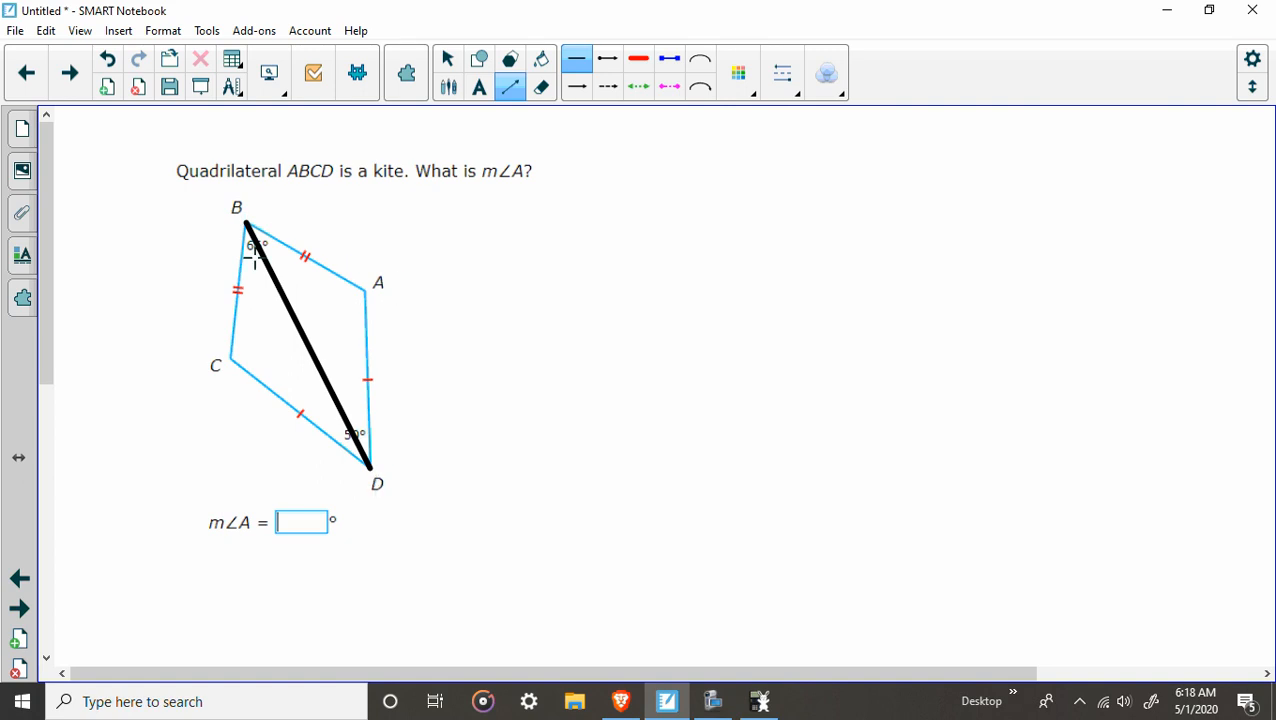
pyautogui.moveTo(399, 296)
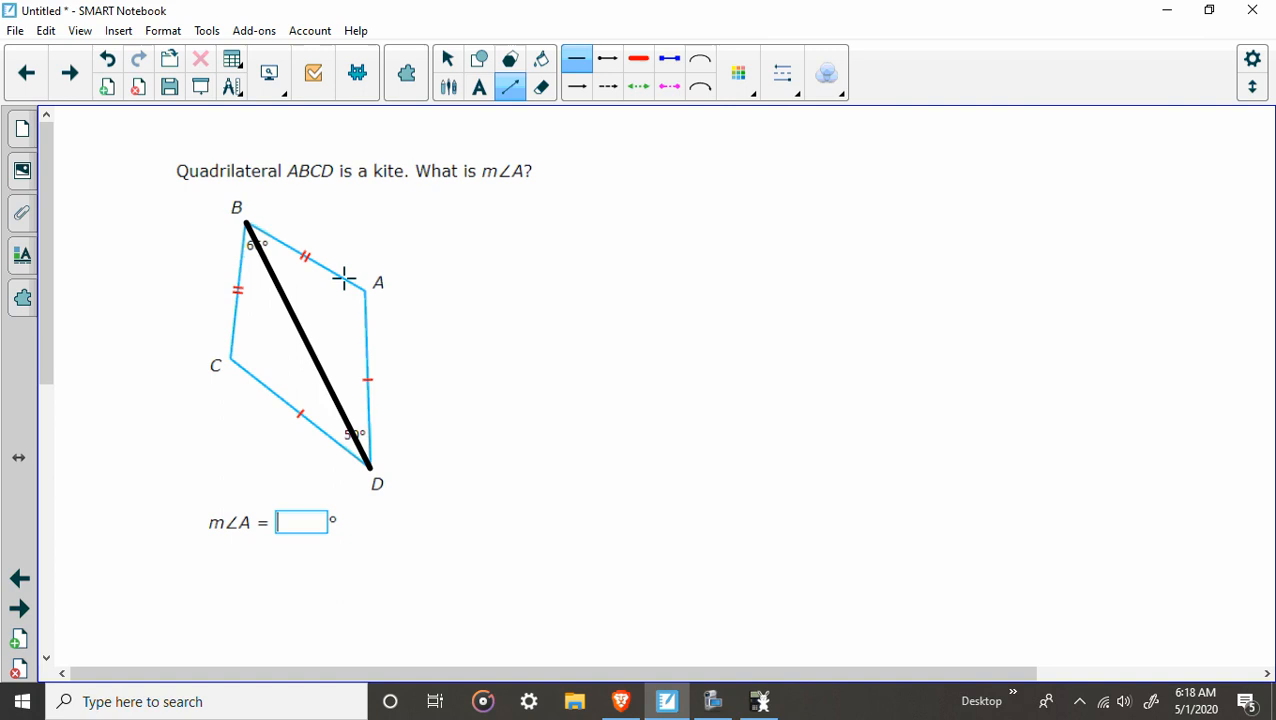
pyautogui.moveTo(295, 292)
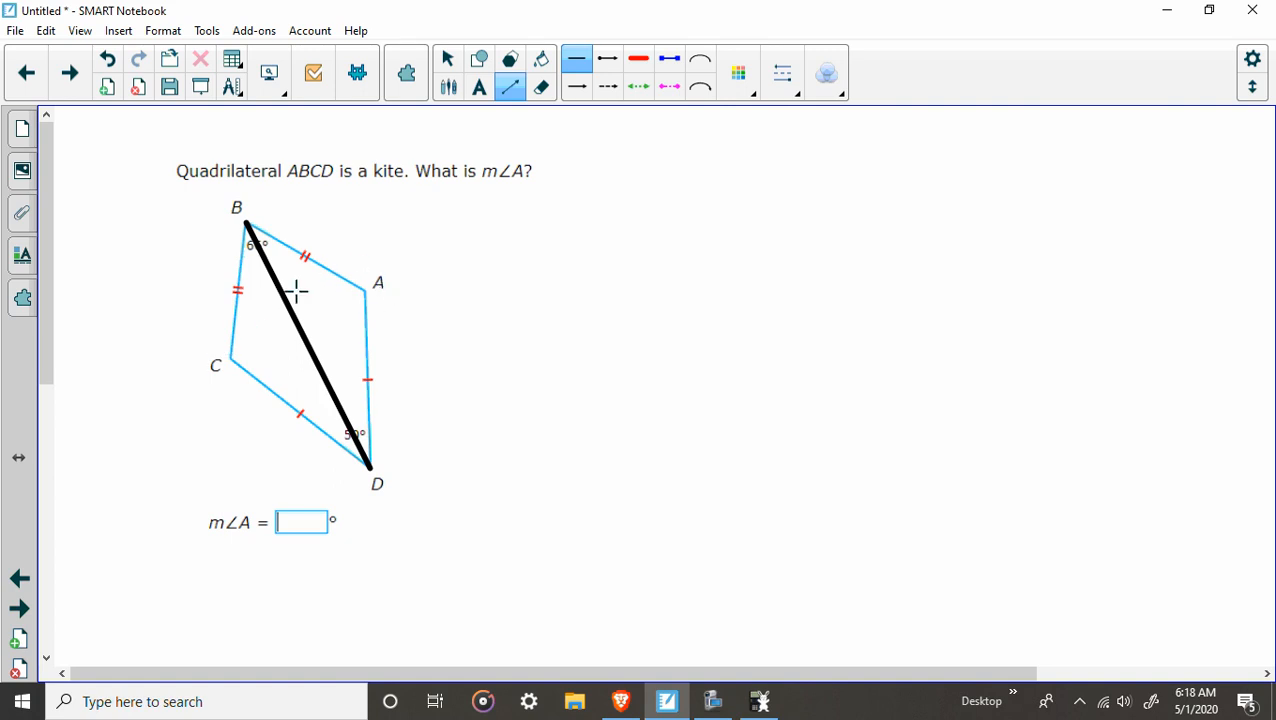
pyautogui.moveTo(345, 328)
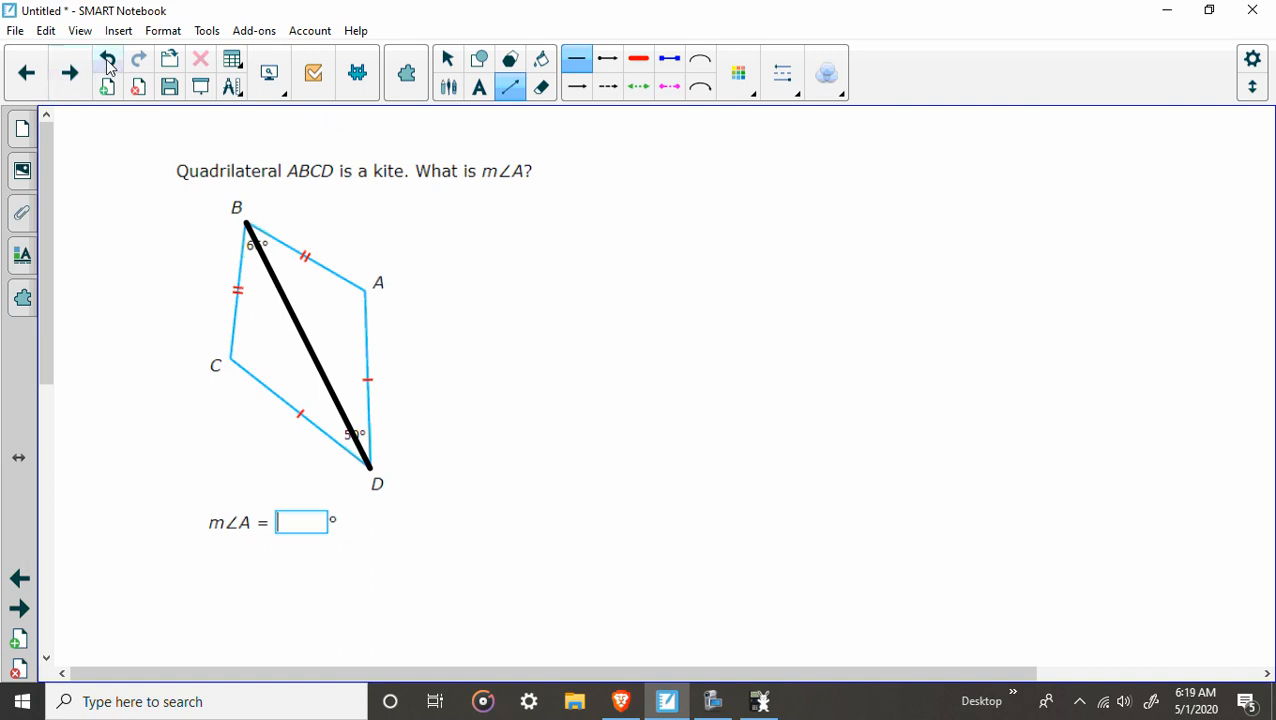
pyautogui.click(107, 60)
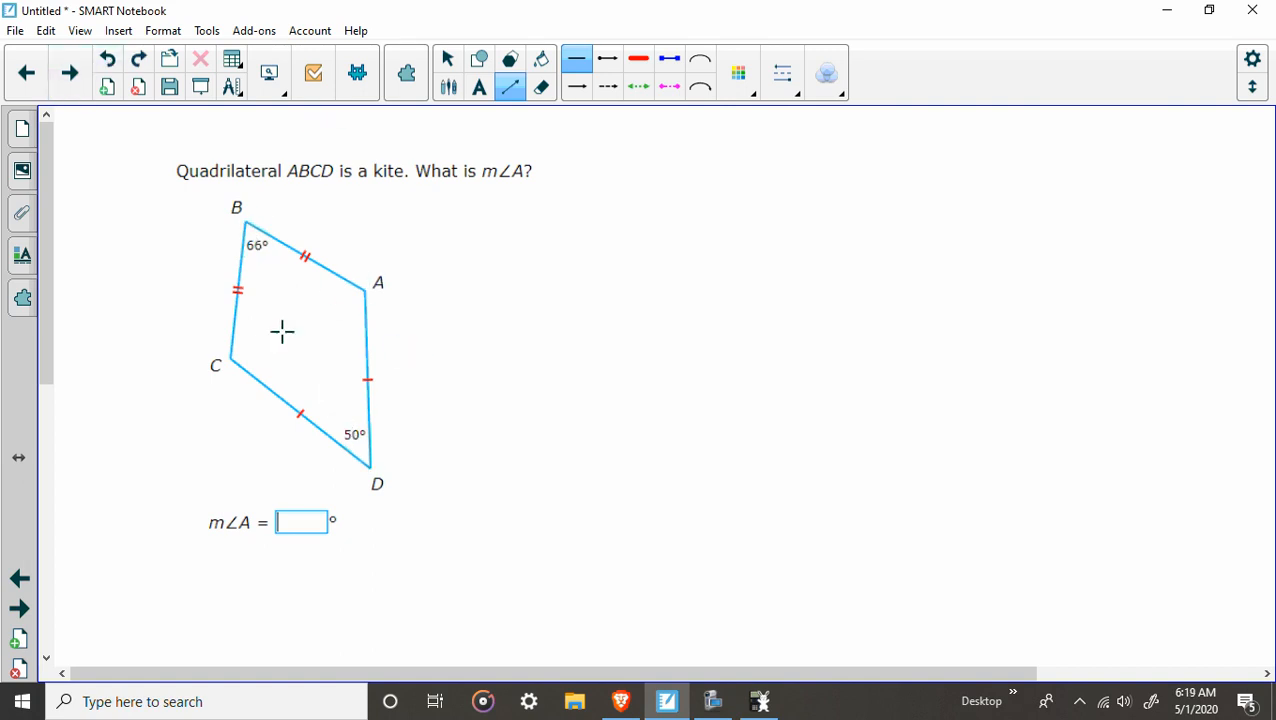
pyautogui.moveTo(329, 305)
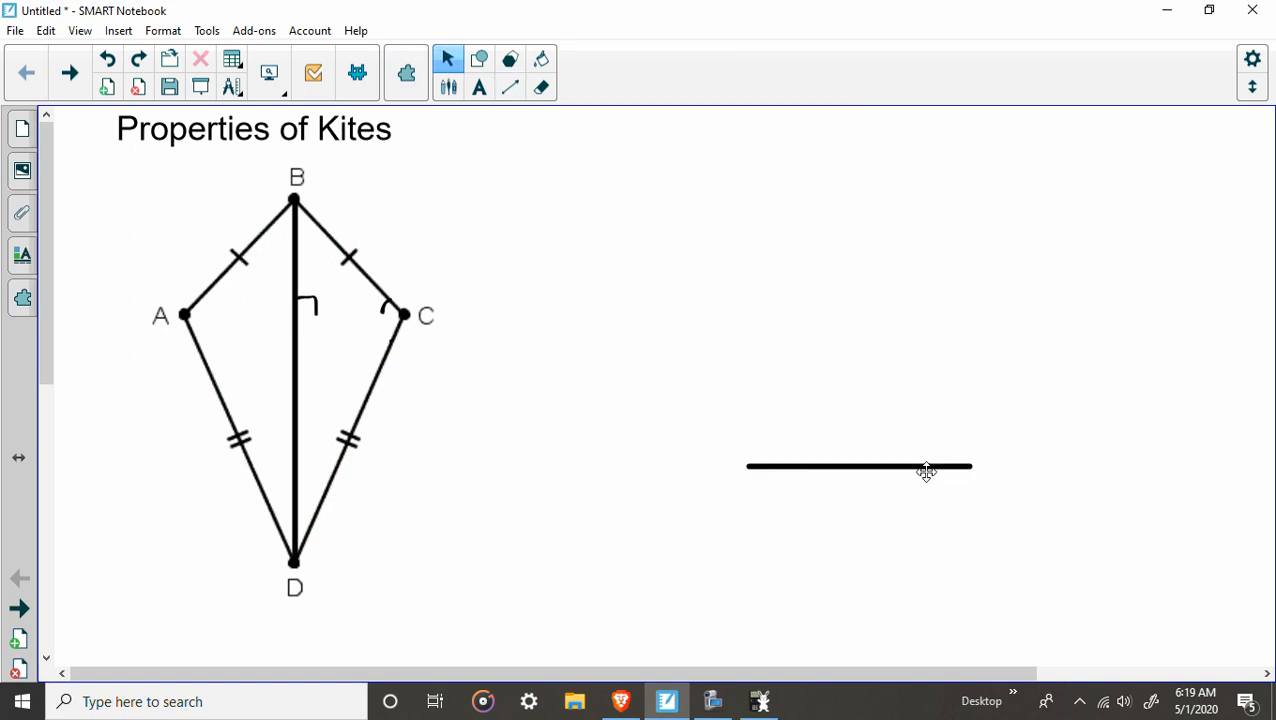
# Move the black line, erase the angle marks at centre and C, then return to m∠A
pyautogui.moveTo(858, 466); pyautogui.dragTo(1030, 500)
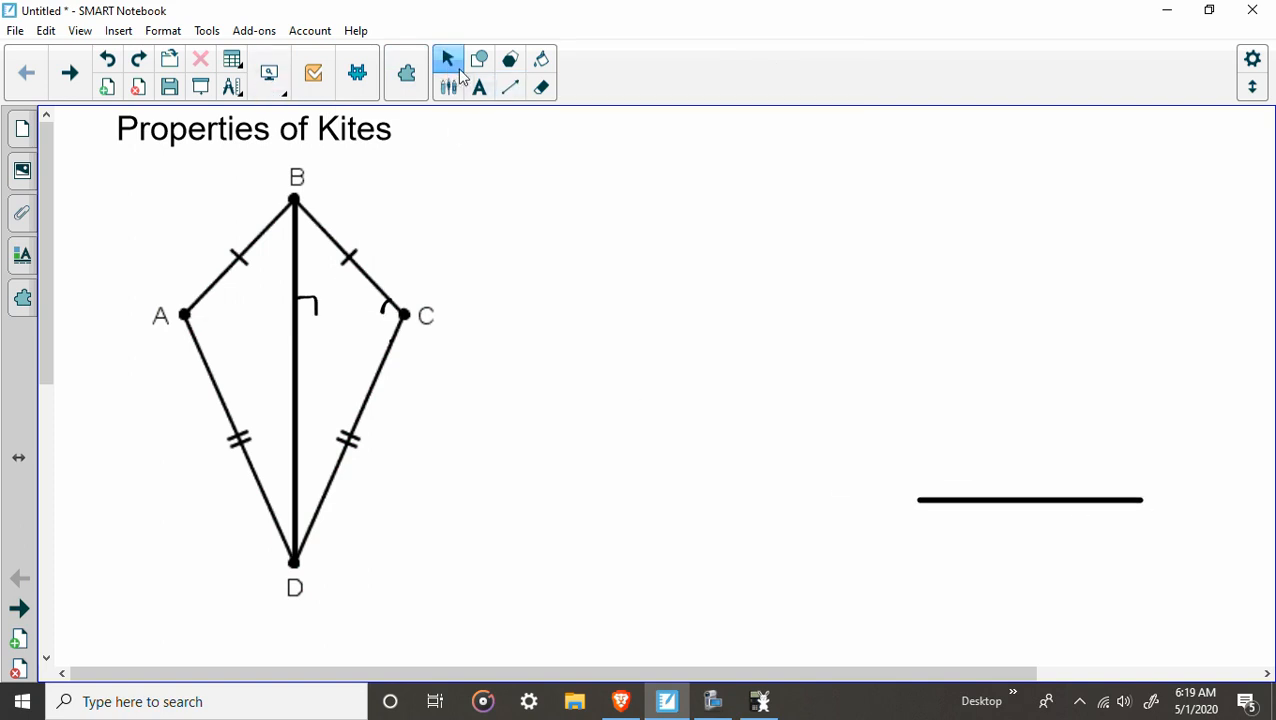
pyautogui.click(541, 87)
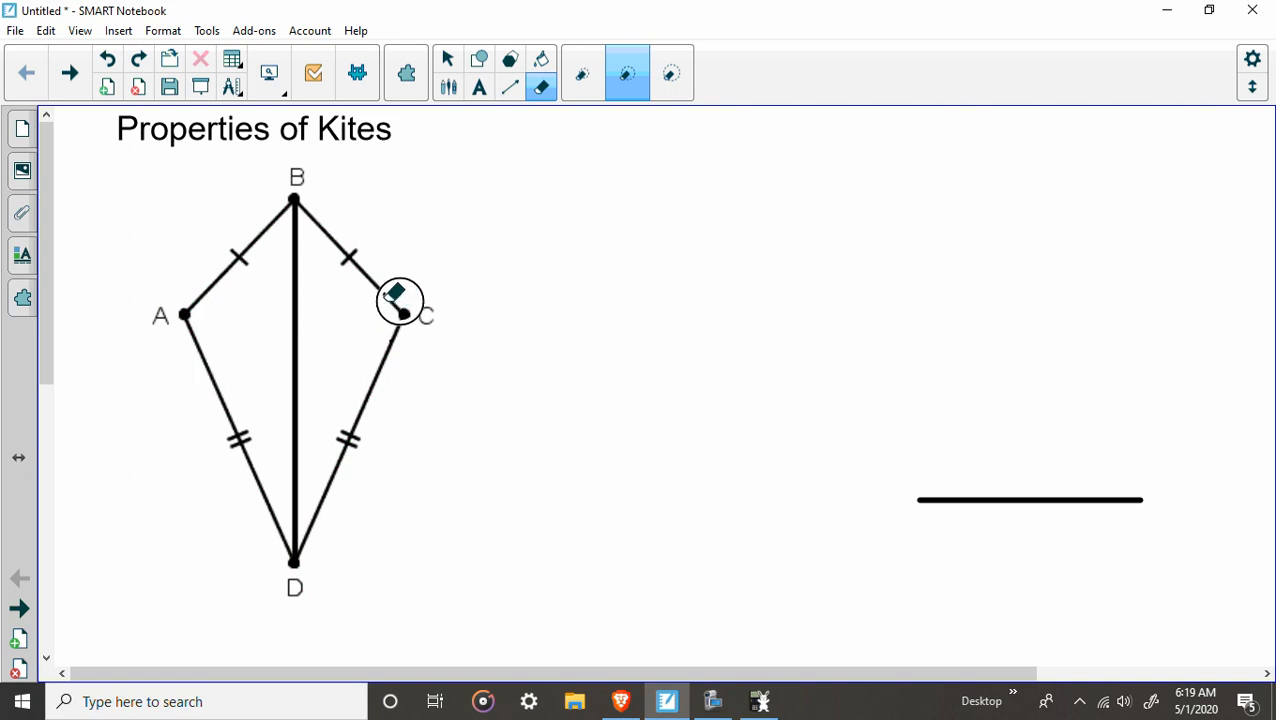
pyautogui.moveTo(400, 300); pyautogui.dragTo(245, 248)
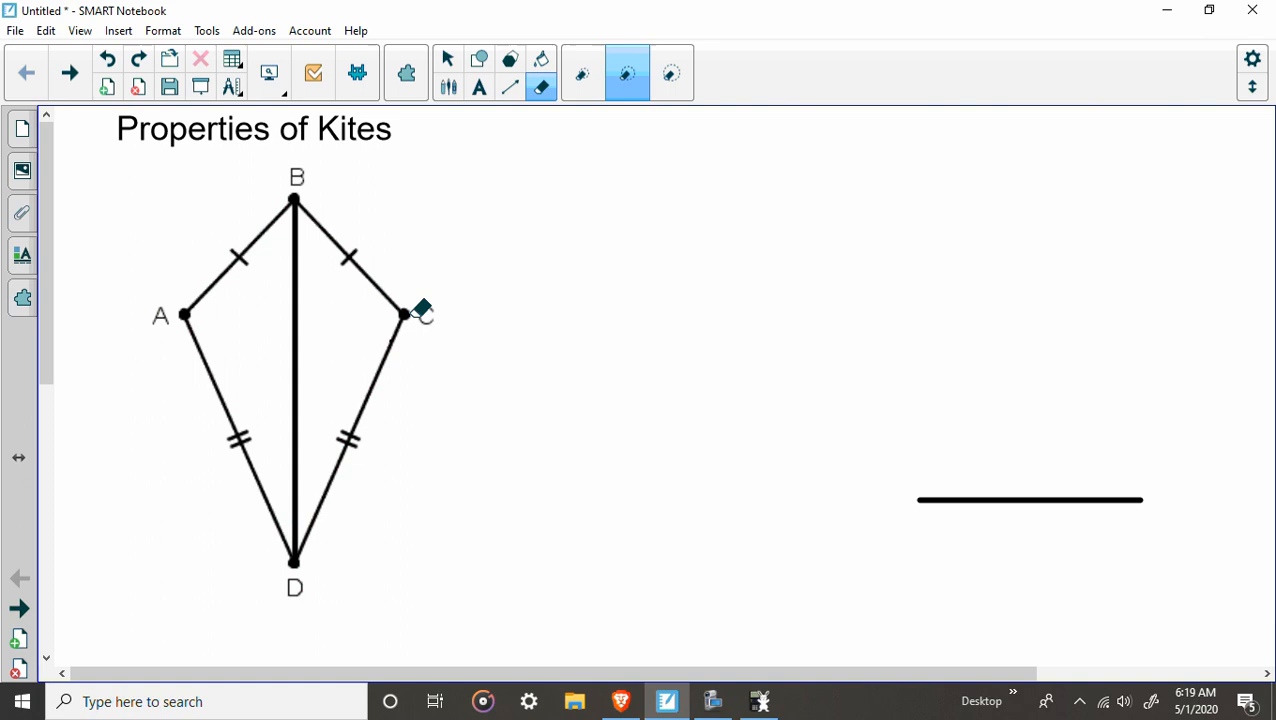
pyautogui.moveTo(70, 73)
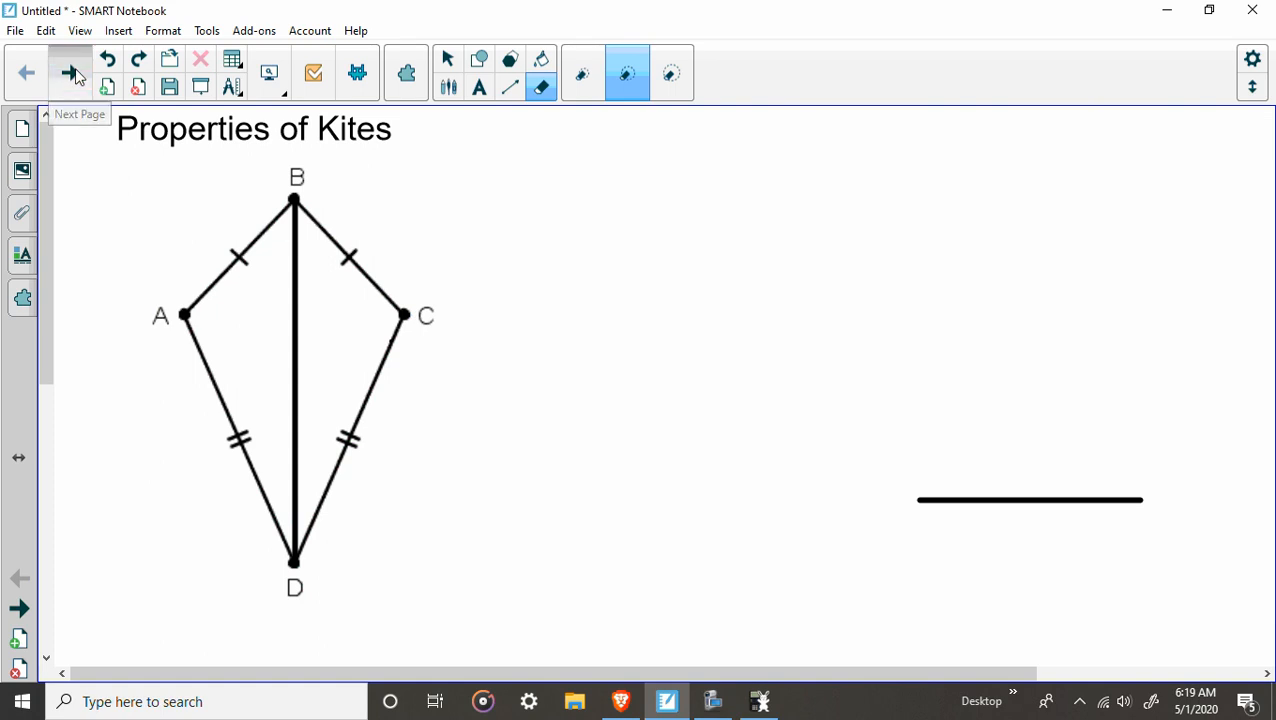
pyautogui.click(70, 72)
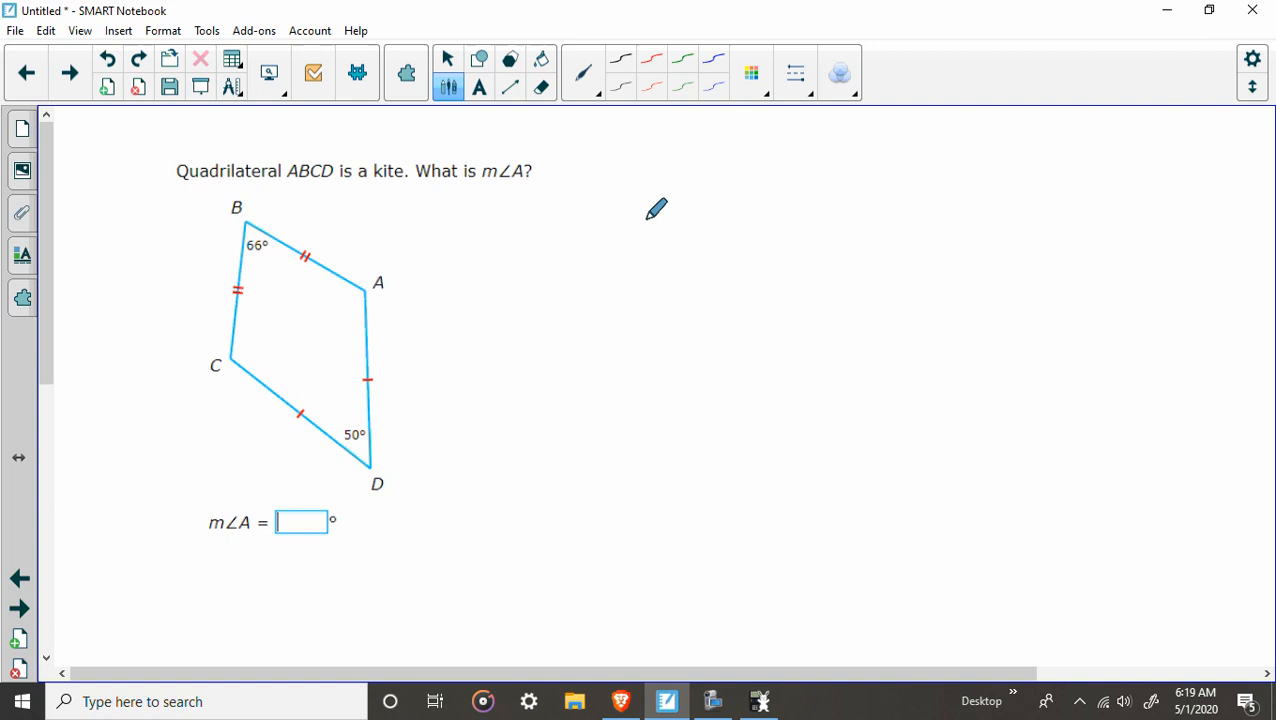
pyautogui.moveTo(228, 217)
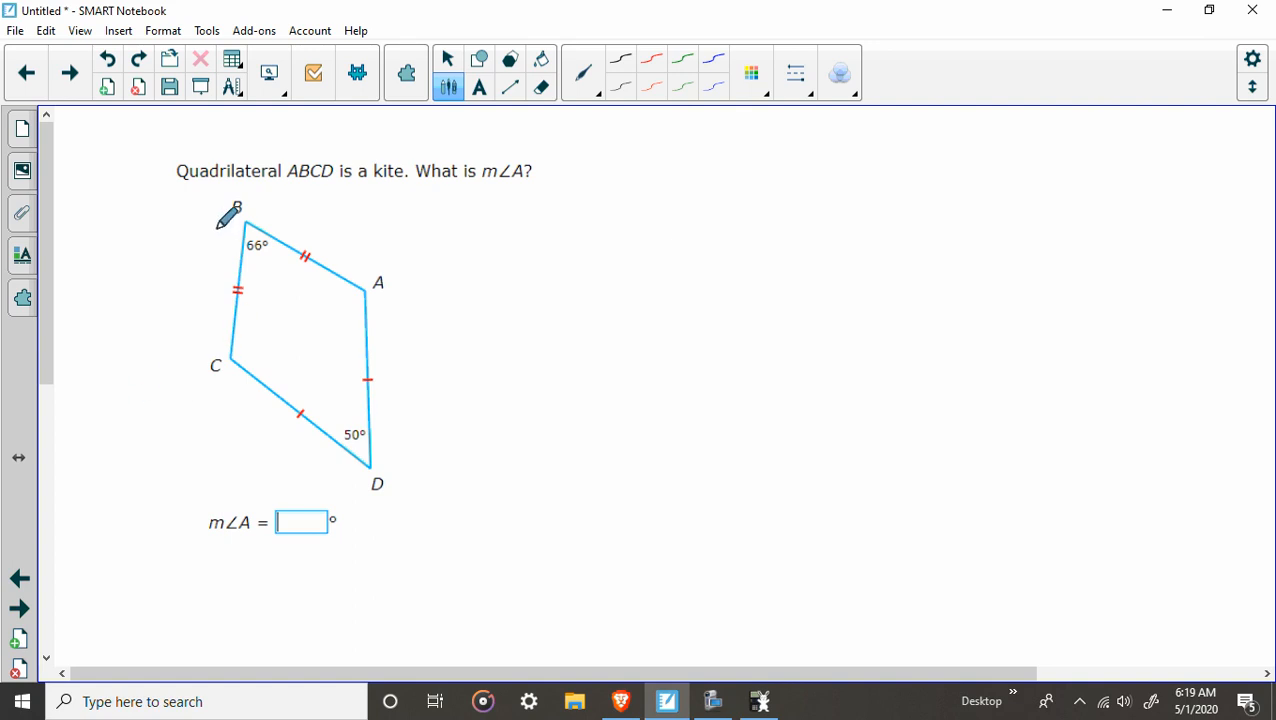
pyautogui.moveTo(262, 338)
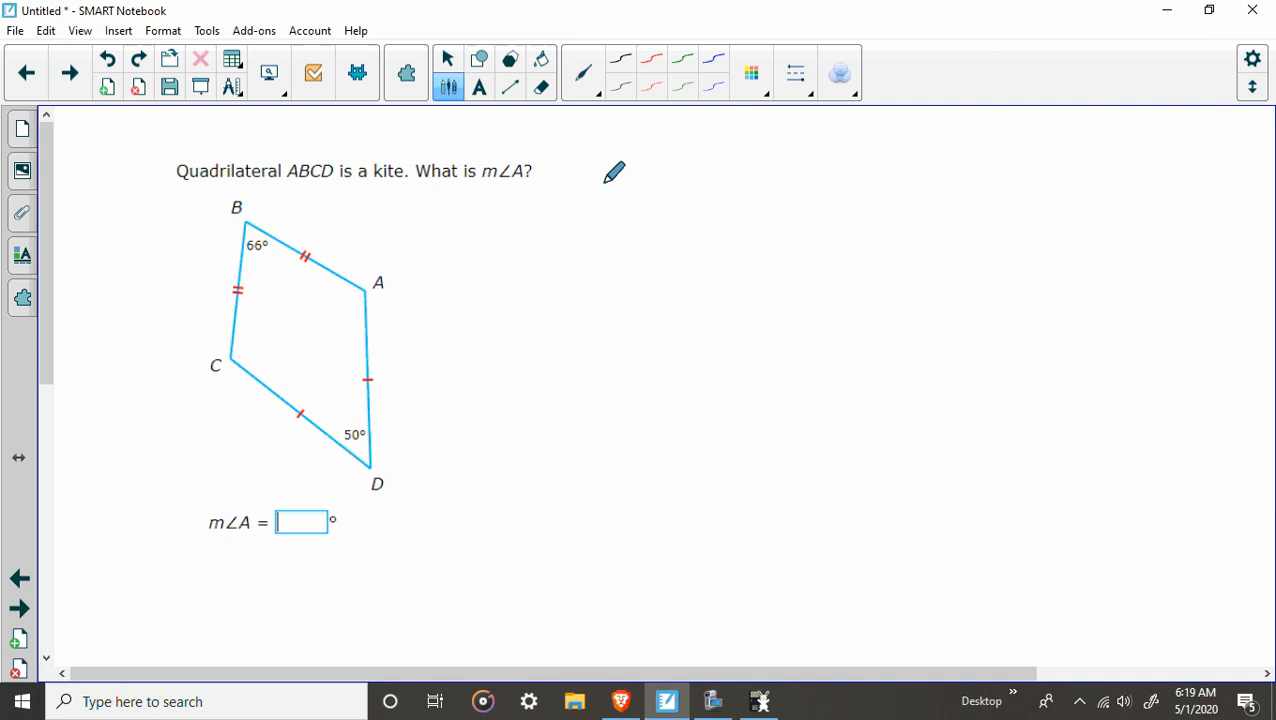
pyautogui.moveTo(643, 192)
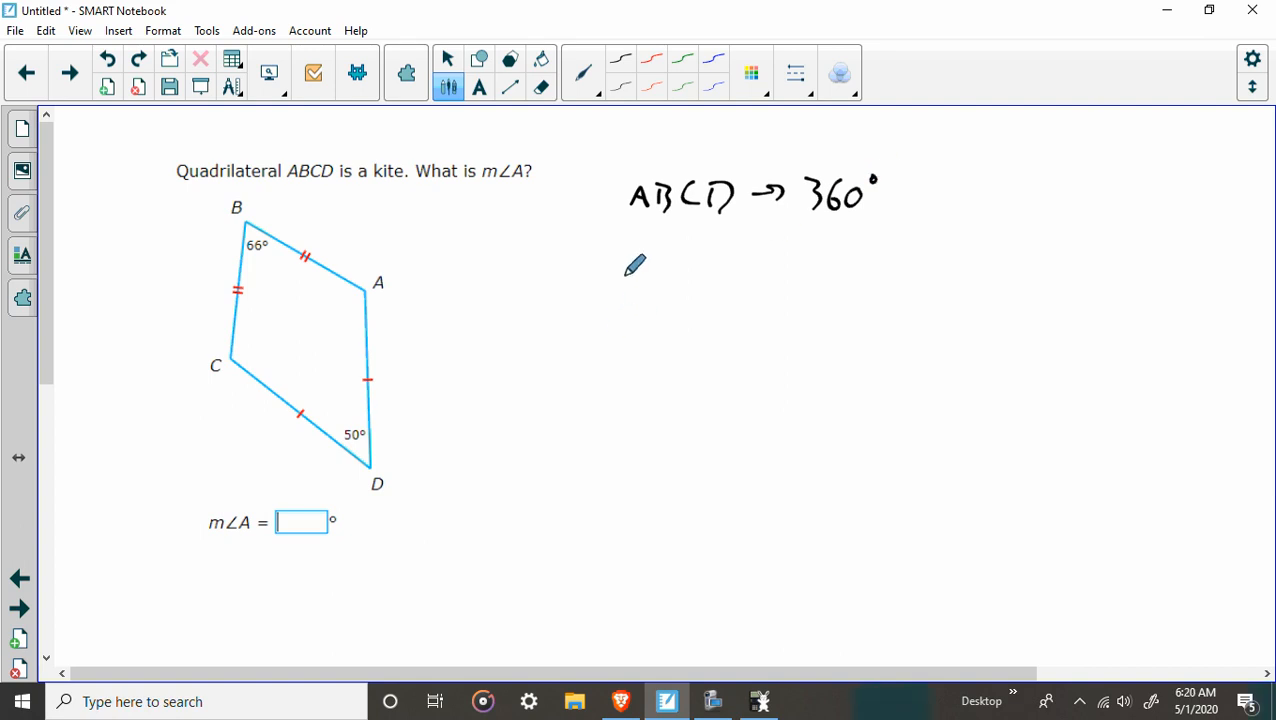
pyautogui.moveTo(260, 220)
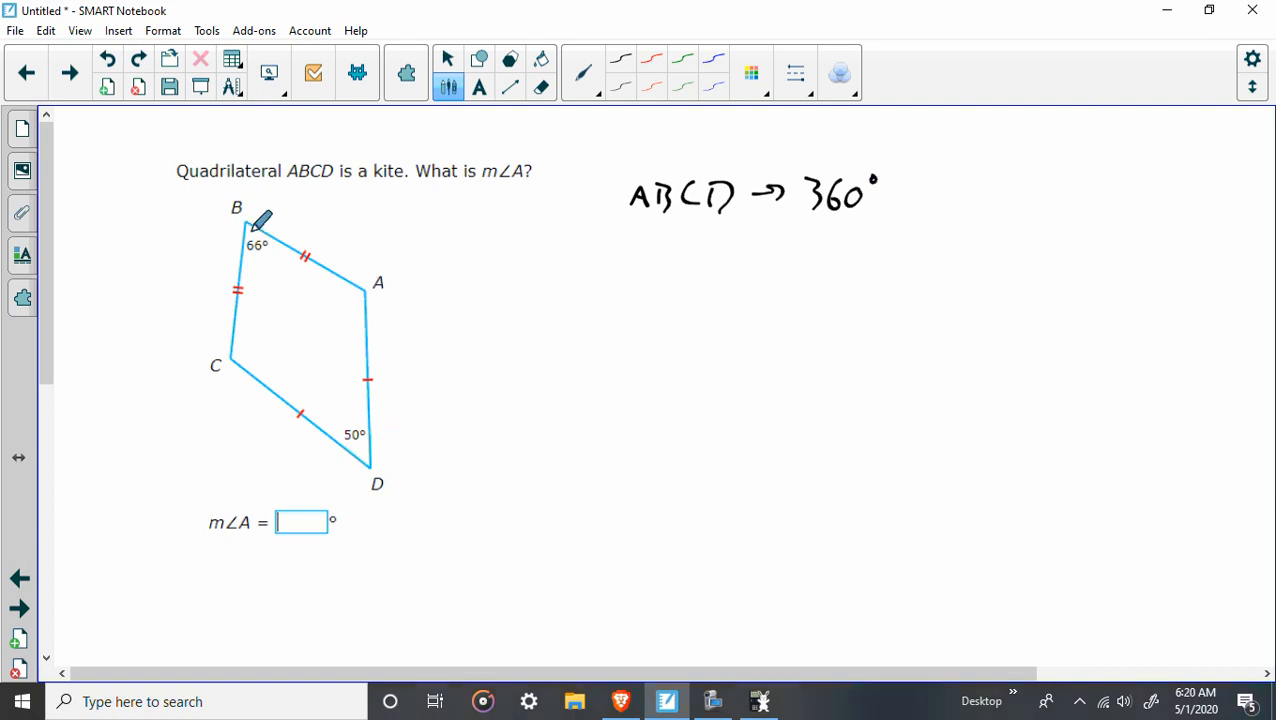
pyautogui.moveTo(615, 260)
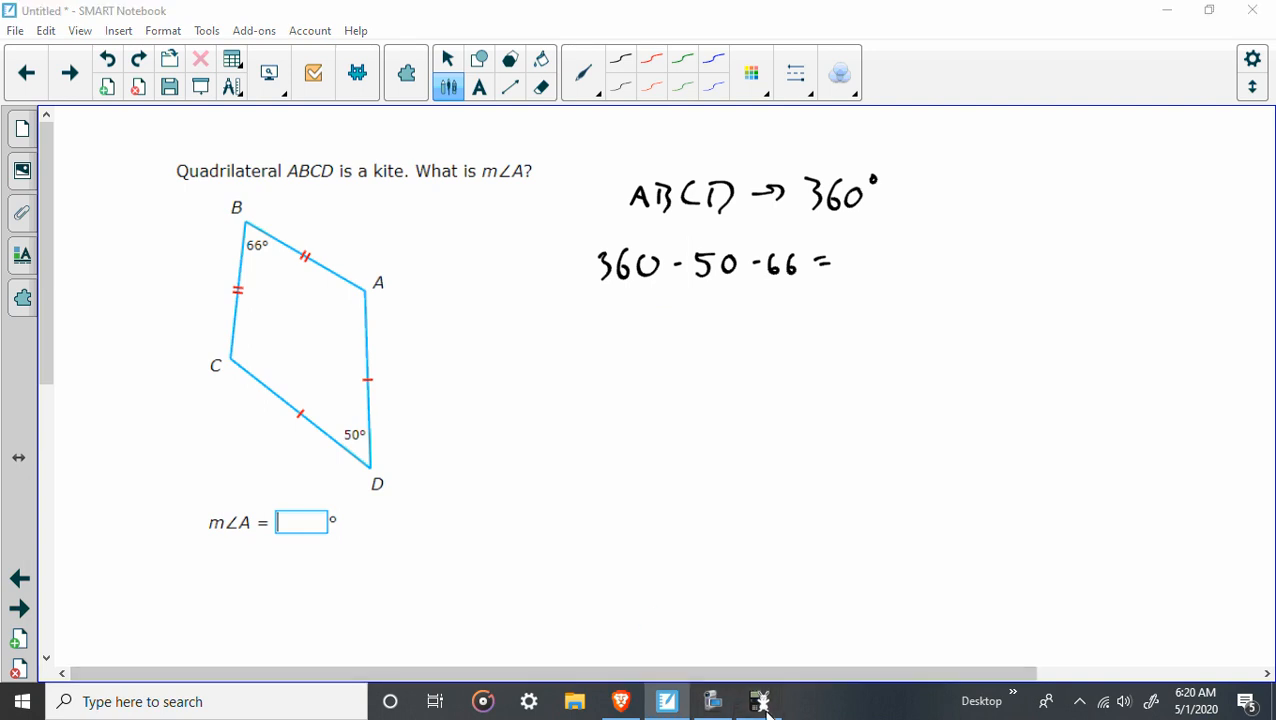
# Check 360 − 50 − 66 = 244 on the calculator and handwrite the working for angle A
pyautogui.click(760, 700)
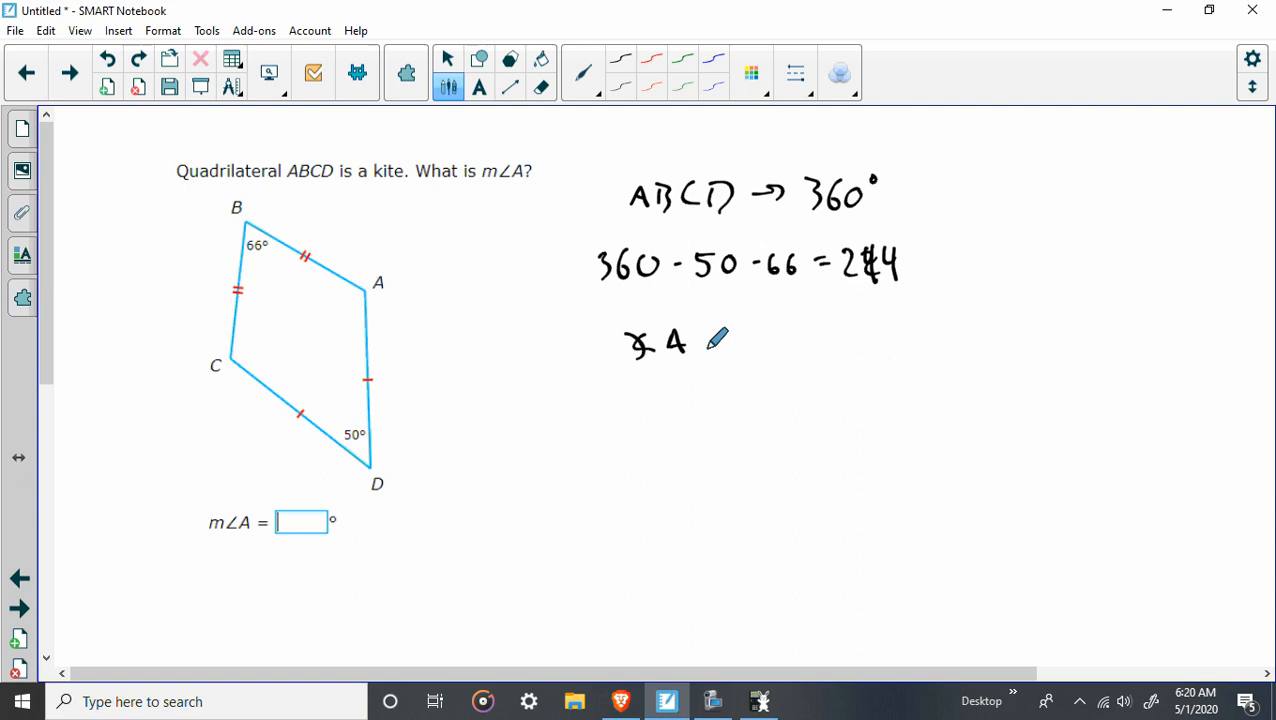
pyautogui.moveTo(700, 335); pyautogui.dragTo(750, 335)
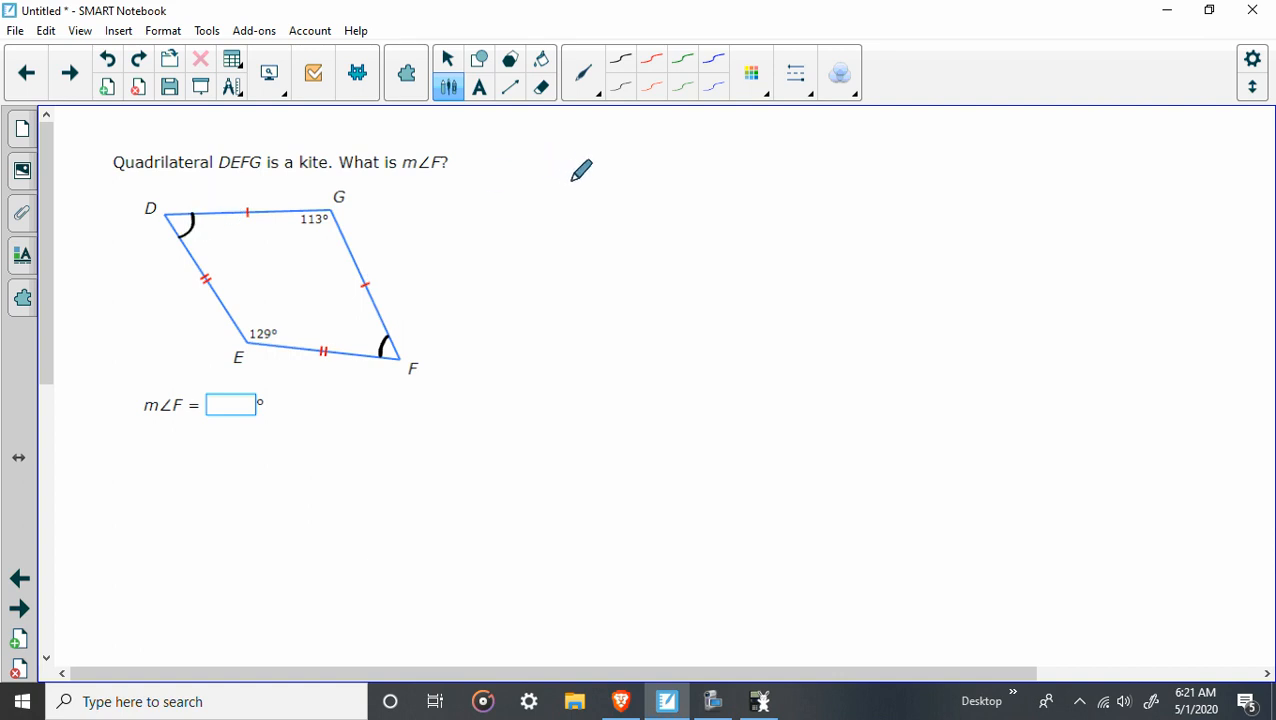
pyautogui.moveTo(608, 157)
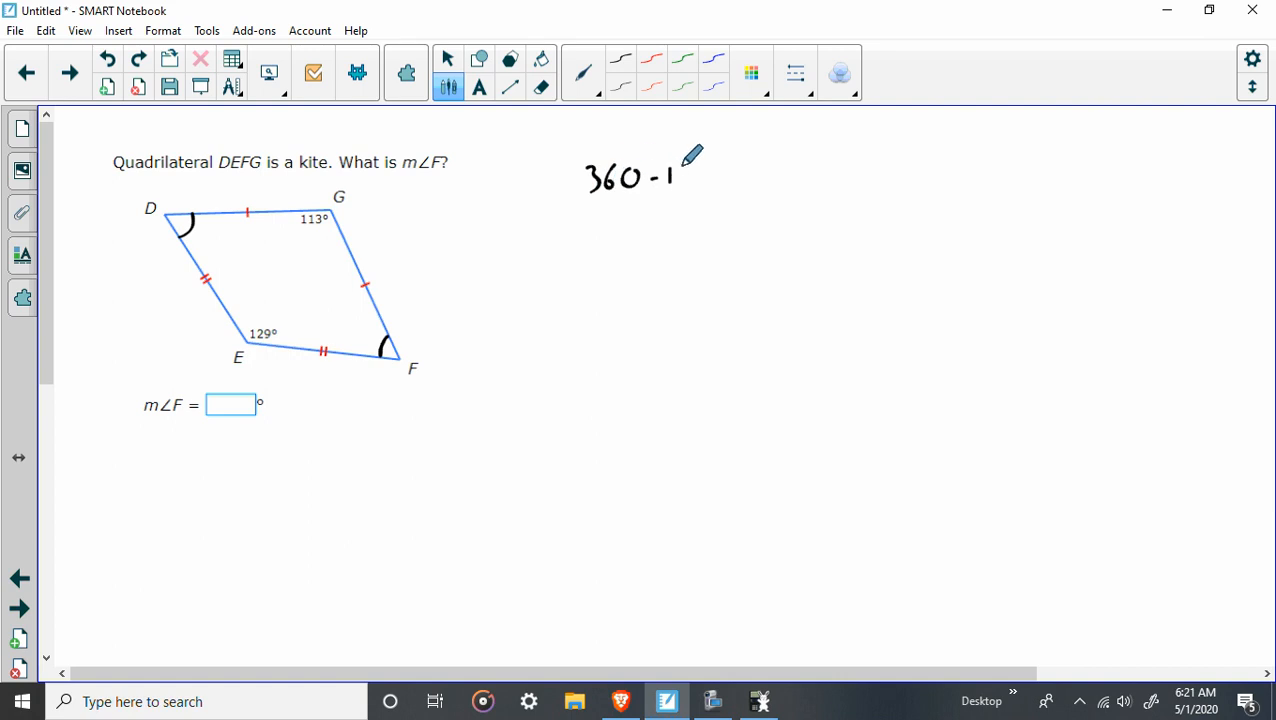
# Write 360 − 113 − 129 for kite DEFG, compute it, and note 118° left over
pyautogui.moveTo(680, 170); pyautogui.dragTo(720, 175)
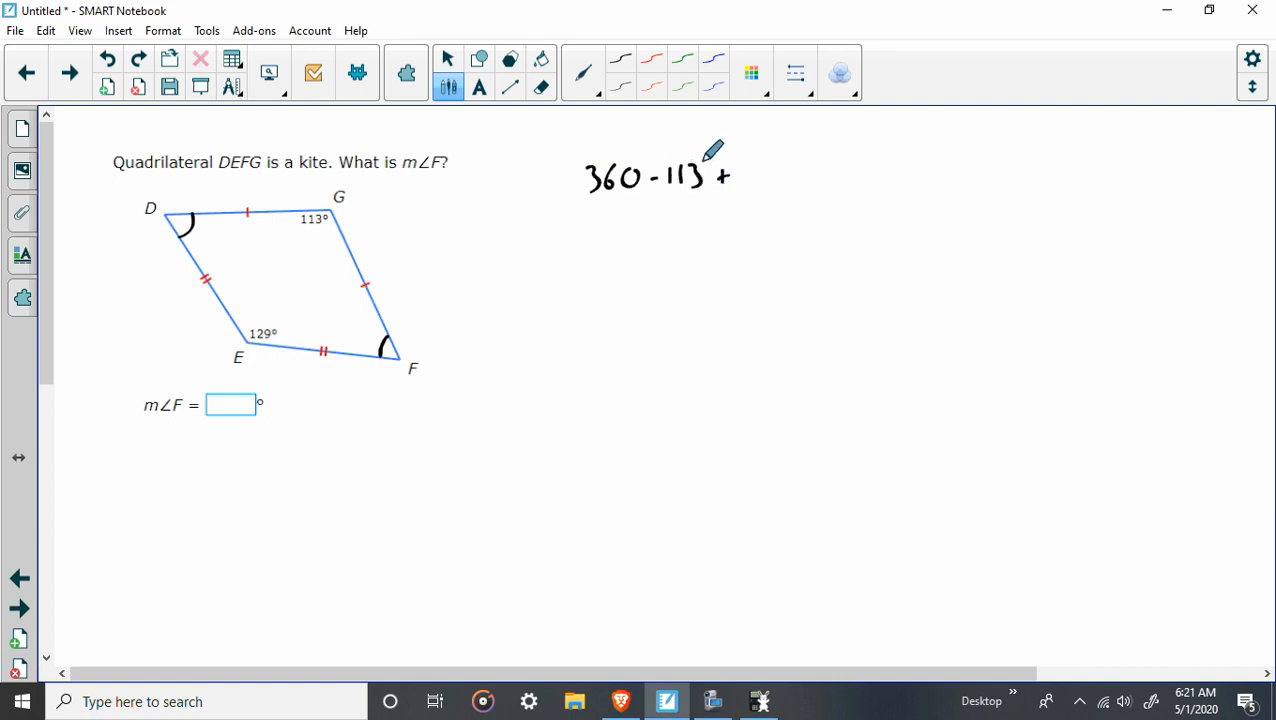
pyautogui.click(541, 87)
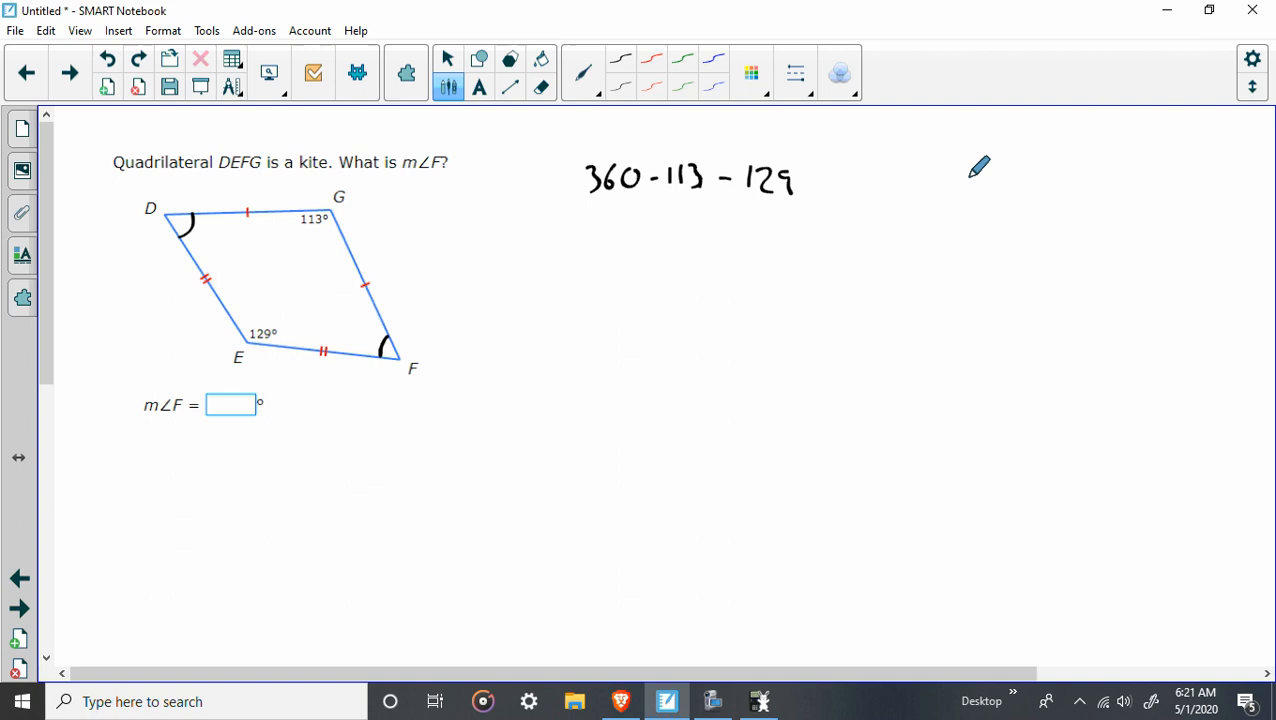
pyautogui.moveTo(713, 230)
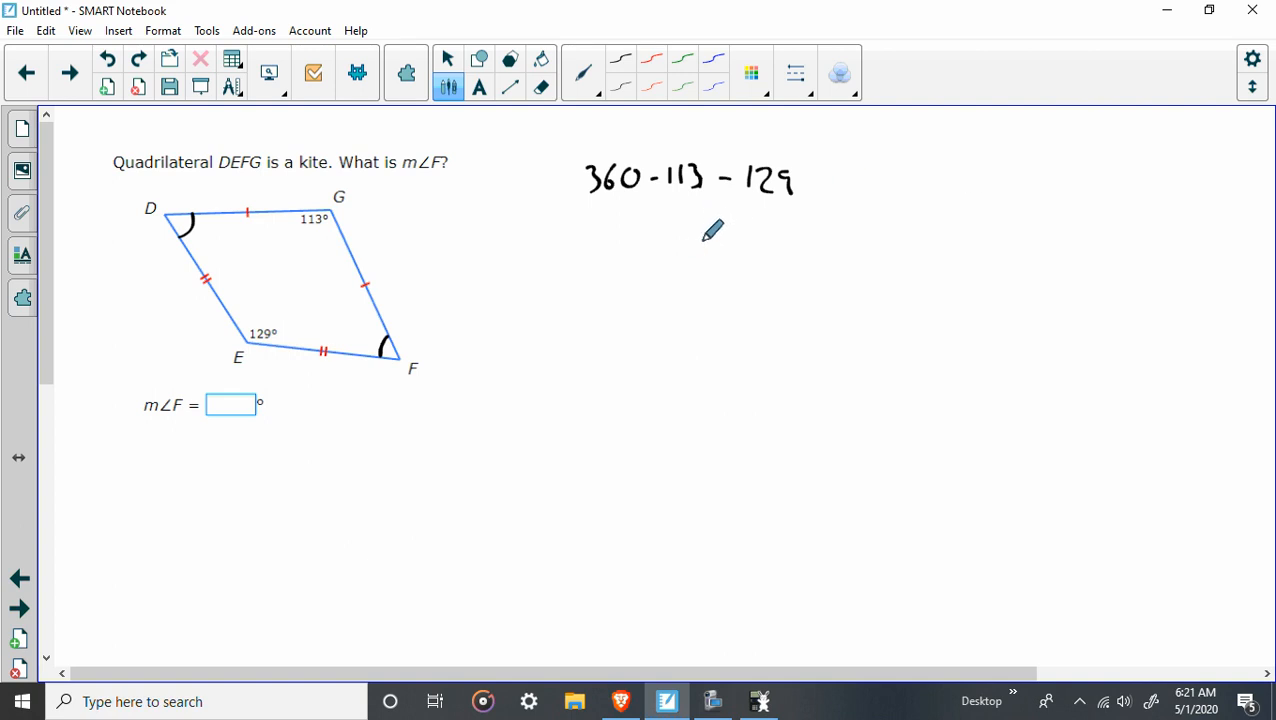
pyautogui.moveTo(810, 708)
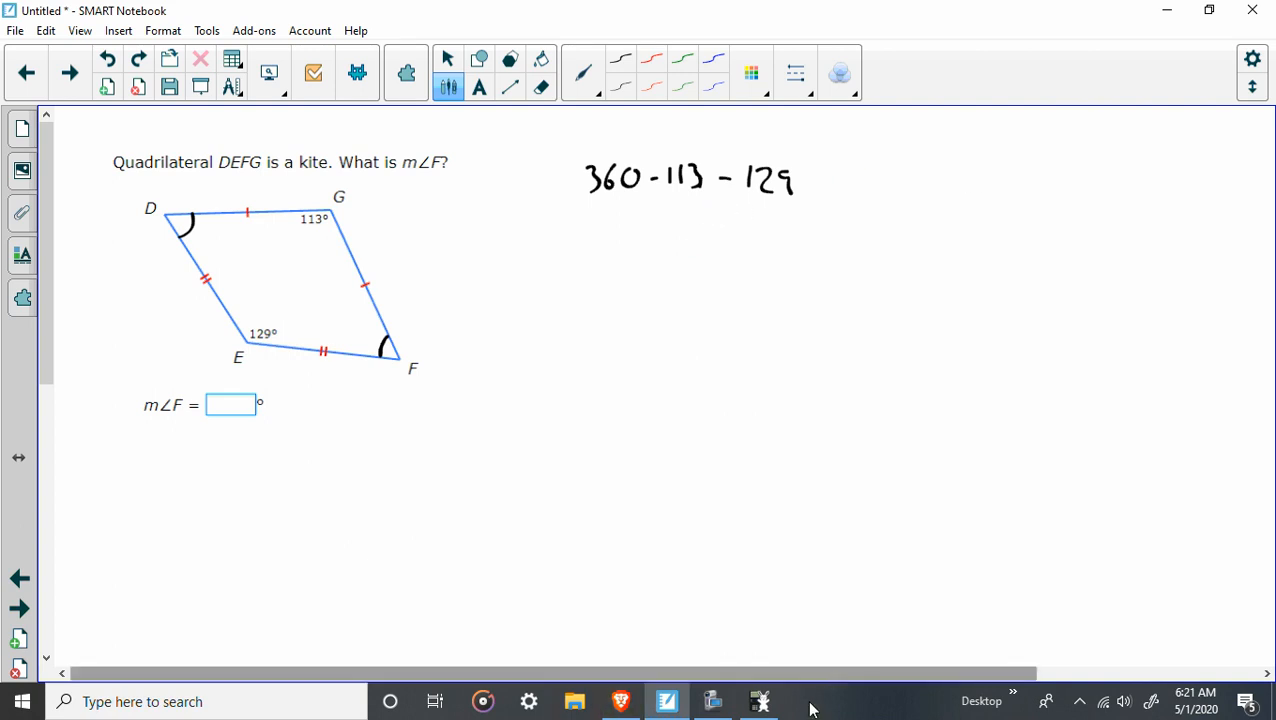
pyautogui.click(759, 701)
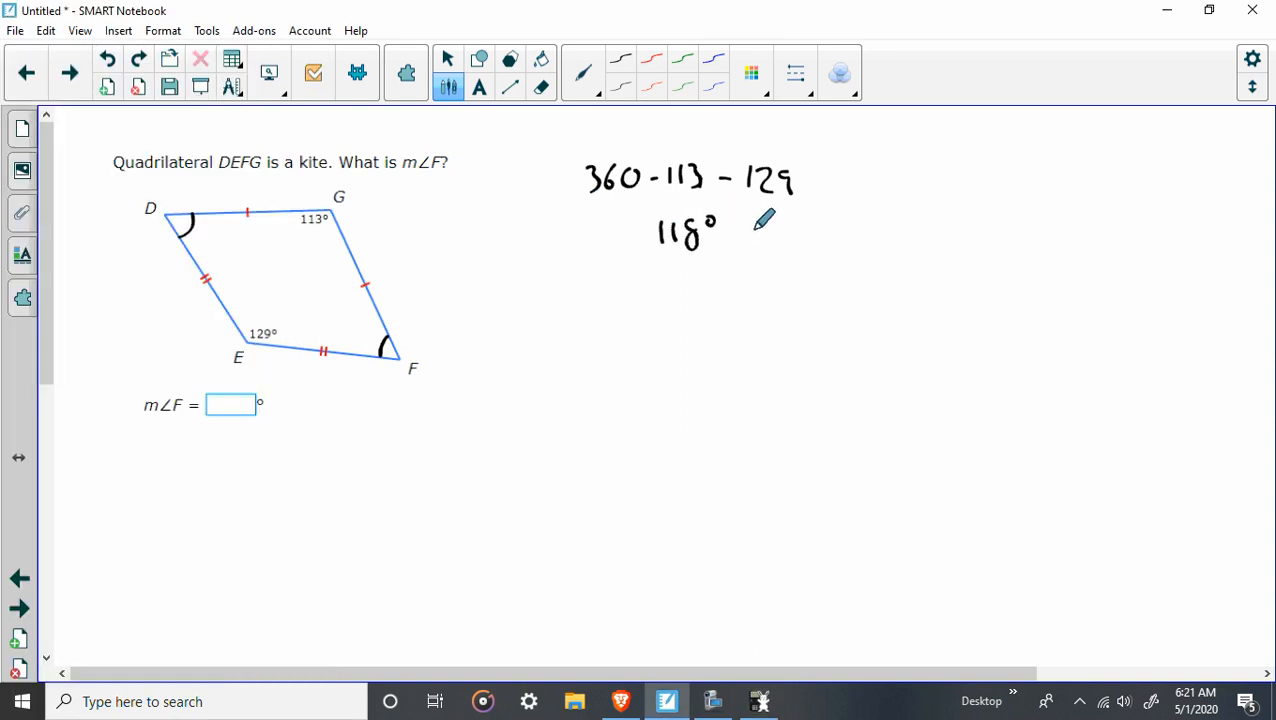
pyautogui.moveTo(750, 235); pyautogui.dragTo(800, 235)
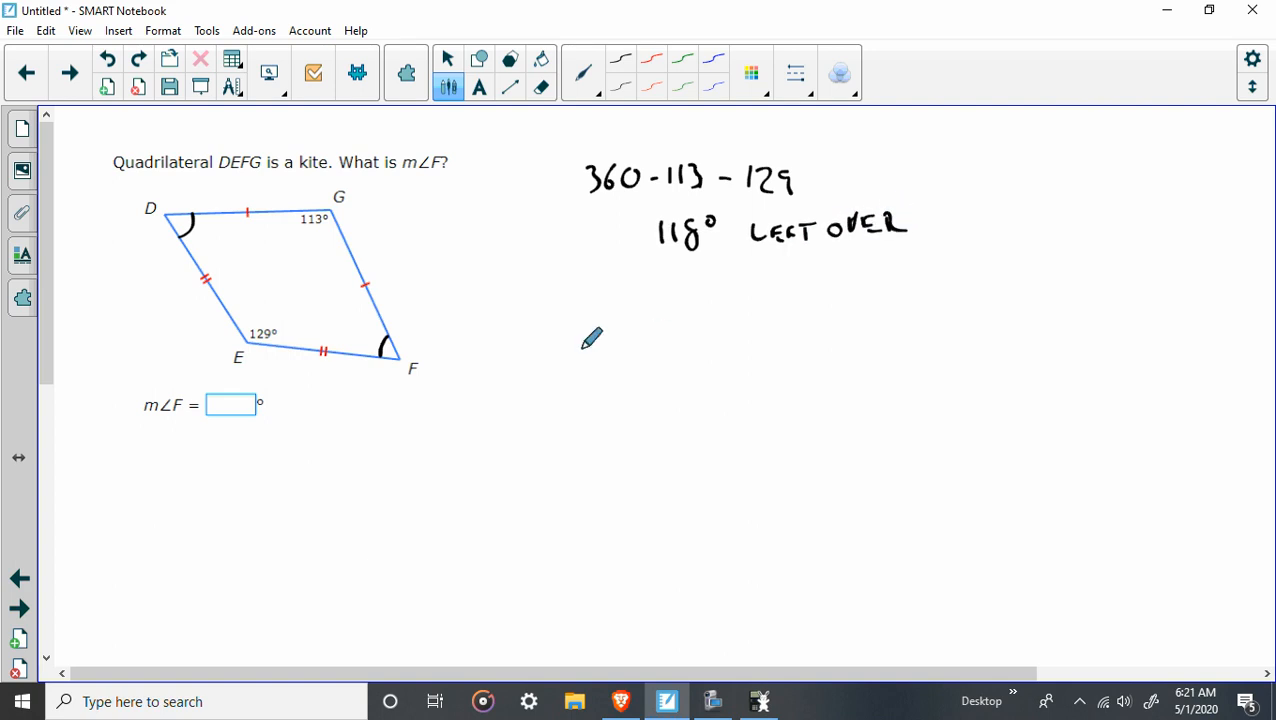
pyautogui.moveTo(653, 287)
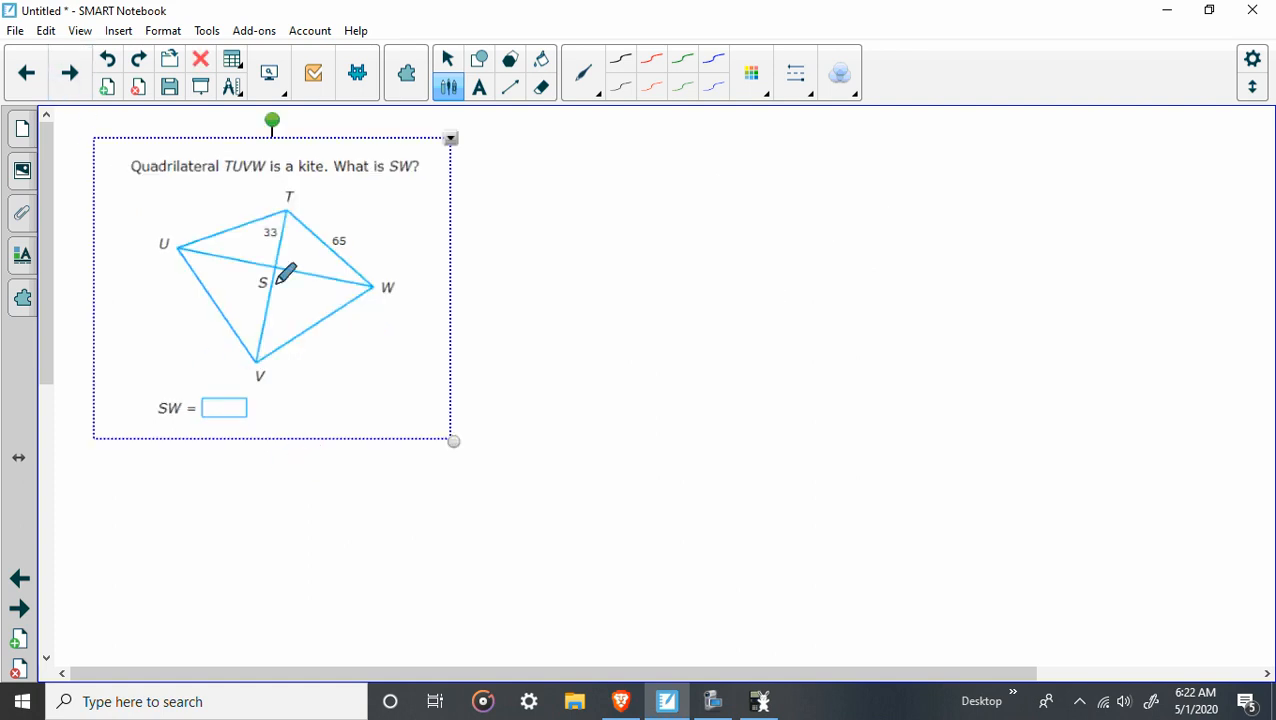
pyautogui.moveTo(380, 192)
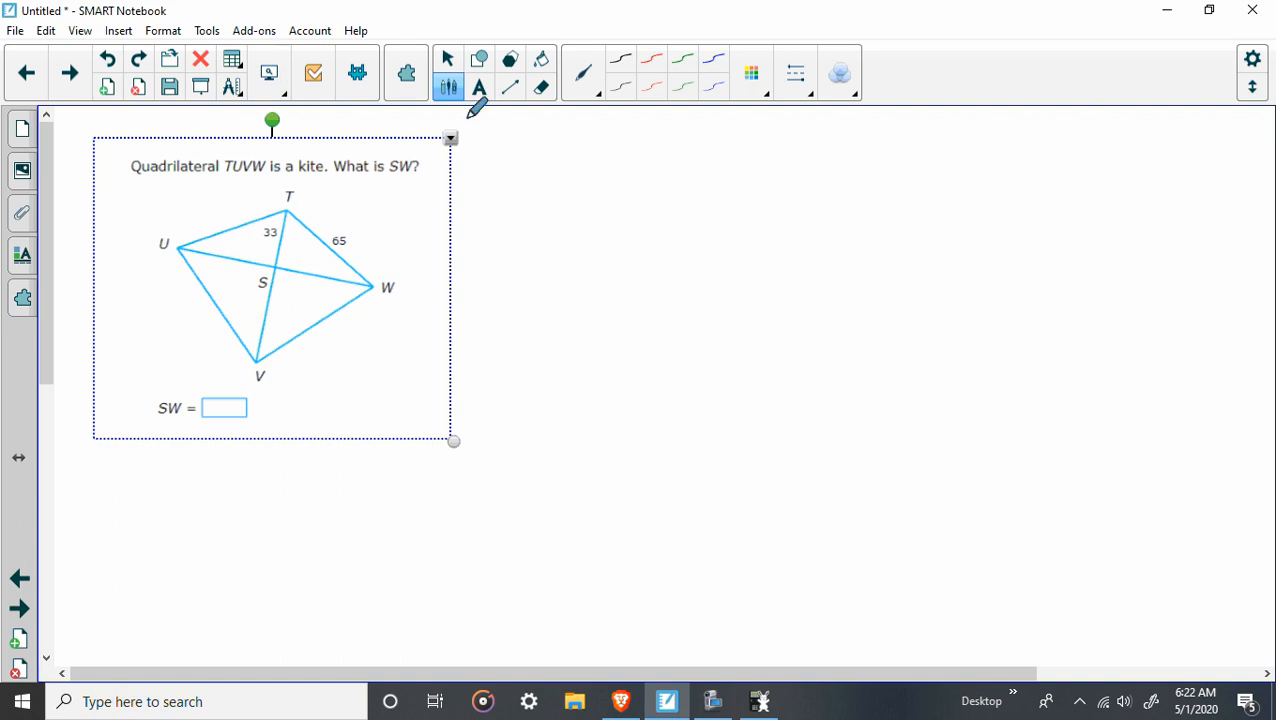
pyautogui.moveTo(310, 390)
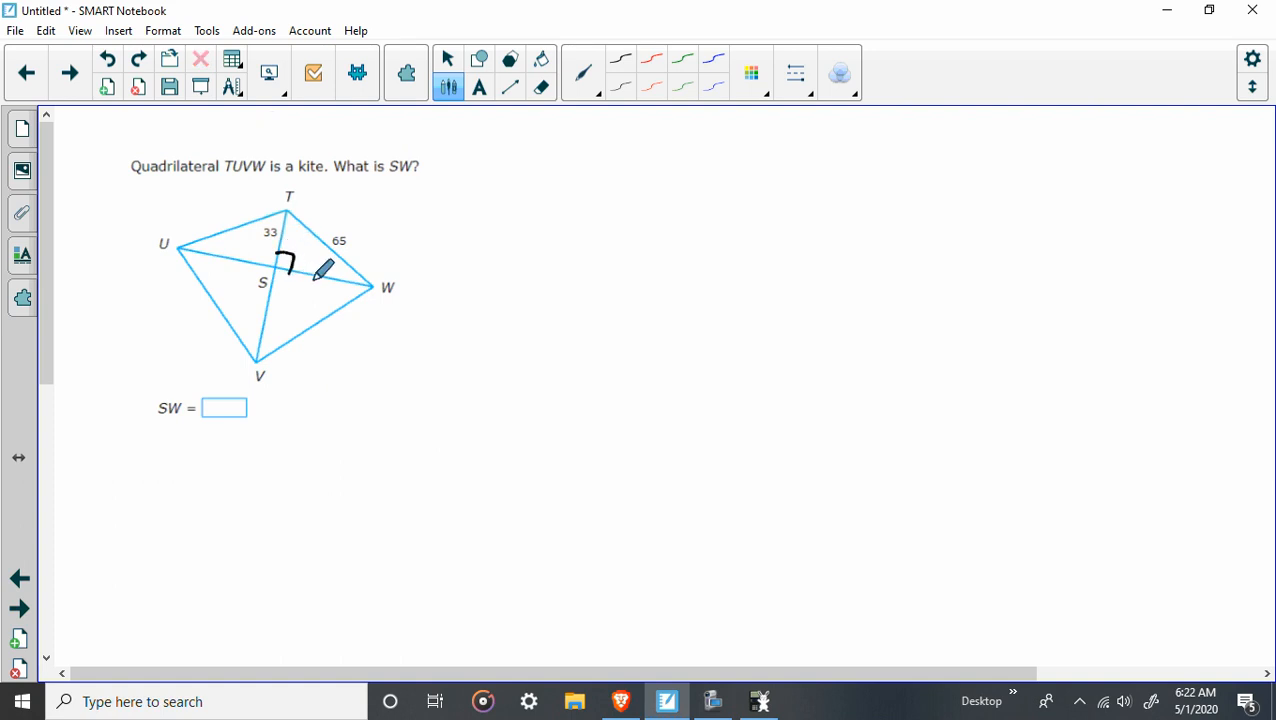
pyautogui.moveTo(547, 225)
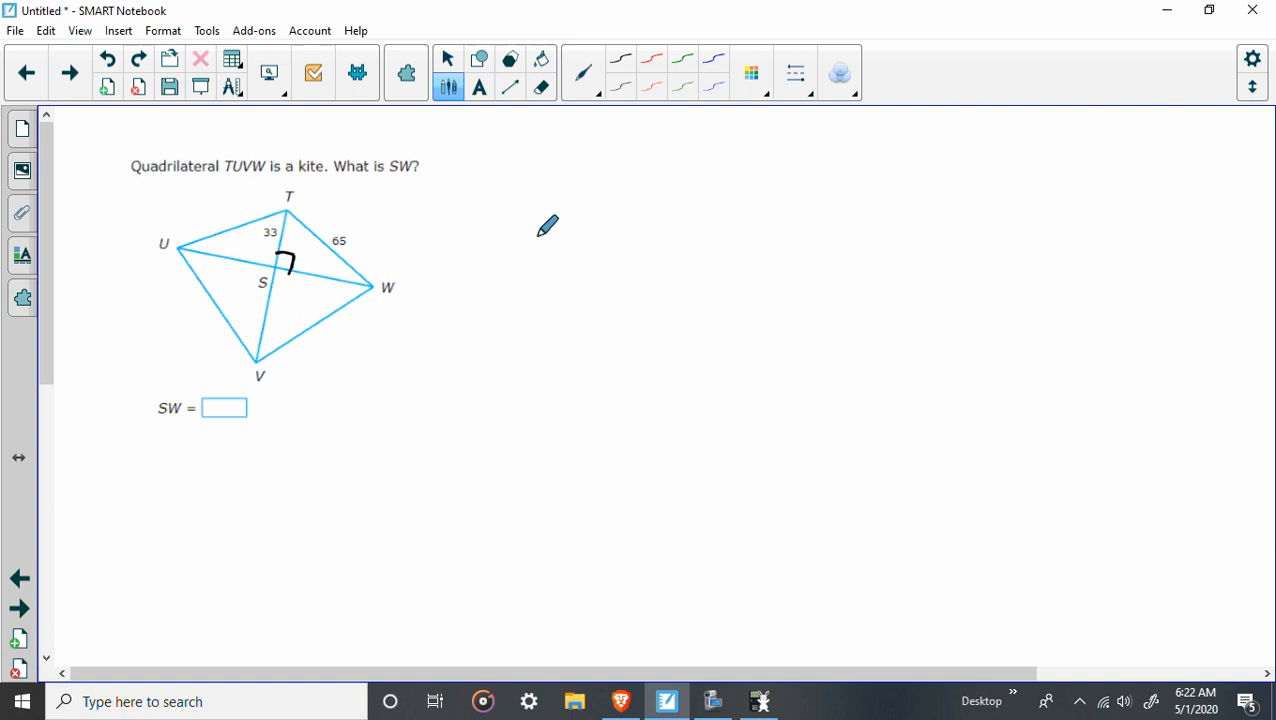
pyautogui.moveTo(245, 240)
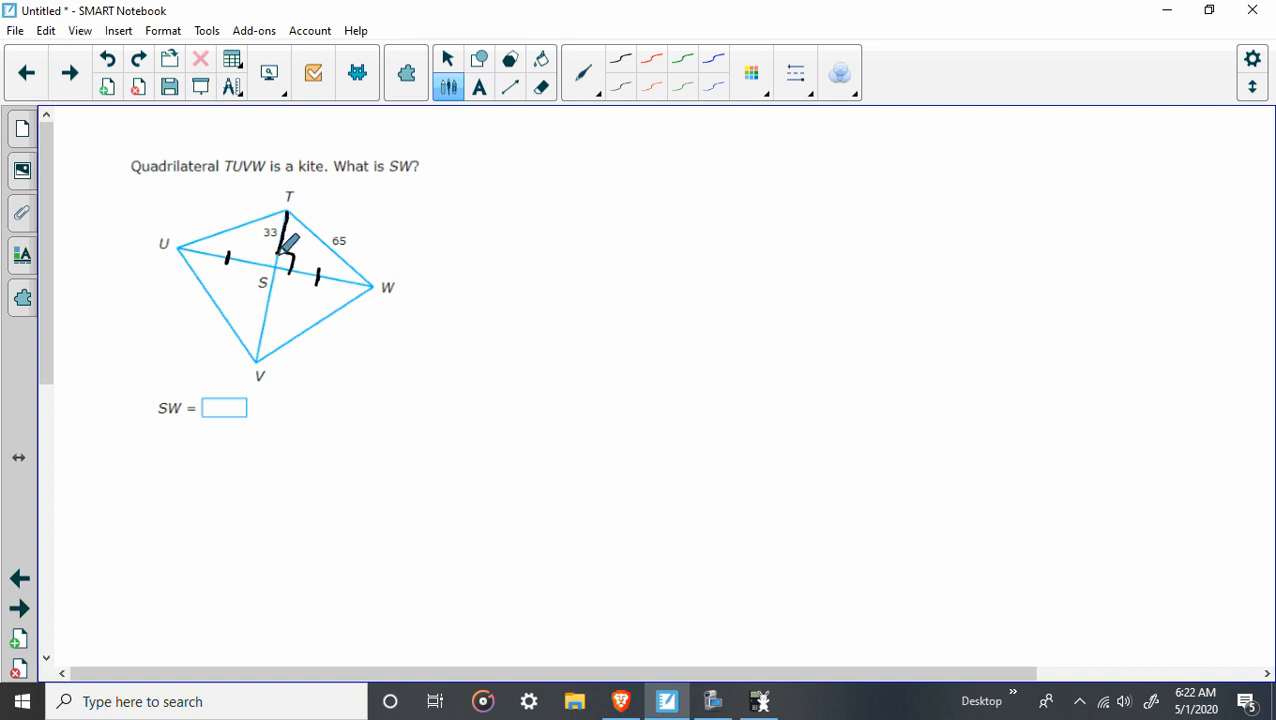
# Trace right triangle TSW over kite TUVW
pyautogui.moveTo(285, 255); pyautogui.dragTo(385, 285)
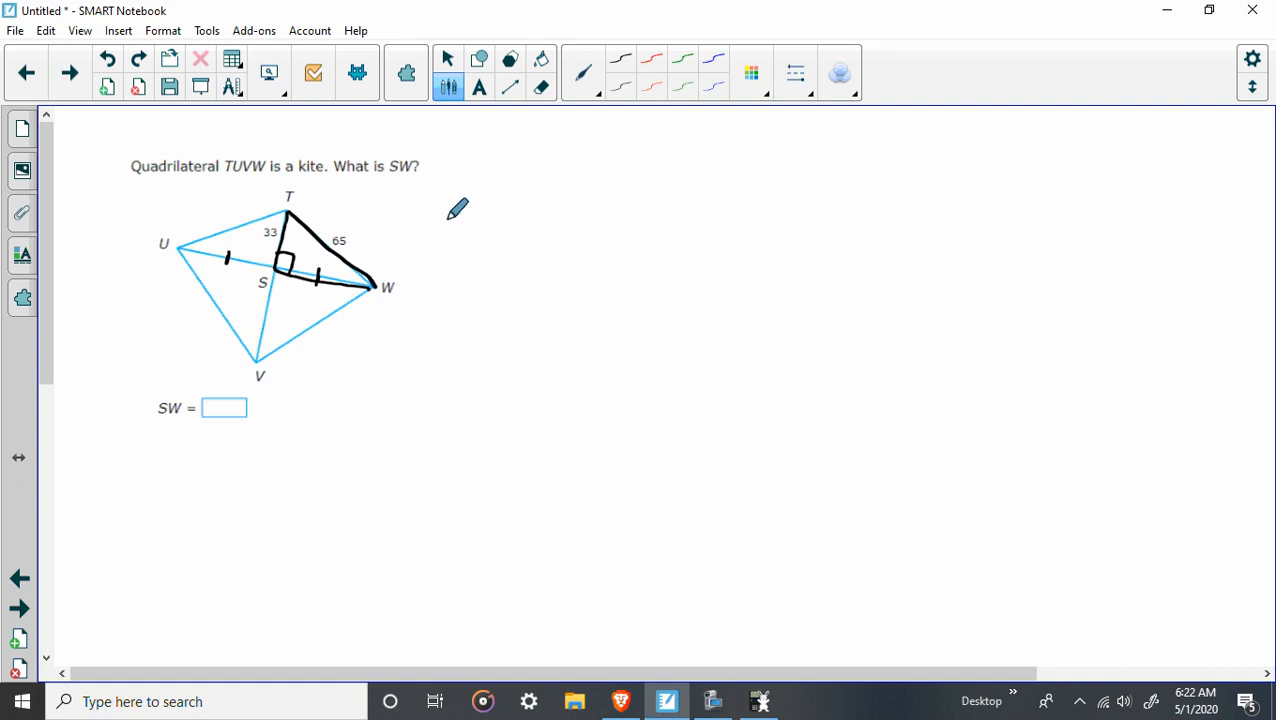
pyautogui.moveTo(597, 168)
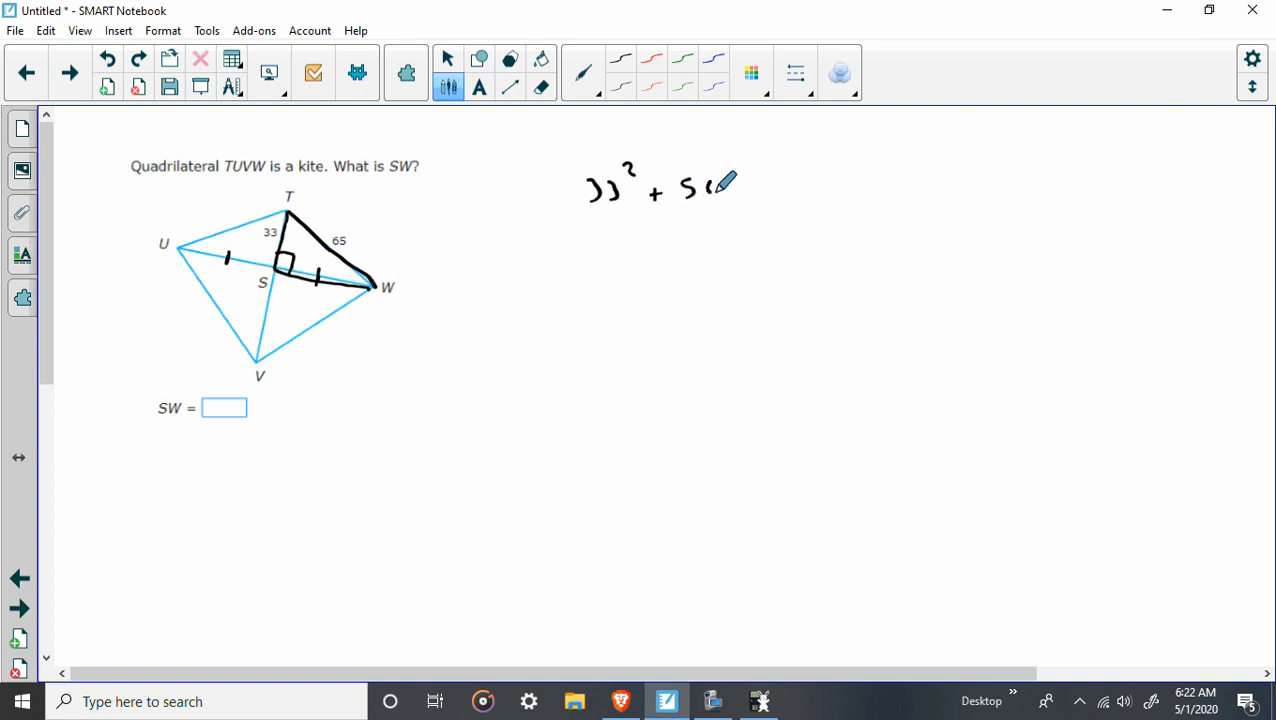
# Handwrite SW² = 65² to complete 33² + SW² = 65², then square 33 and 65 on the calculator
pyautogui.moveTo(700, 185); pyautogui.dragTo(780, 180)
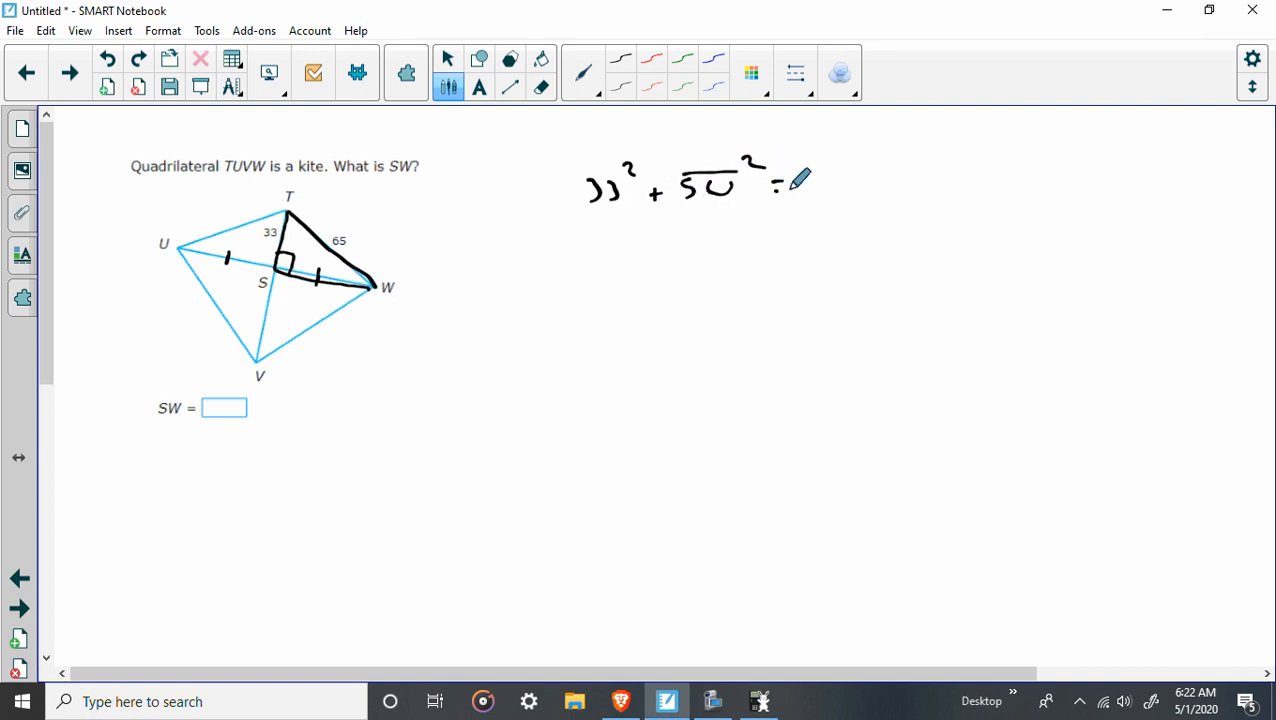
pyautogui.moveTo(790, 195); pyautogui.dragTo(855, 185)
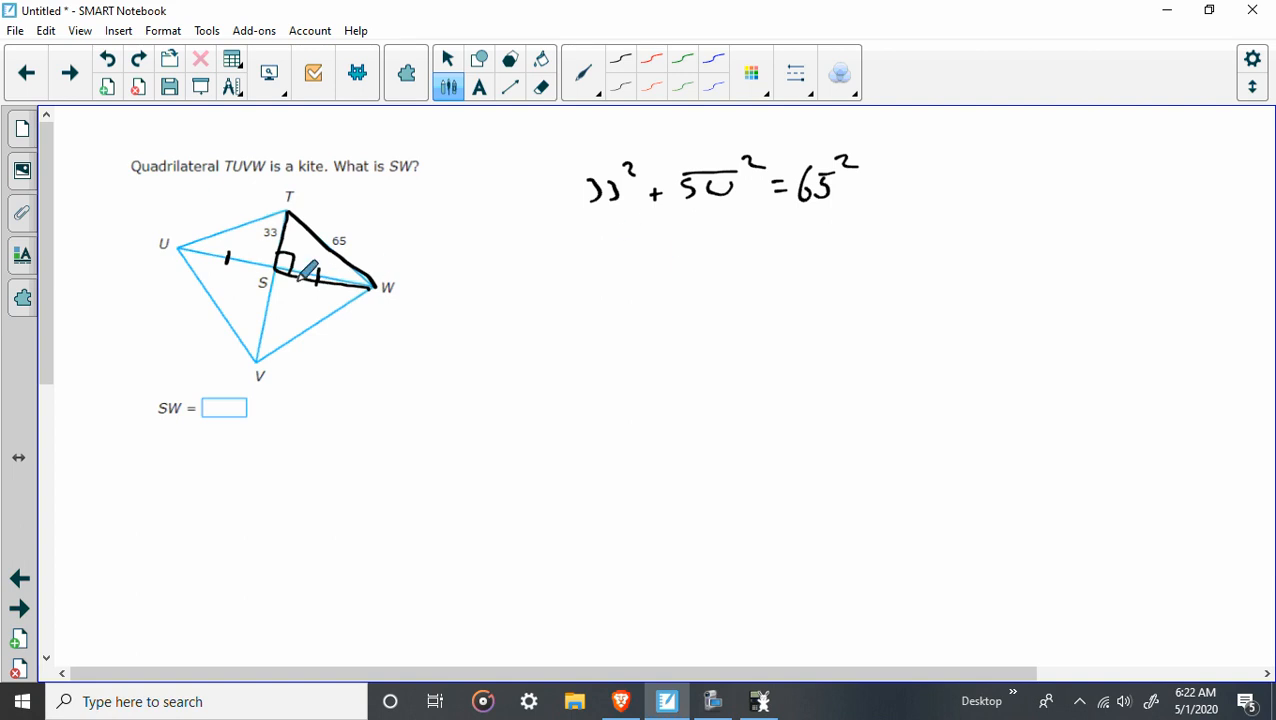
pyautogui.moveTo(300, 275); pyautogui.dragTo(360, 280)
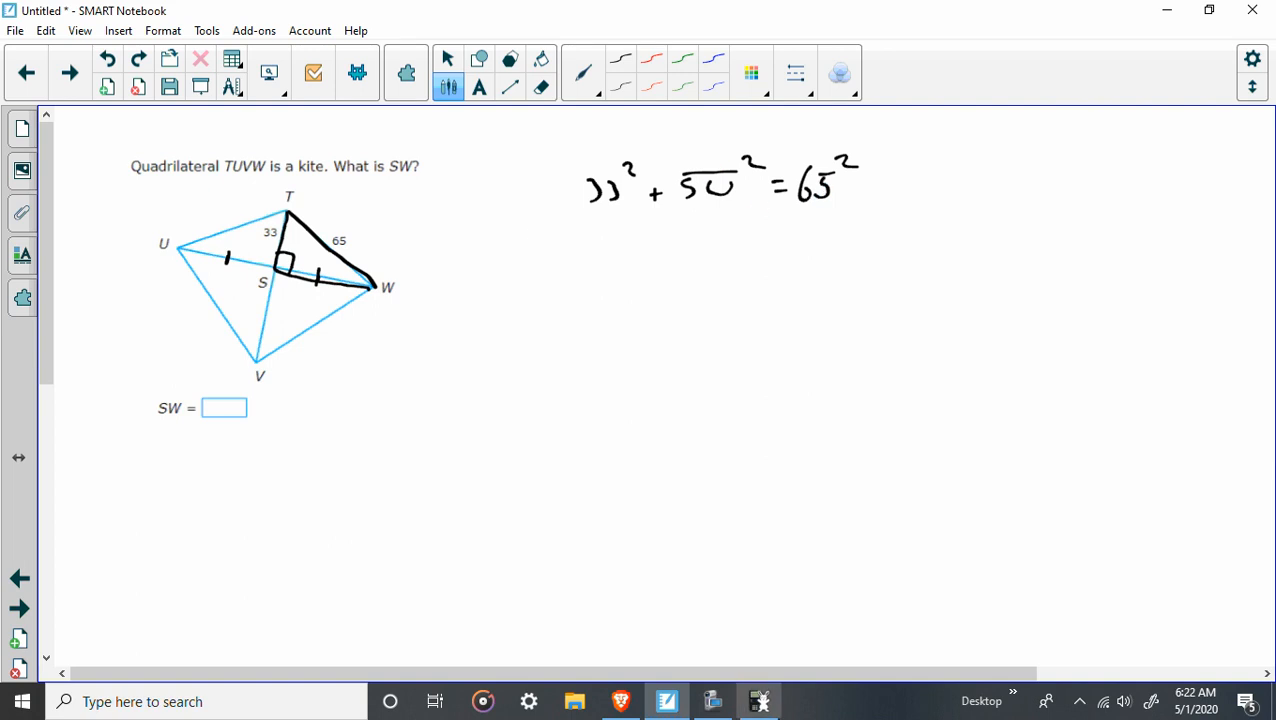
pyautogui.click(759, 701)
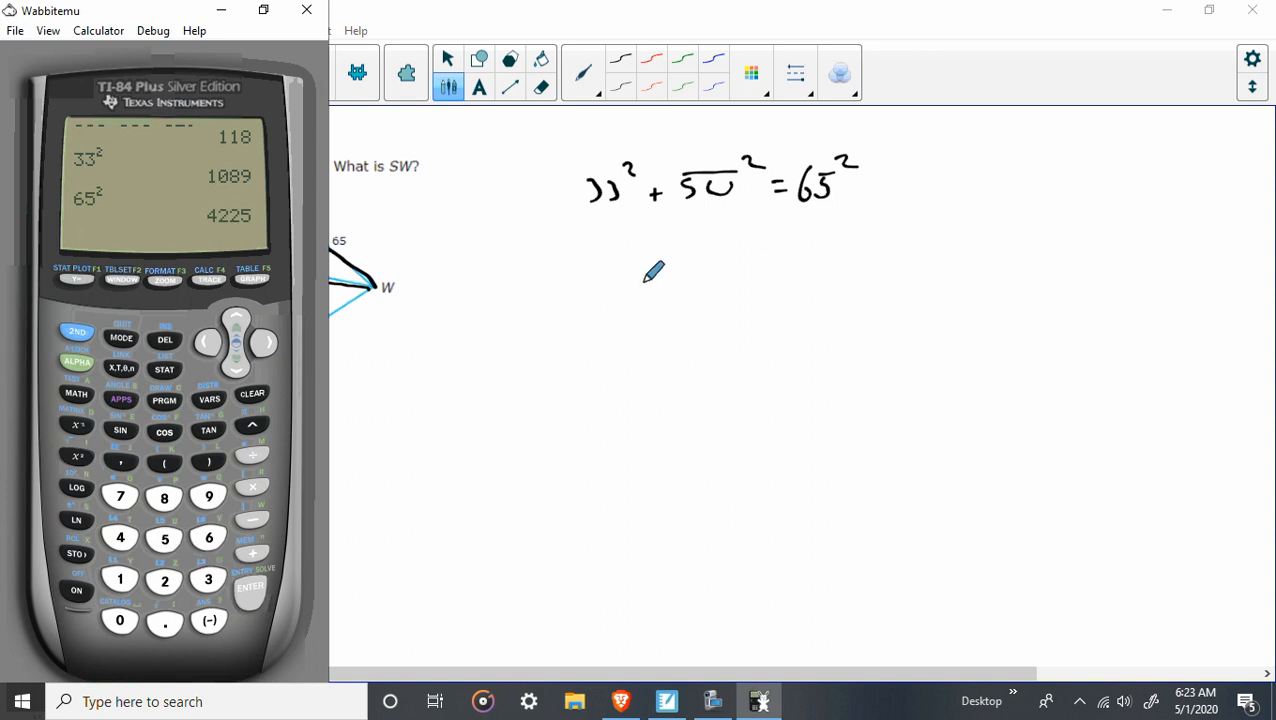
pyautogui.moveTo(555, 236)
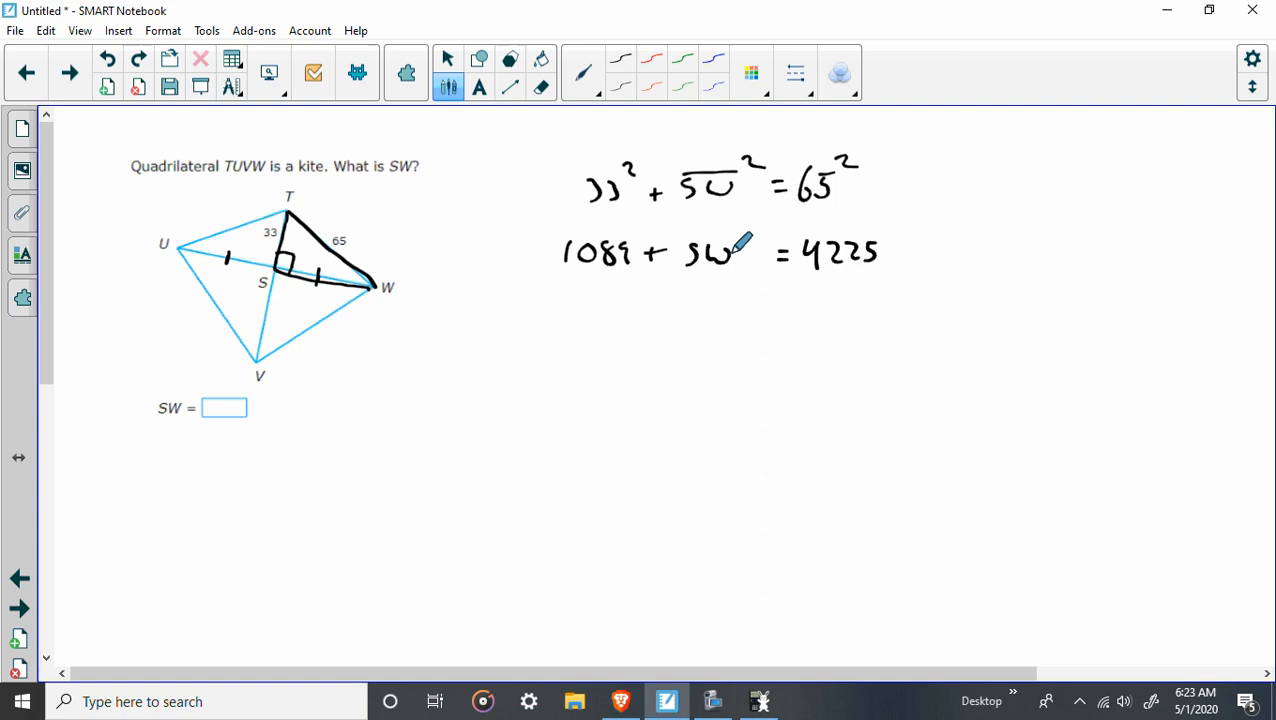
# Write 1089 + SW² = 4225, subtract 1089, and take √3136 on the calculator
pyautogui.moveTo(688, 240); pyautogui.dragTo(755, 240)
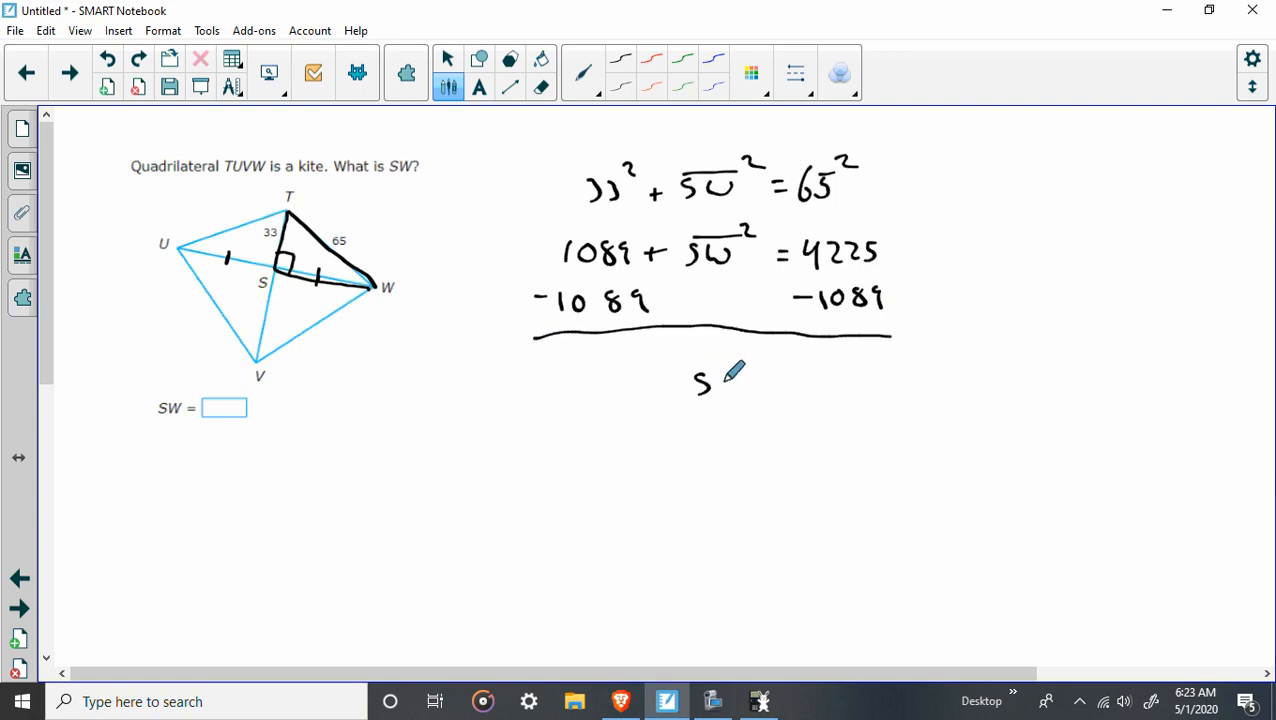
pyautogui.moveTo(690, 390); pyautogui.dragTo(760, 360)
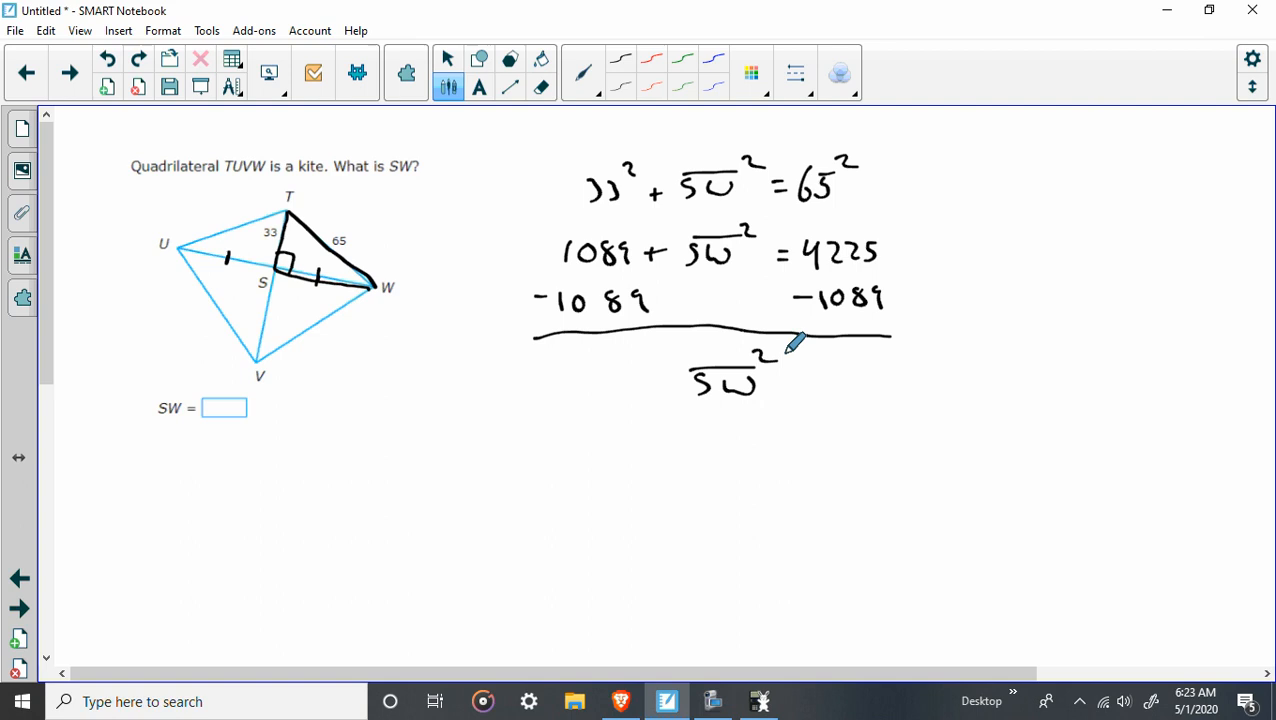
pyautogui.click(758, 701)
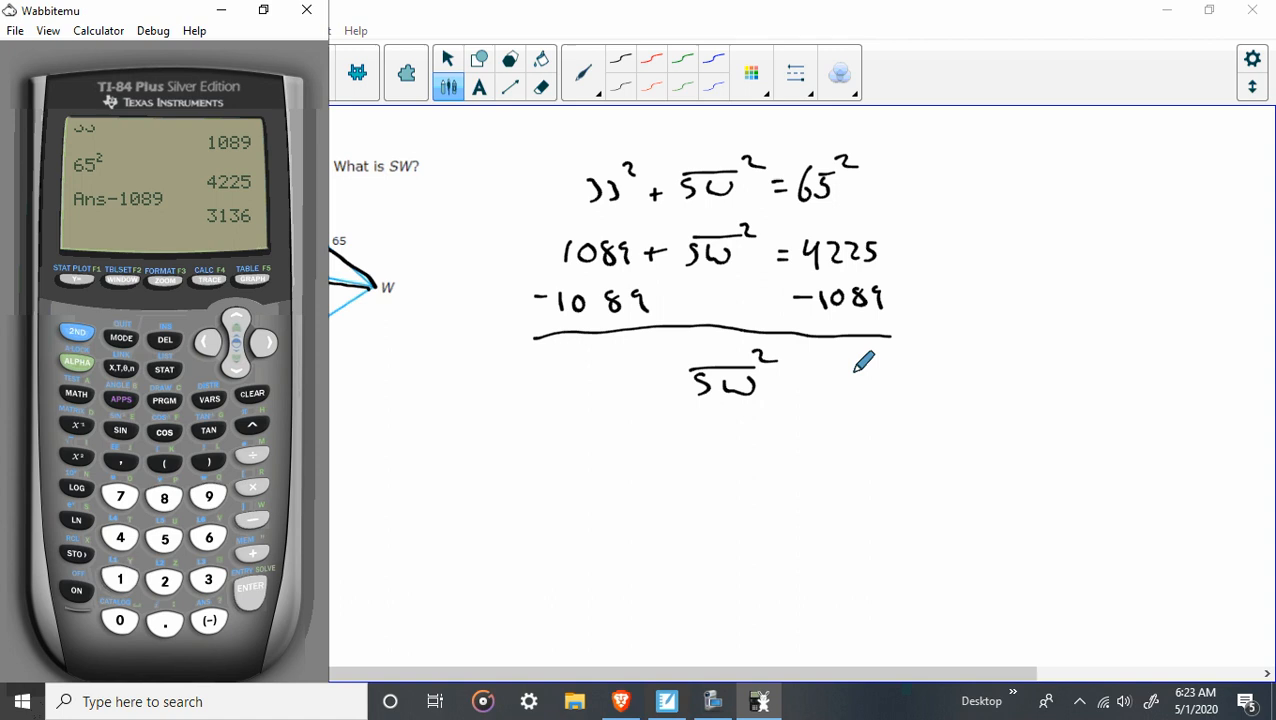
pyautogui.moveTo(815, 270)
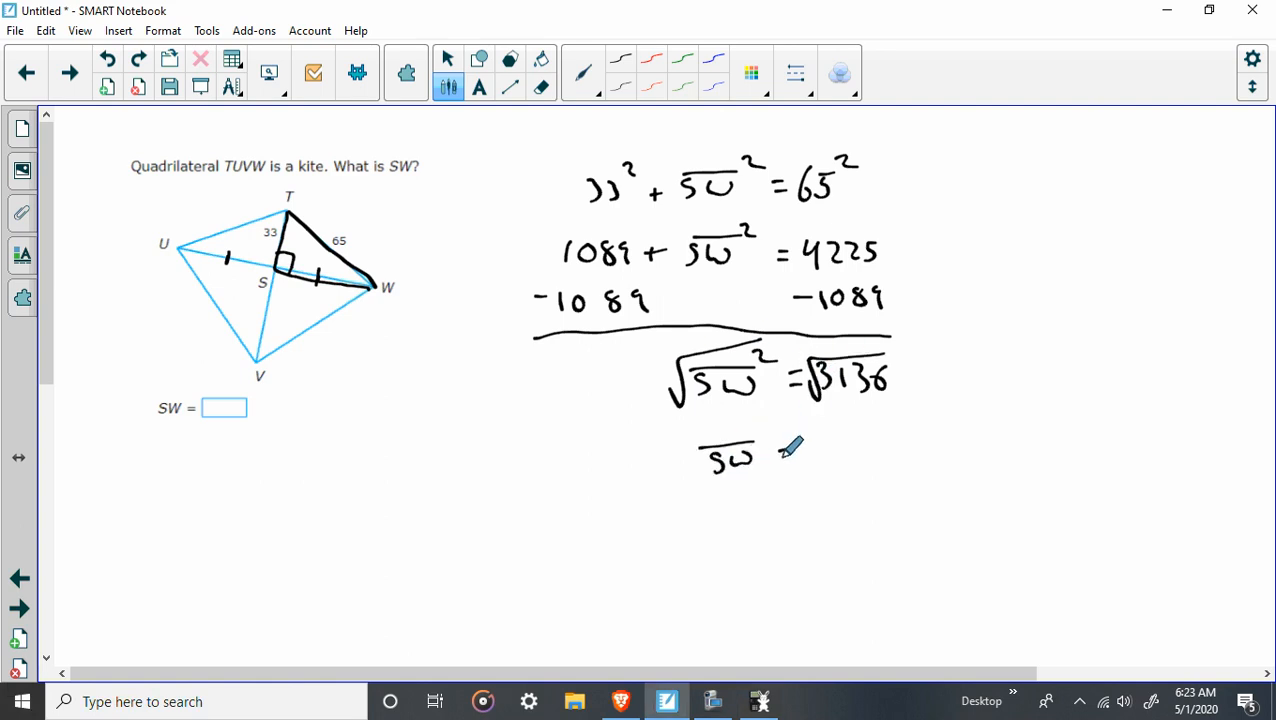
pyautogui.click(759, 701)
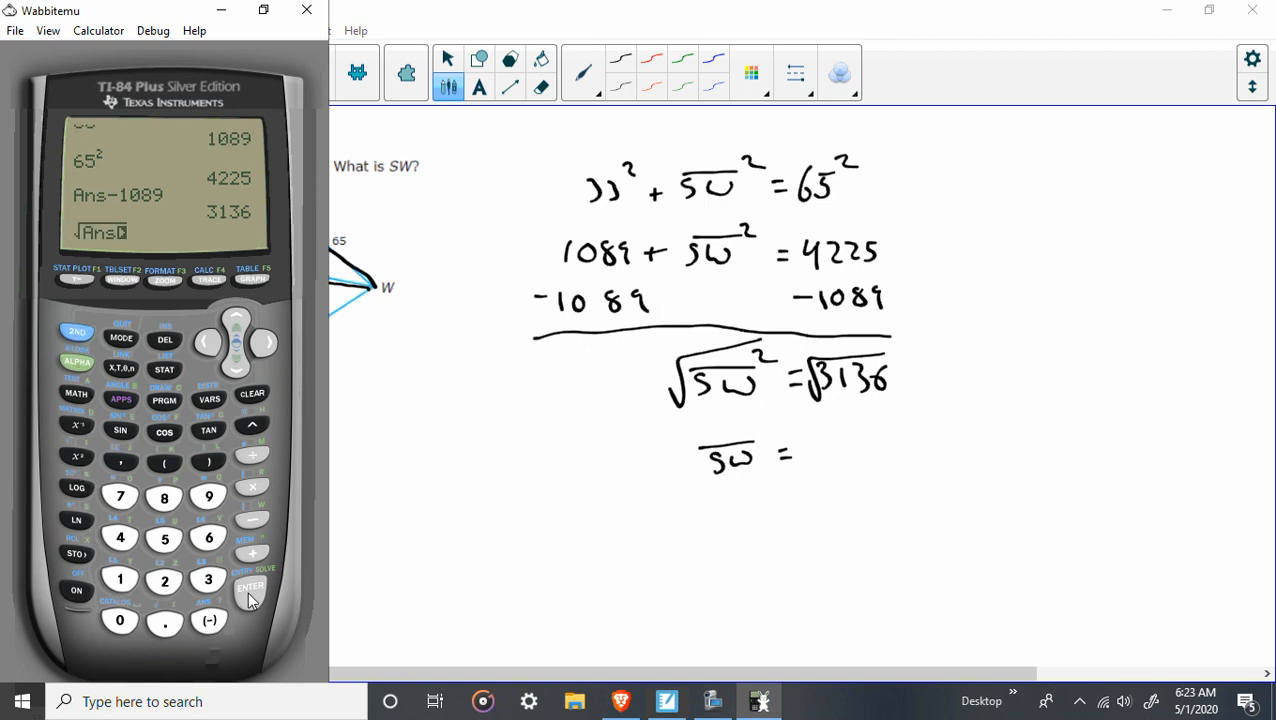
# Write SW = 56, enter 56 in the answer box, and advance to the next page
pyautogui.click(250, 587)
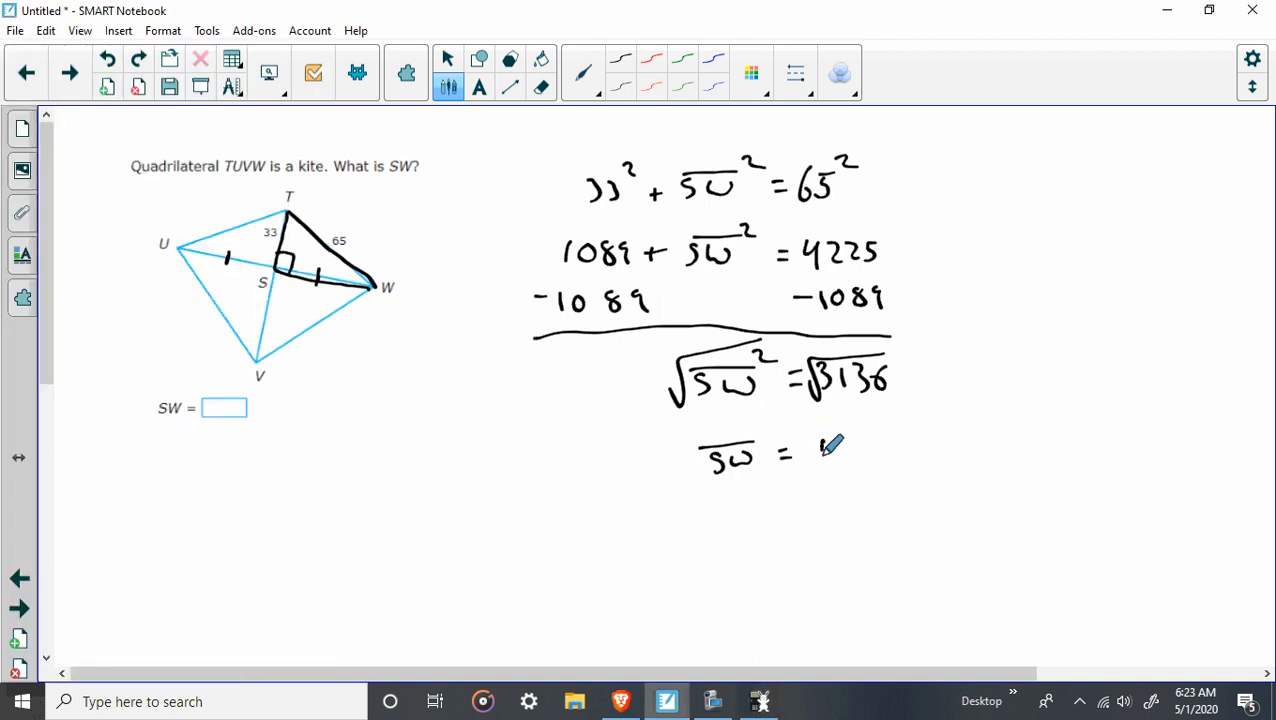
pyautogui.moveTo(820, 455); pyautogui.dragTo(865, 455)
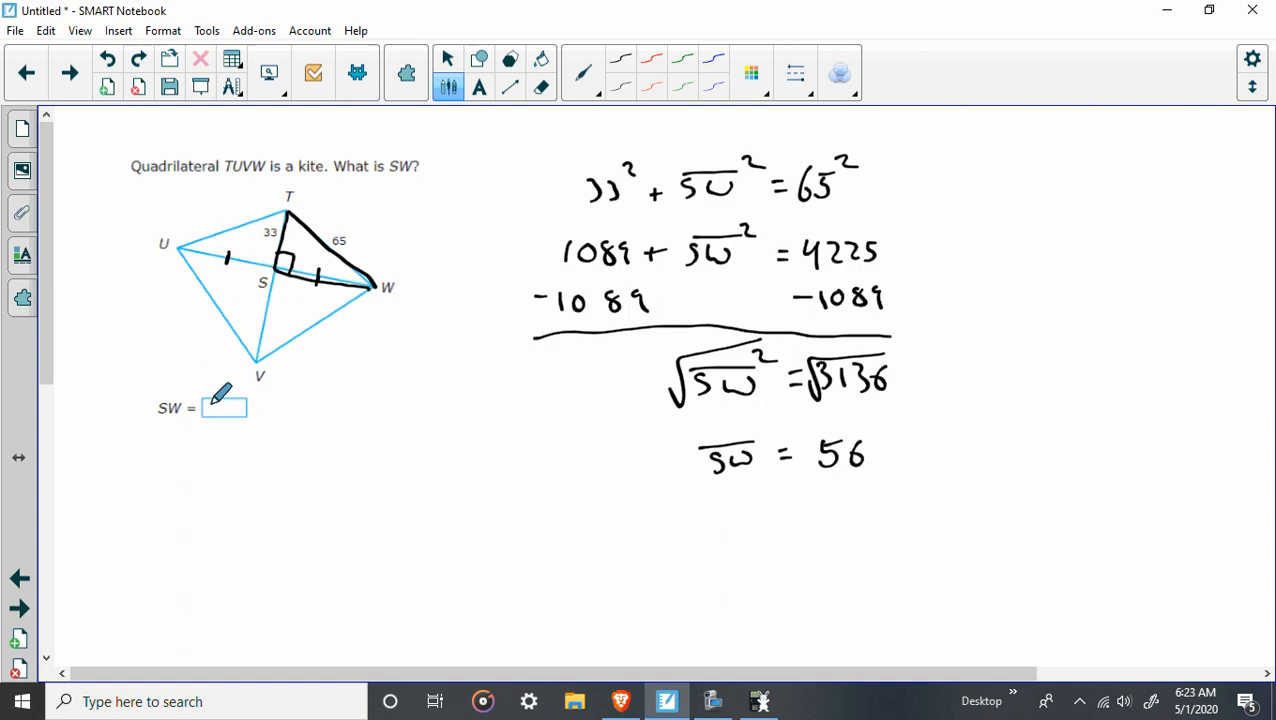
pyautogui.write('56')
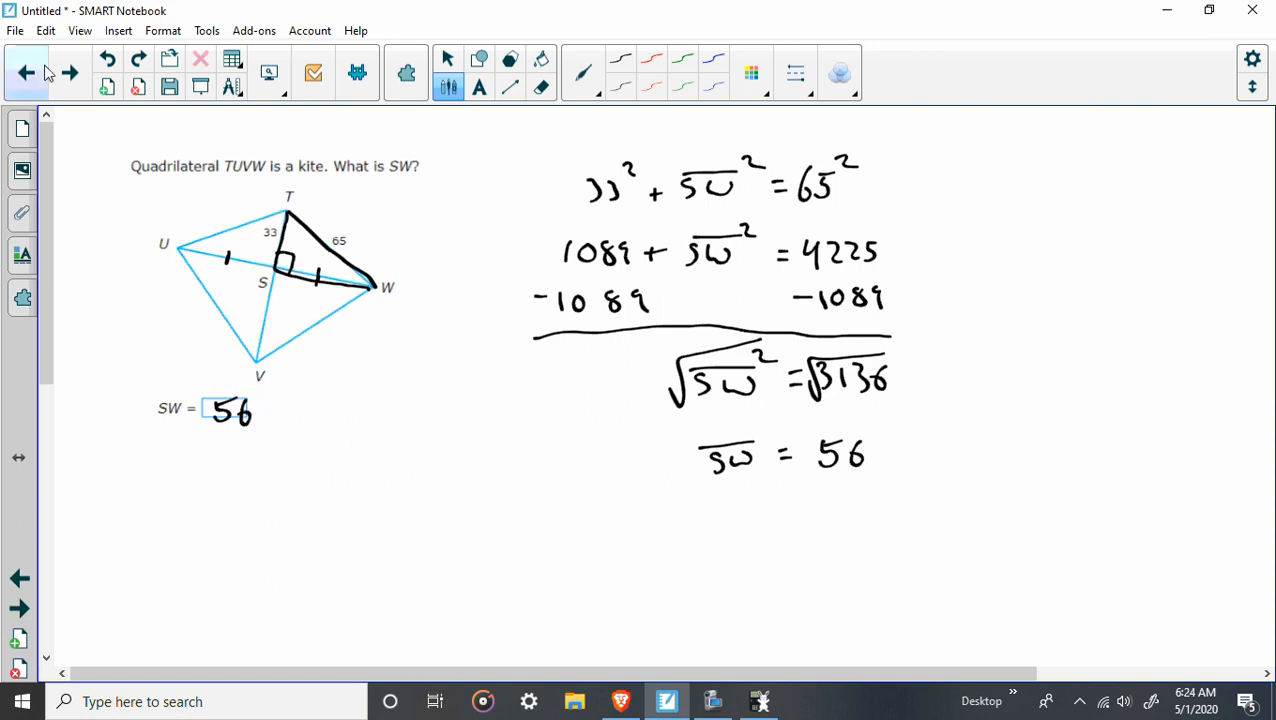
pyautogui.click(69, 72)
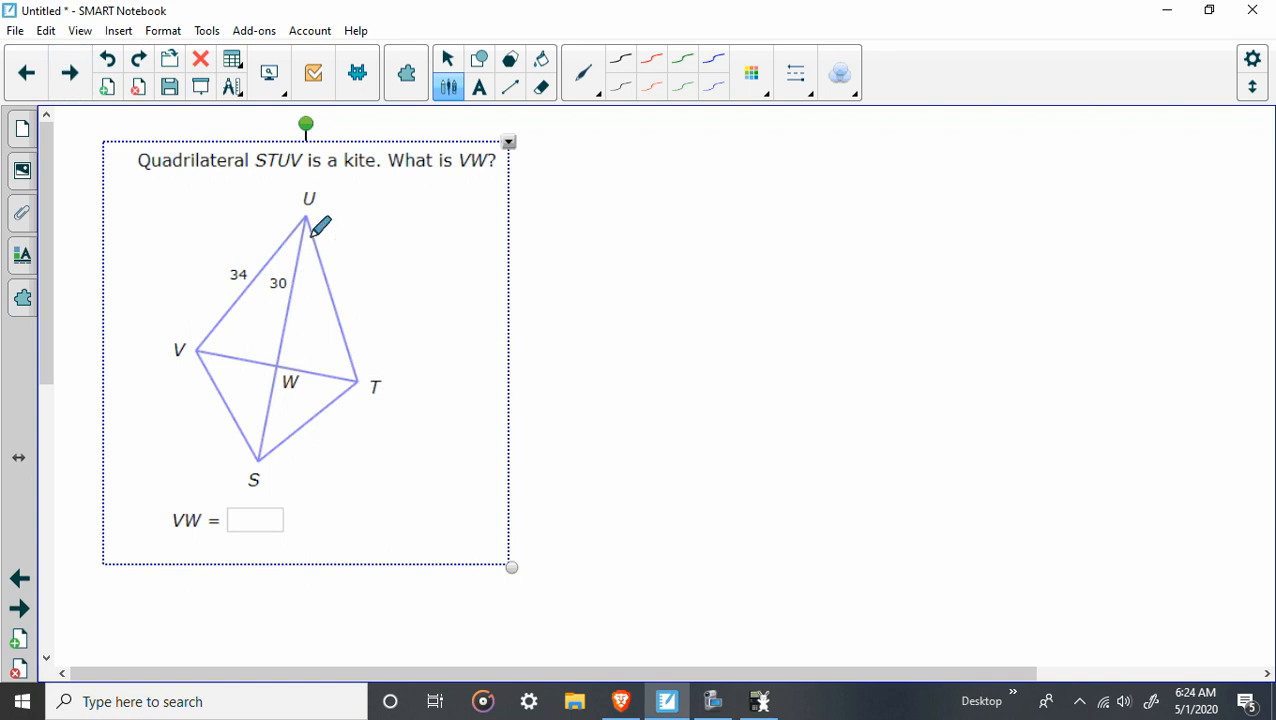
pyautogui.moveTo(215, 340)
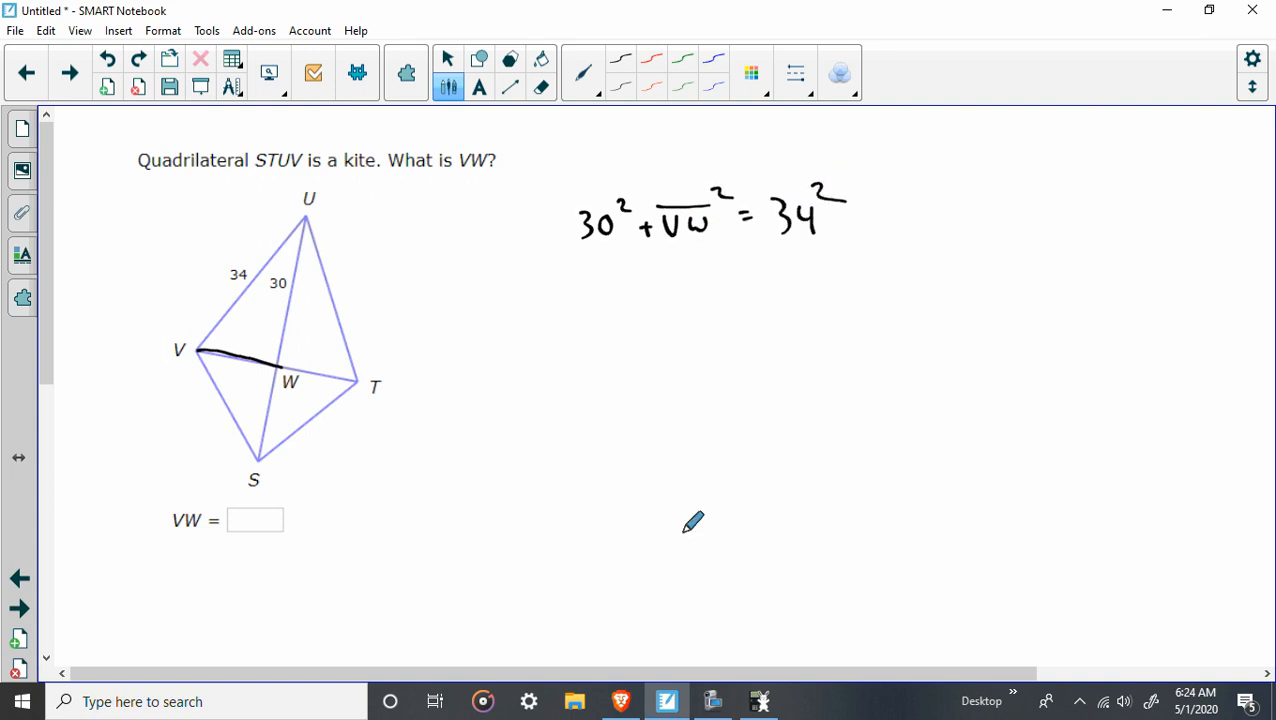
# Subtract 900 from 900 + VW², solve down to VW = 16, and enter 16
pyautogui.click(758, 700)
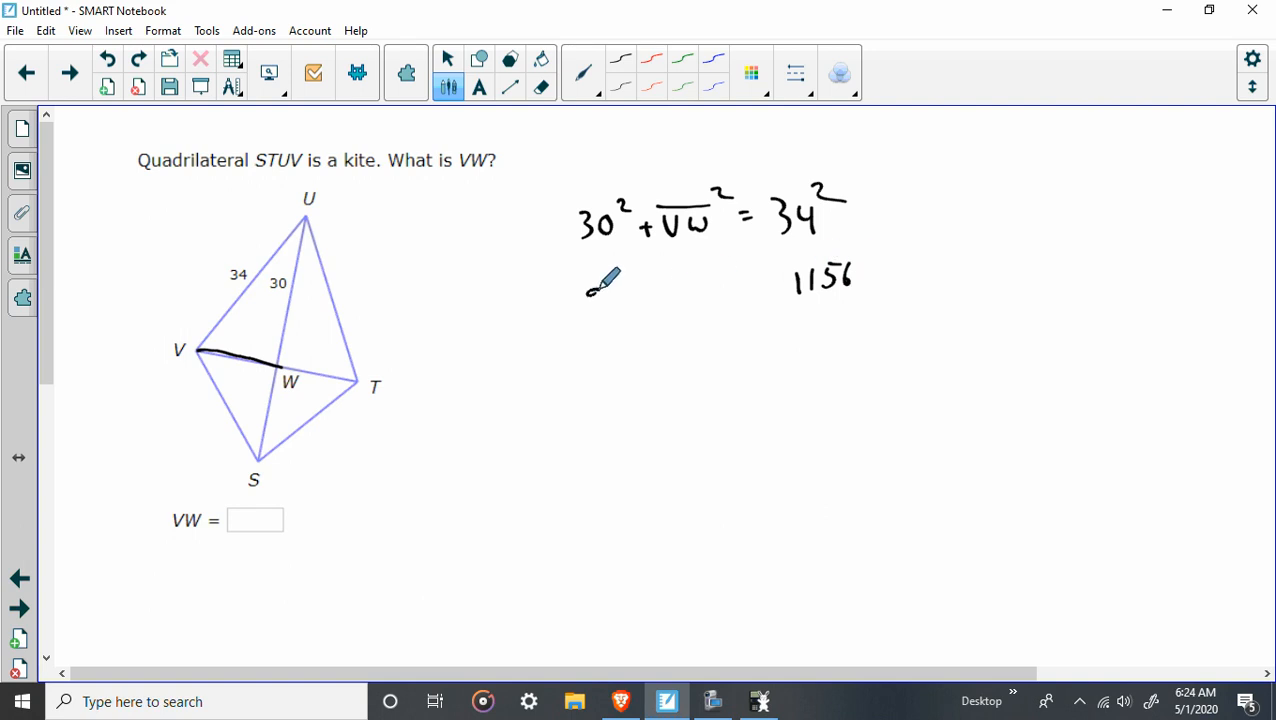
pyautogui.moveTo(585, 295); pyautogui.dragTo(700, 295)
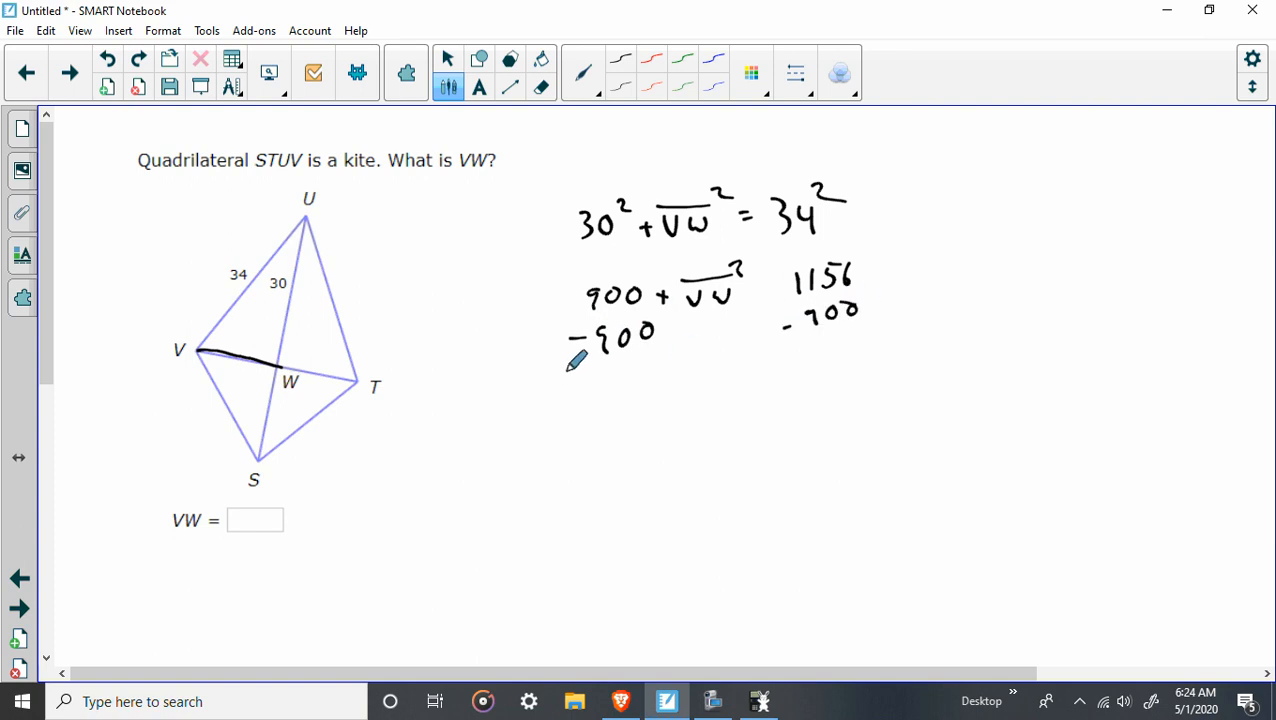
pyautogui.moveTo(570, 363); pyautogui.dragTo(880, 335)
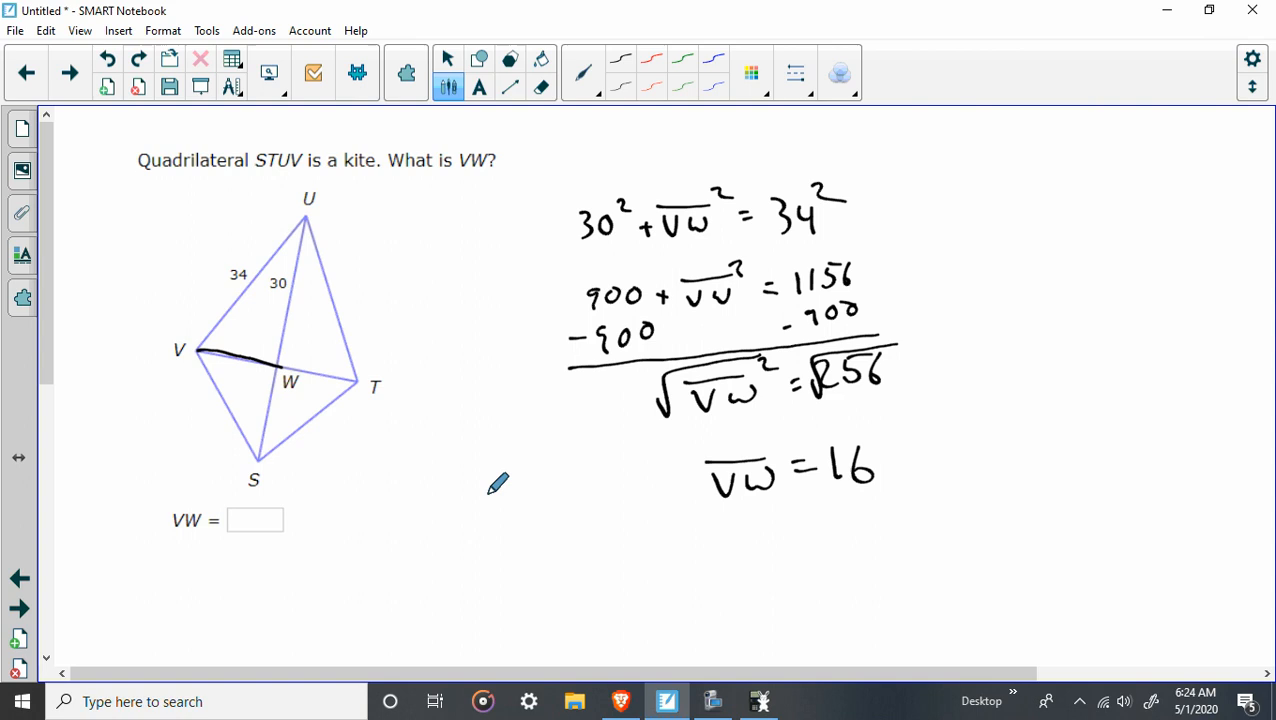
pyautogui.write('16')
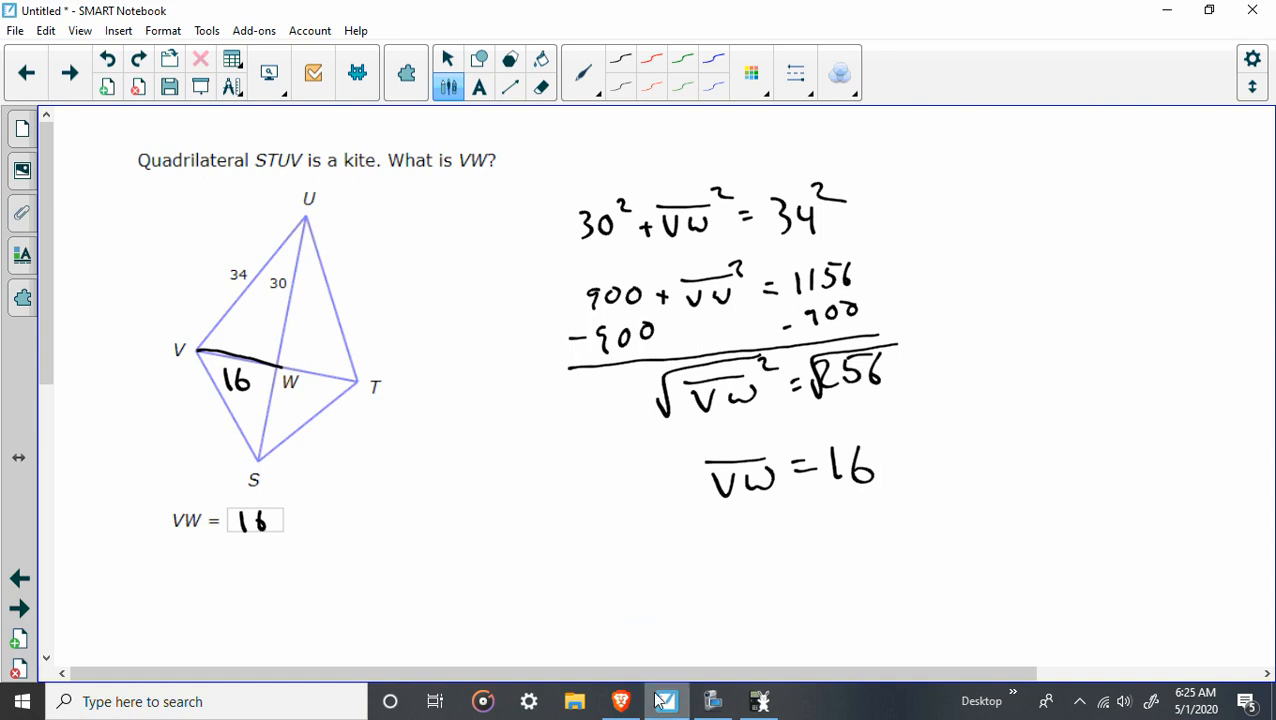
pyautogui.moveTo(664, 701)
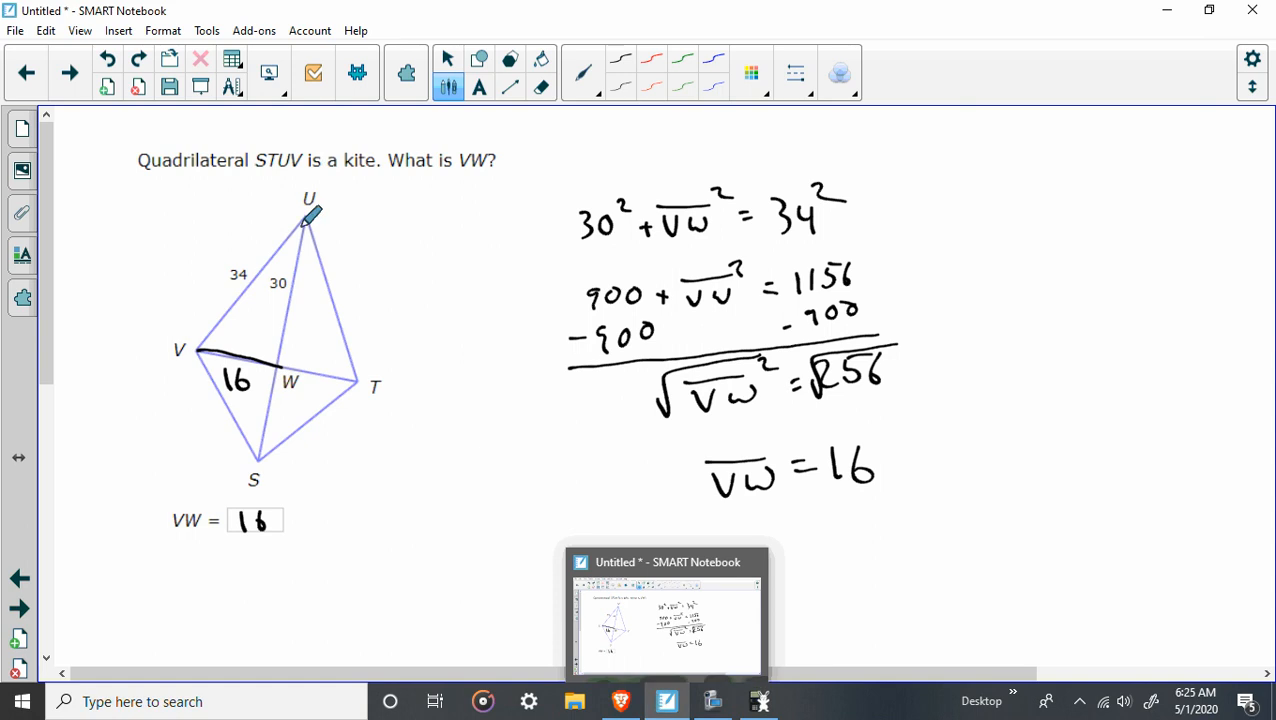